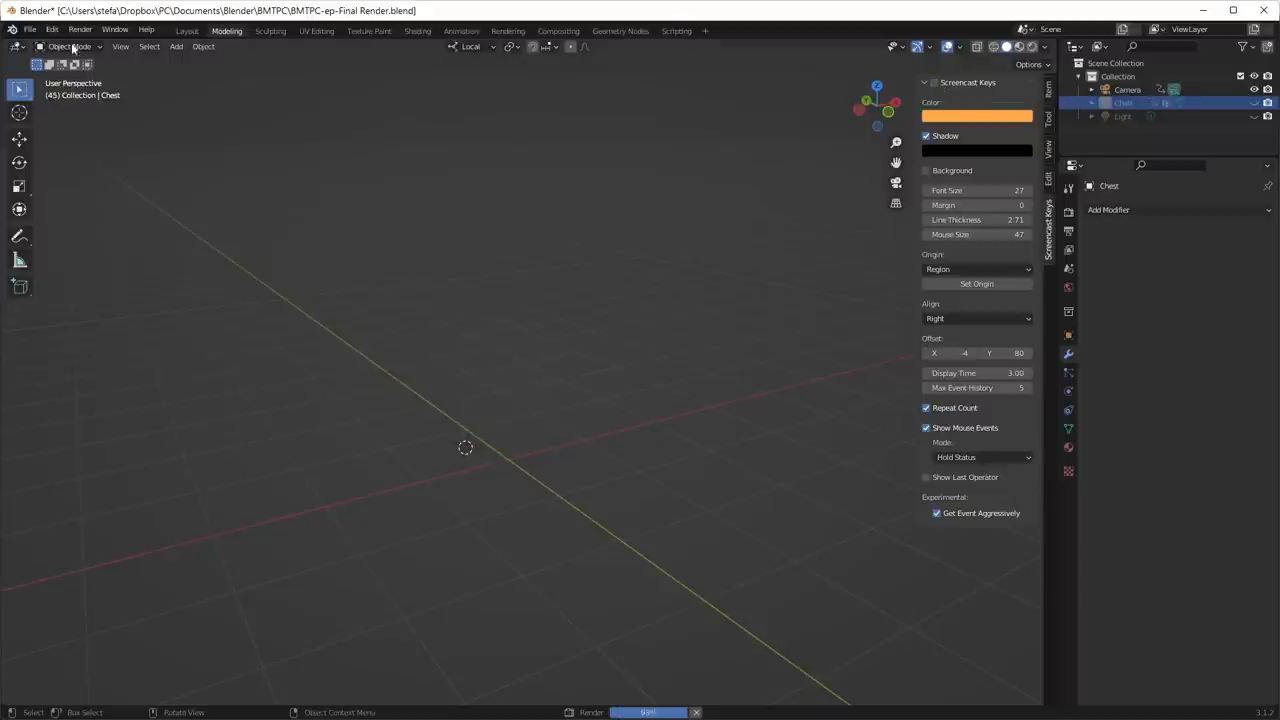
# Bring up Blender Preferences on the Input section for keyboard and mouse settings
pyautogui.click(52, 30)
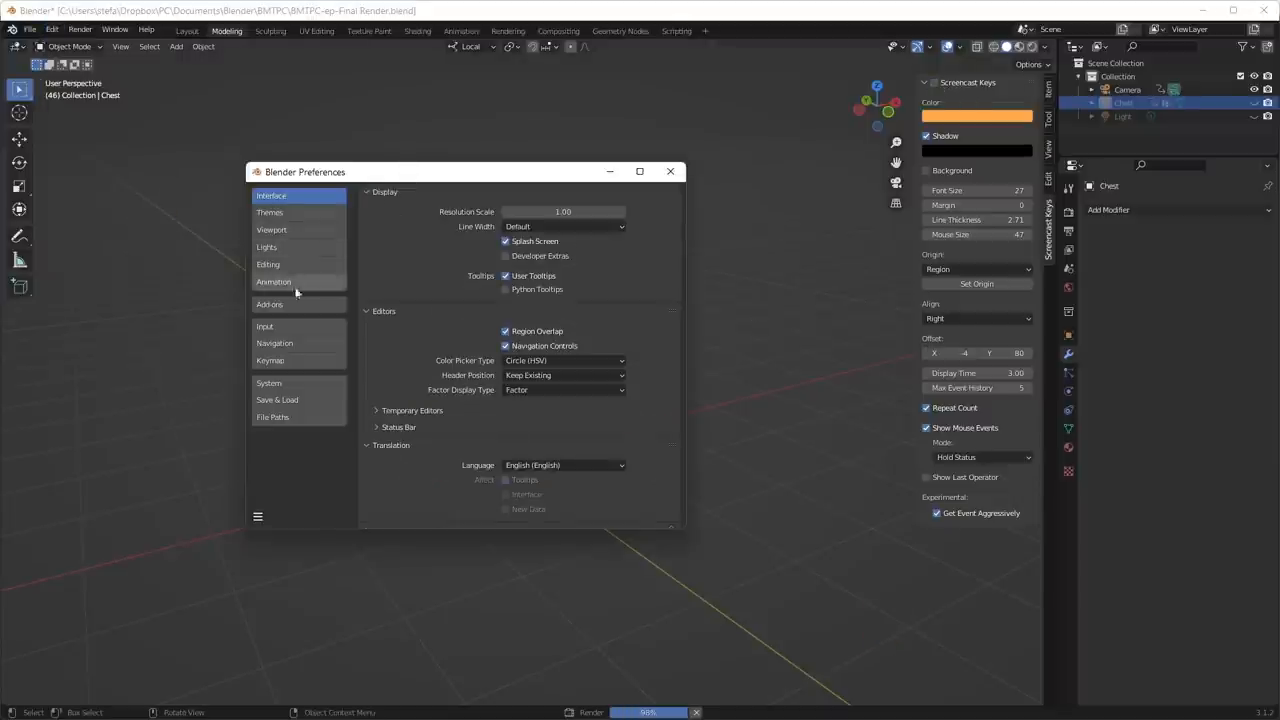
pyautogui.click(264, 326)
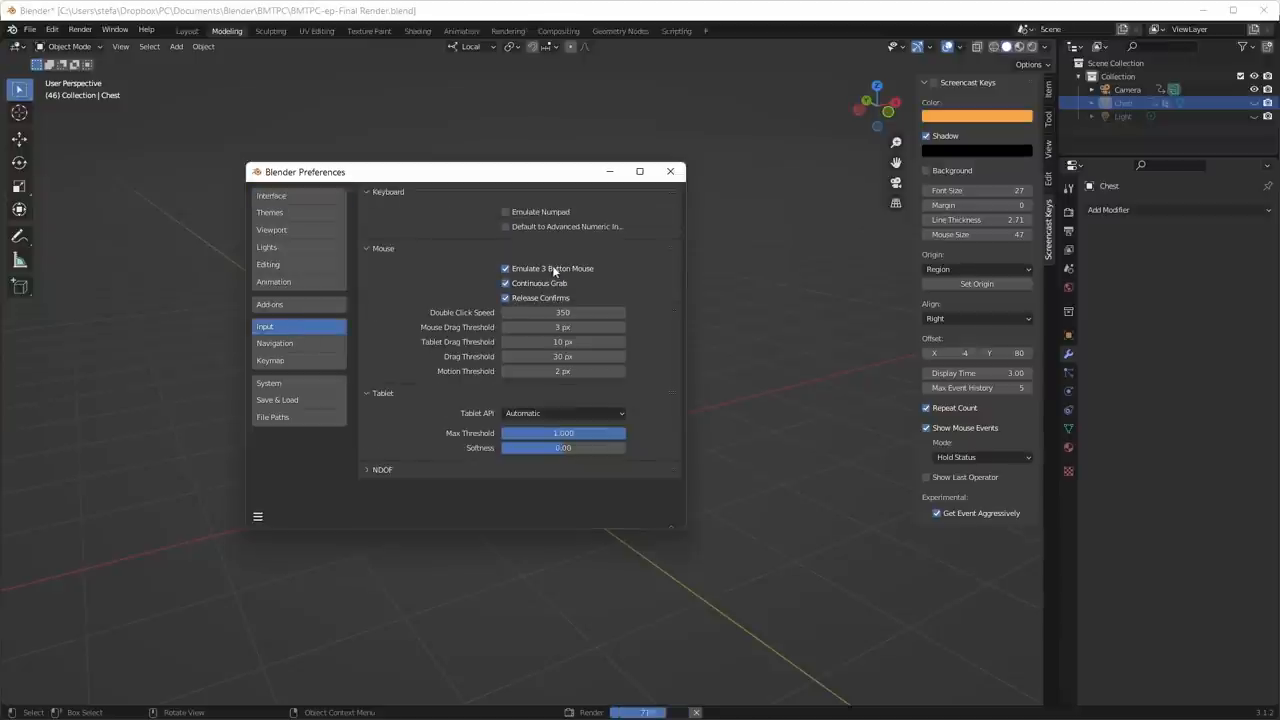
pyautogui.moveTo(552, 268)
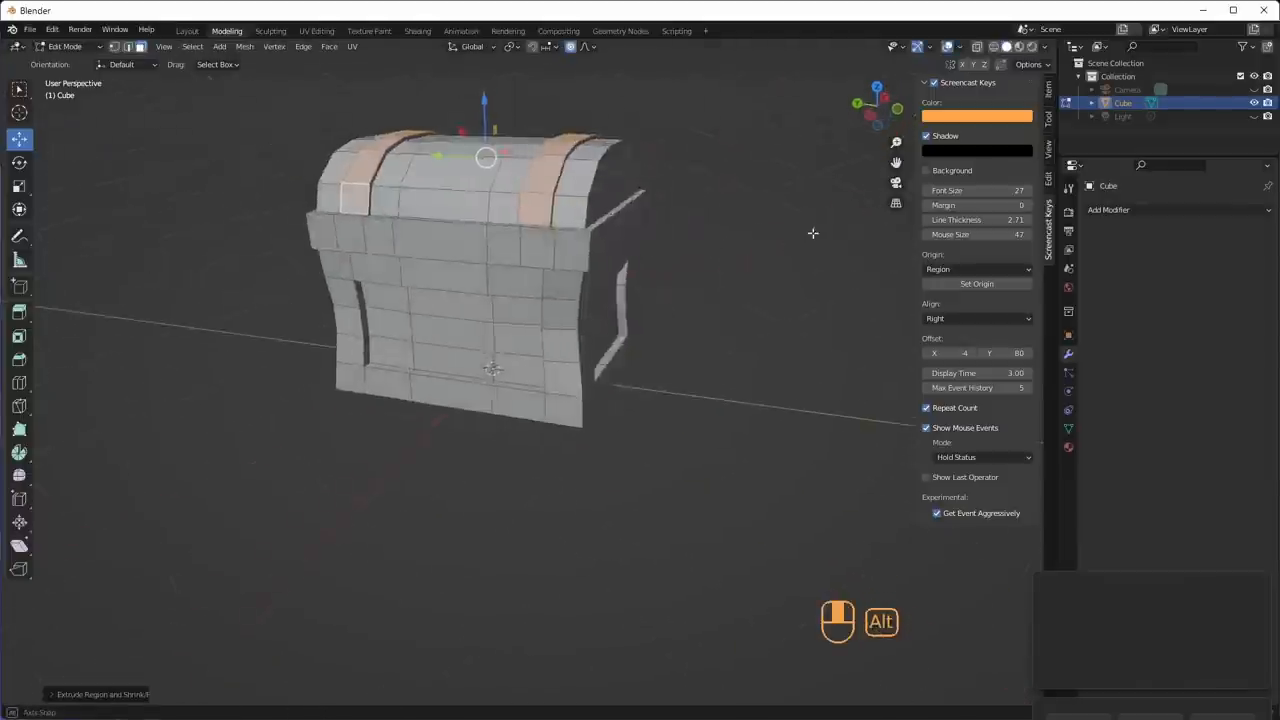
# Raise selected lid face loops into bands across the rounded chest lid
pyautogui.press('ctrl+z')
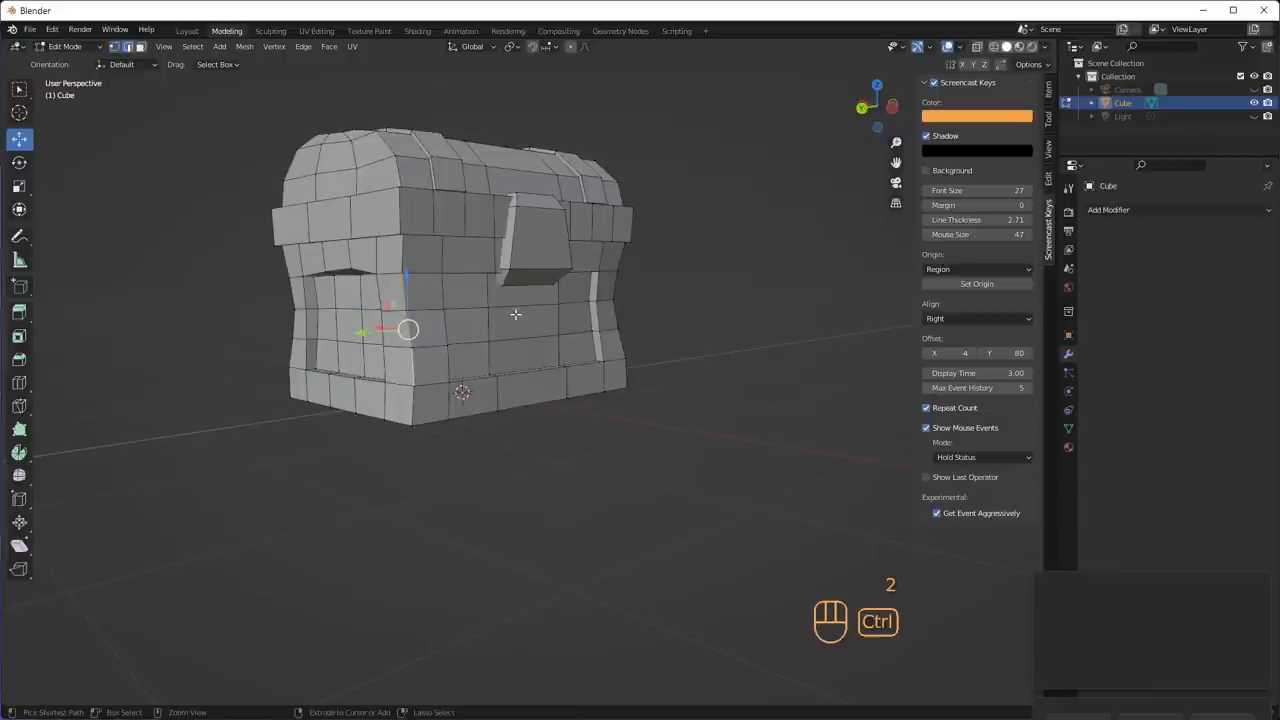
# Add extra edge loops and bevels around the chest body
pyautogui.press('ctrl+b')
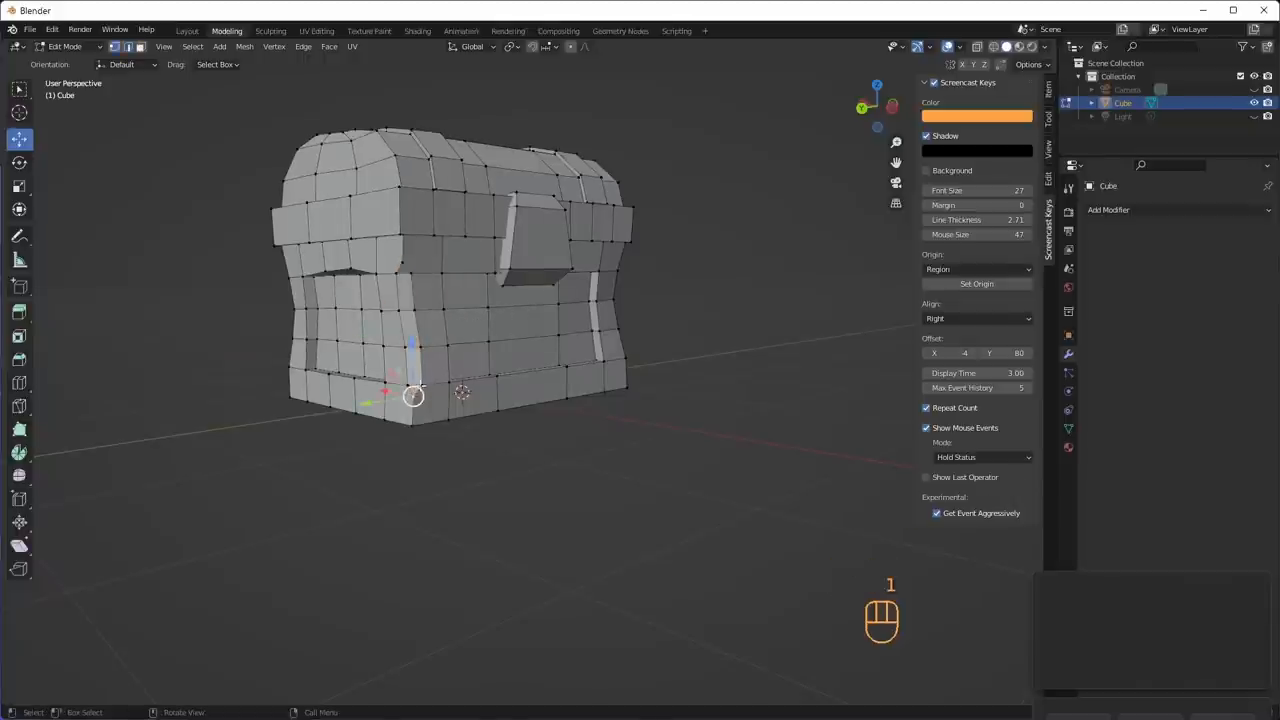
pyautogui.press('s')
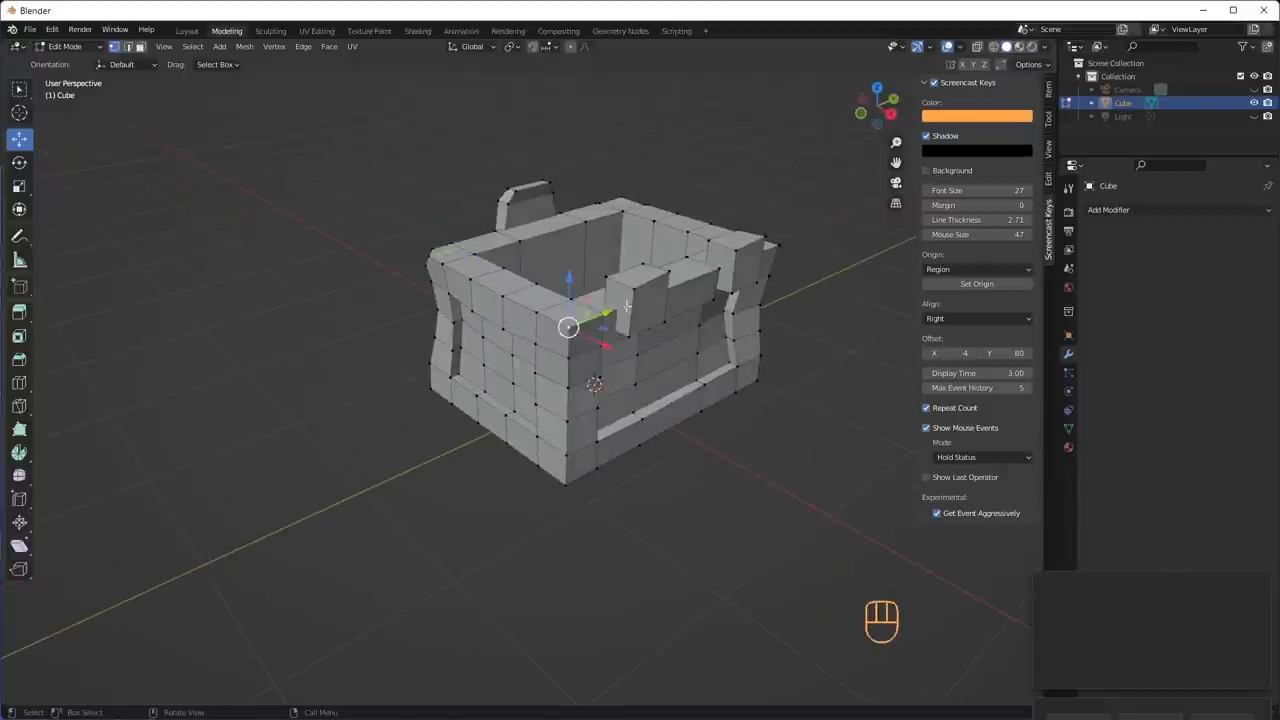
pyautogui.press('shift+ctrl+b')
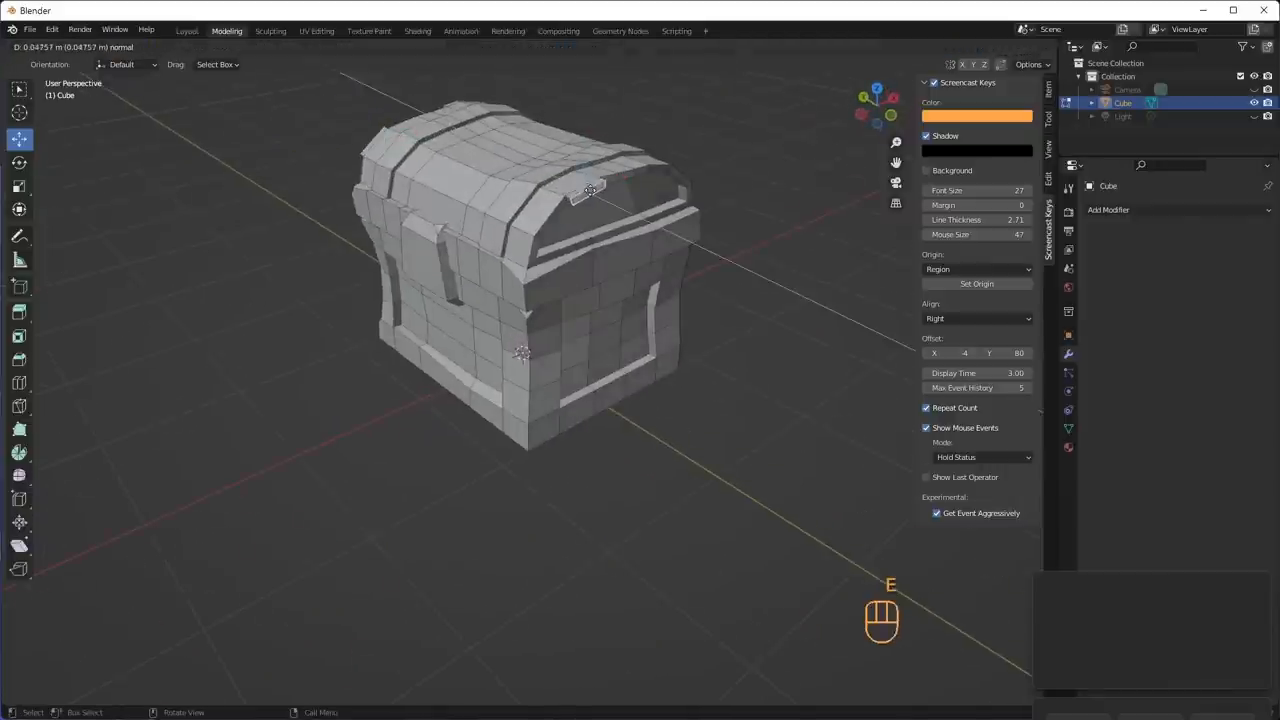
# Extrude the handles and front lock plate outward and face the chest front
pyautogui.press('e')
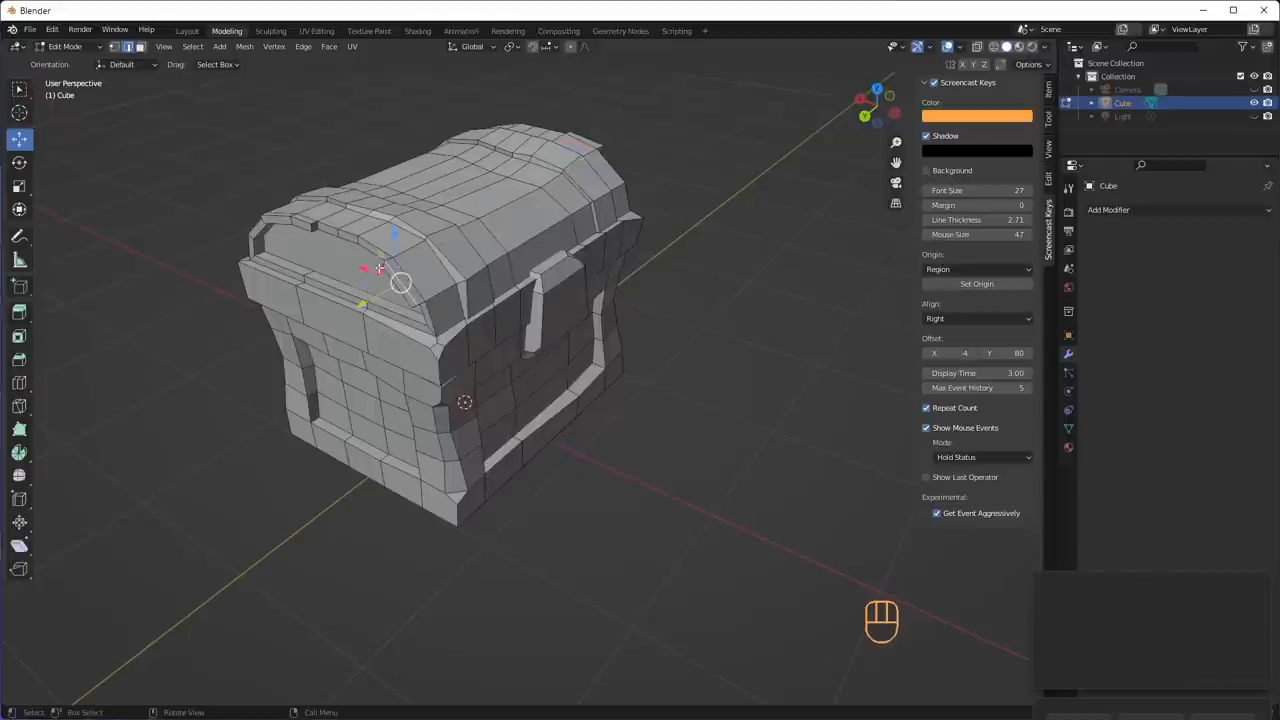
pyautogui.press('g')
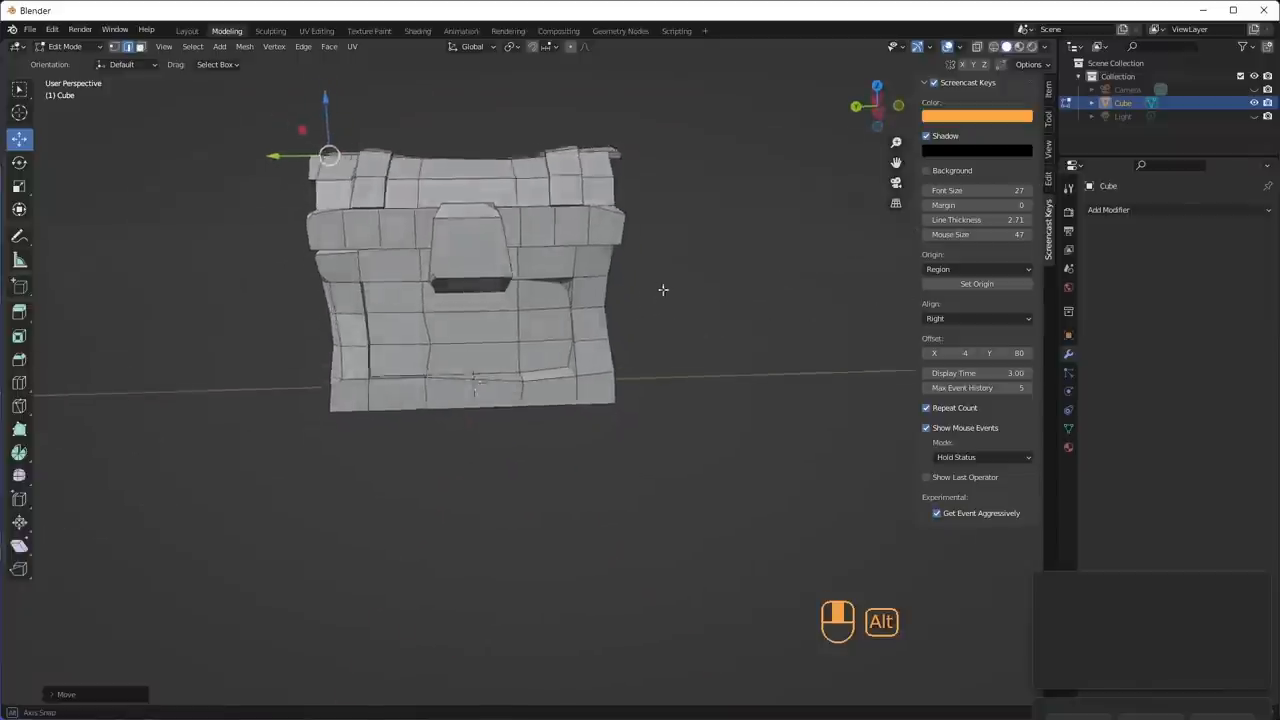
pyautogui.moveTo(664, 290); pyautogui.dragTo(740, 296)
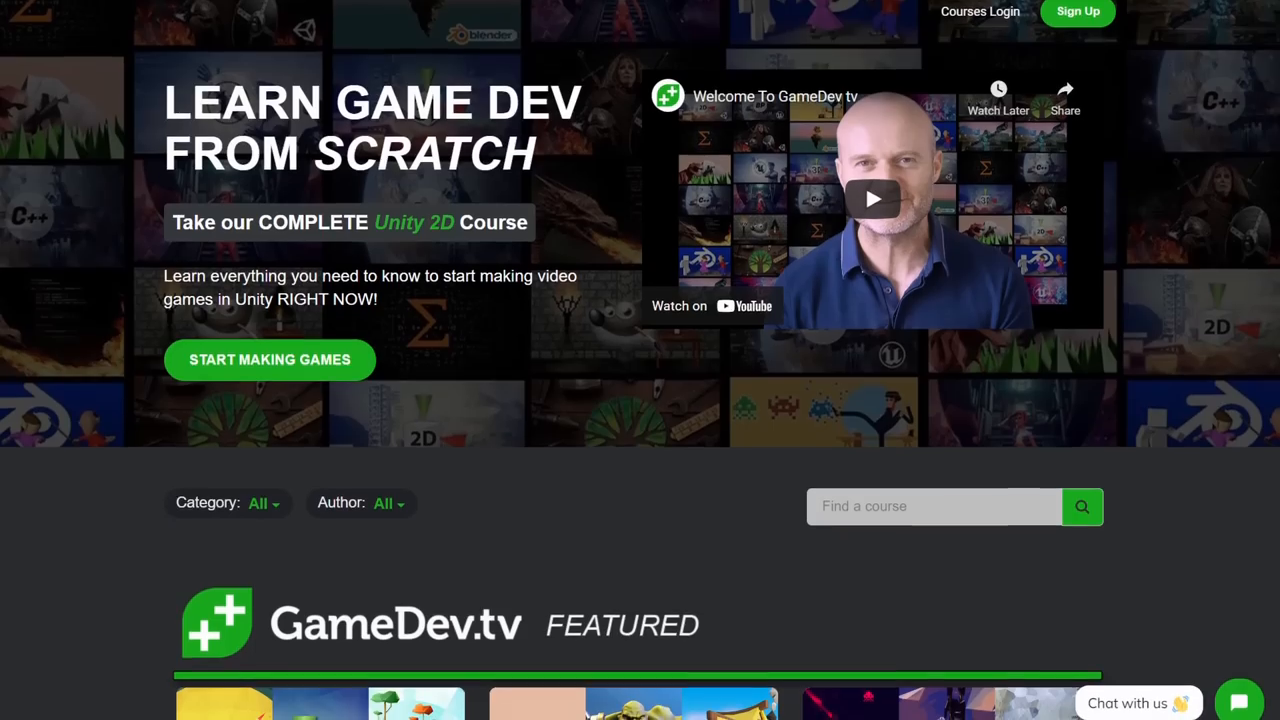
# Browse the GameDev.tv Blender courses to Imphenzia's bundle page
pyautogui.scroll(-3)
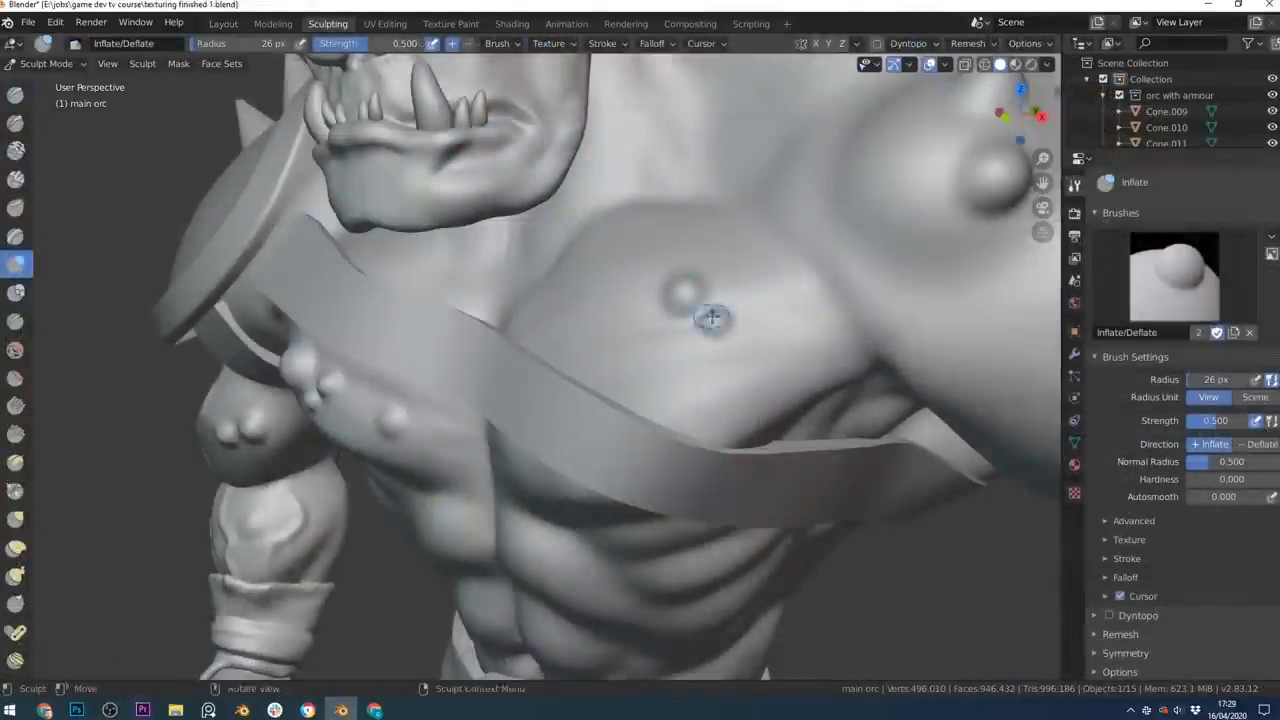
pyautogui.click(512, 24)
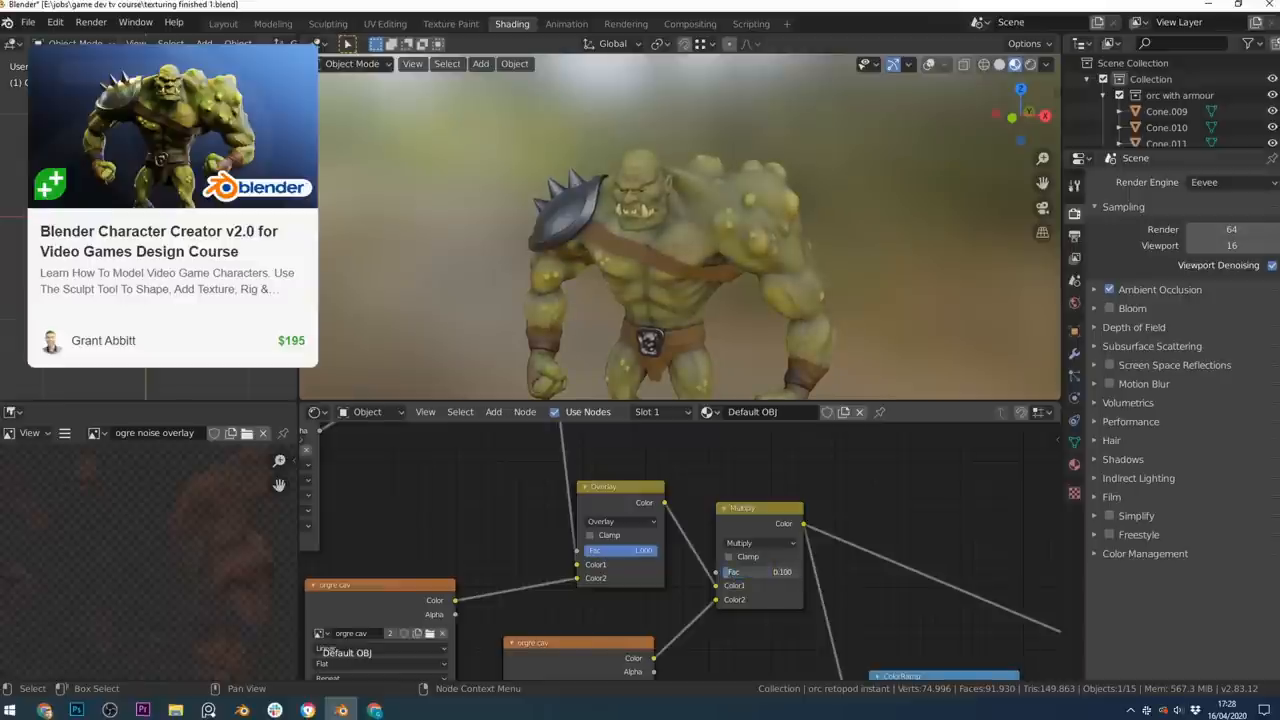
pyautogui.click(224, 24)
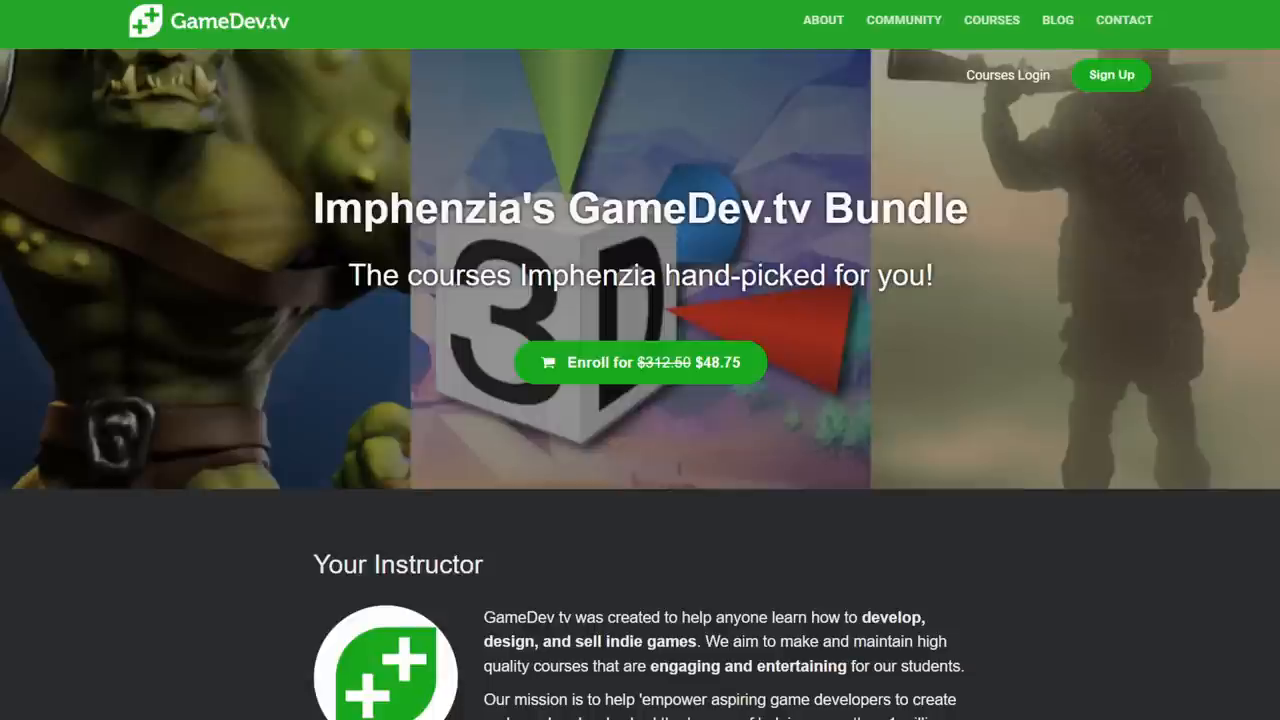
pyautogui.click(640, 362)
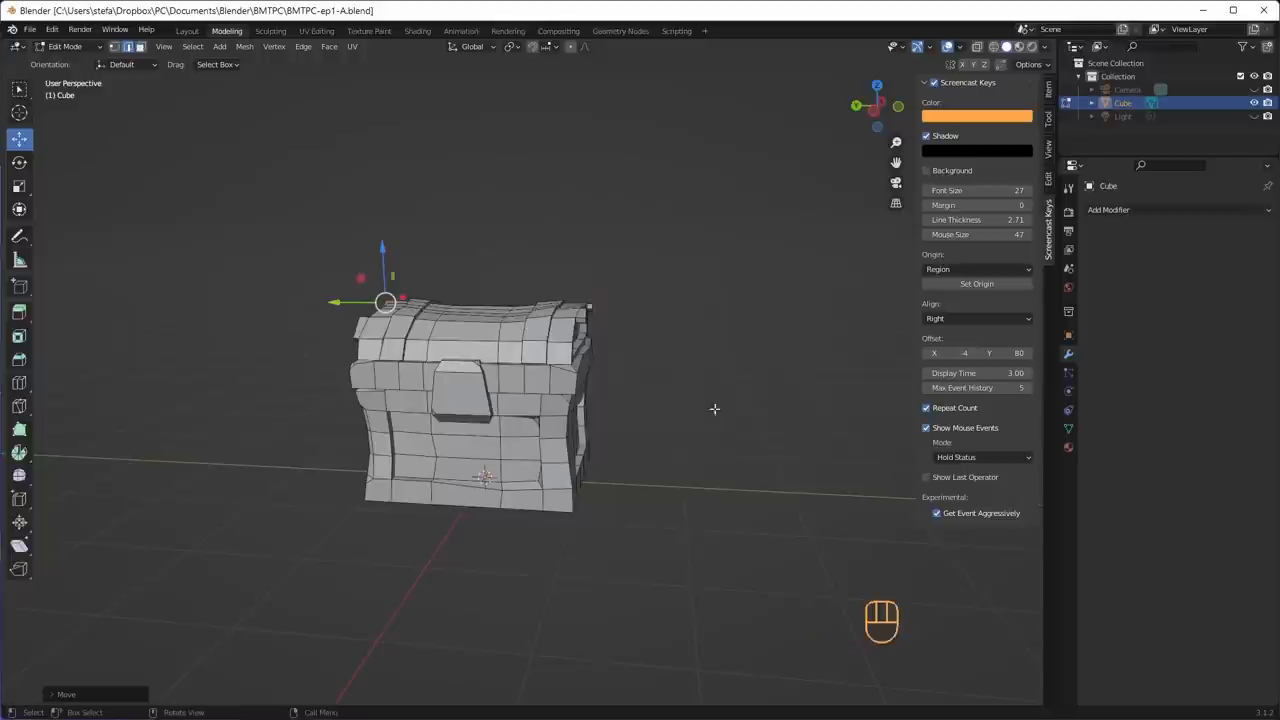
pyautogui.moveTo(472, 100)
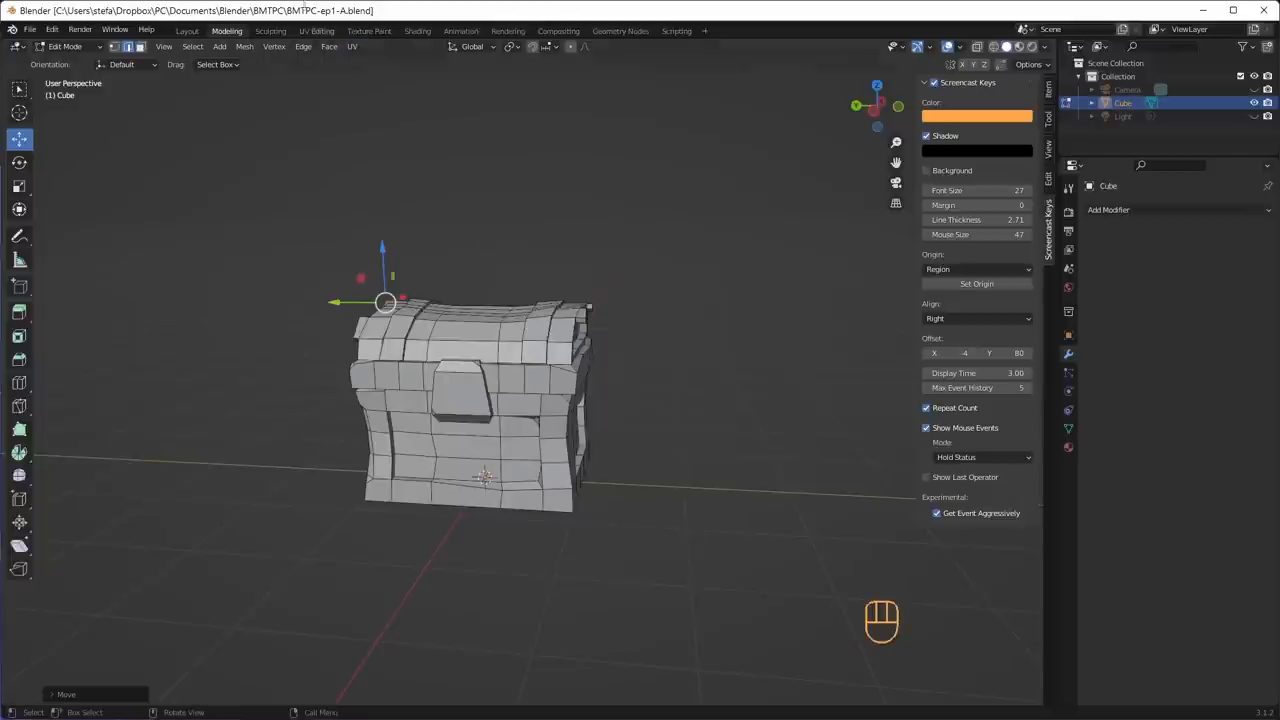
pyautogui.moveTo(456, 264)
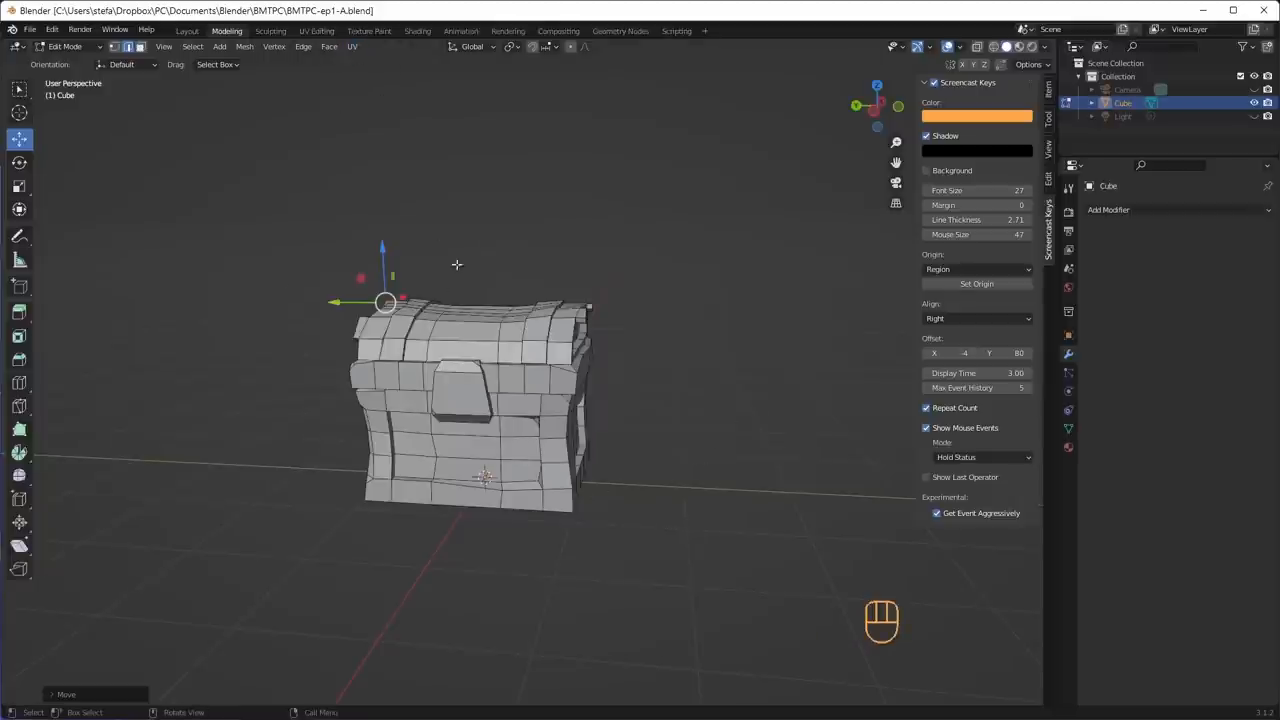
# Select the whole chest and Smart UV Project it in the UV Editing workspace
pyautogui.press('a')
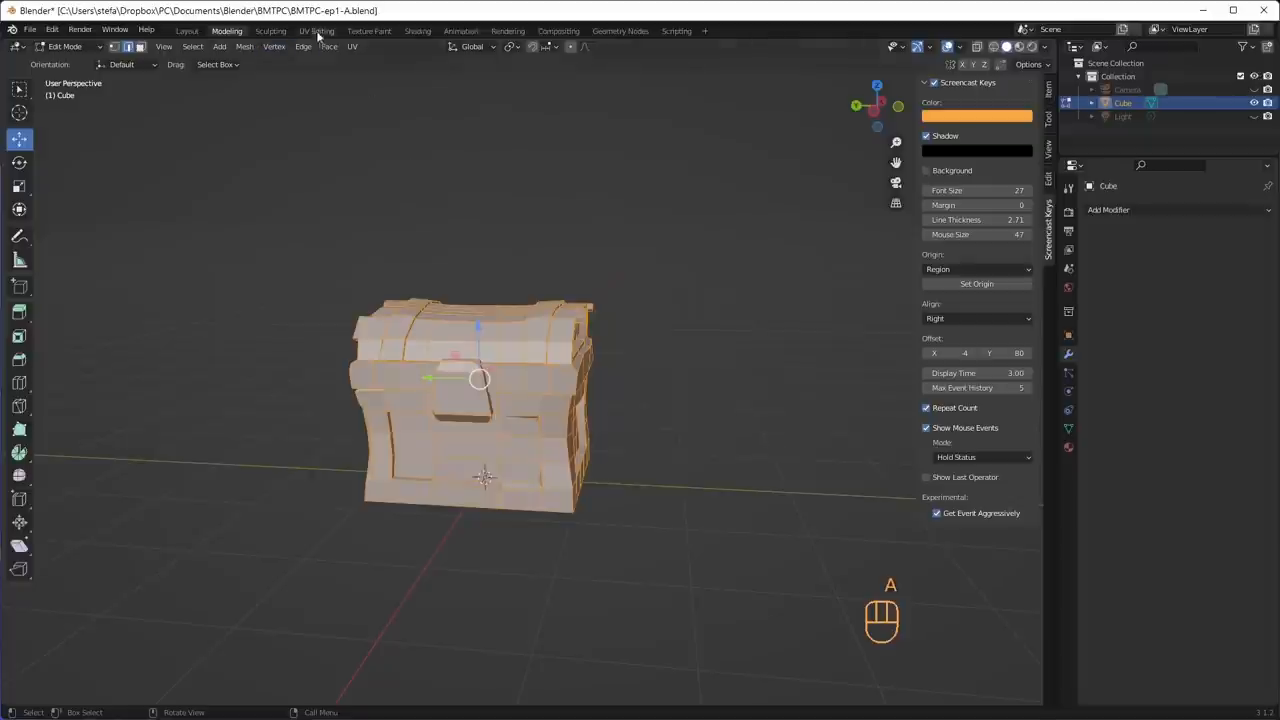
pyautogui.click(316, 30)
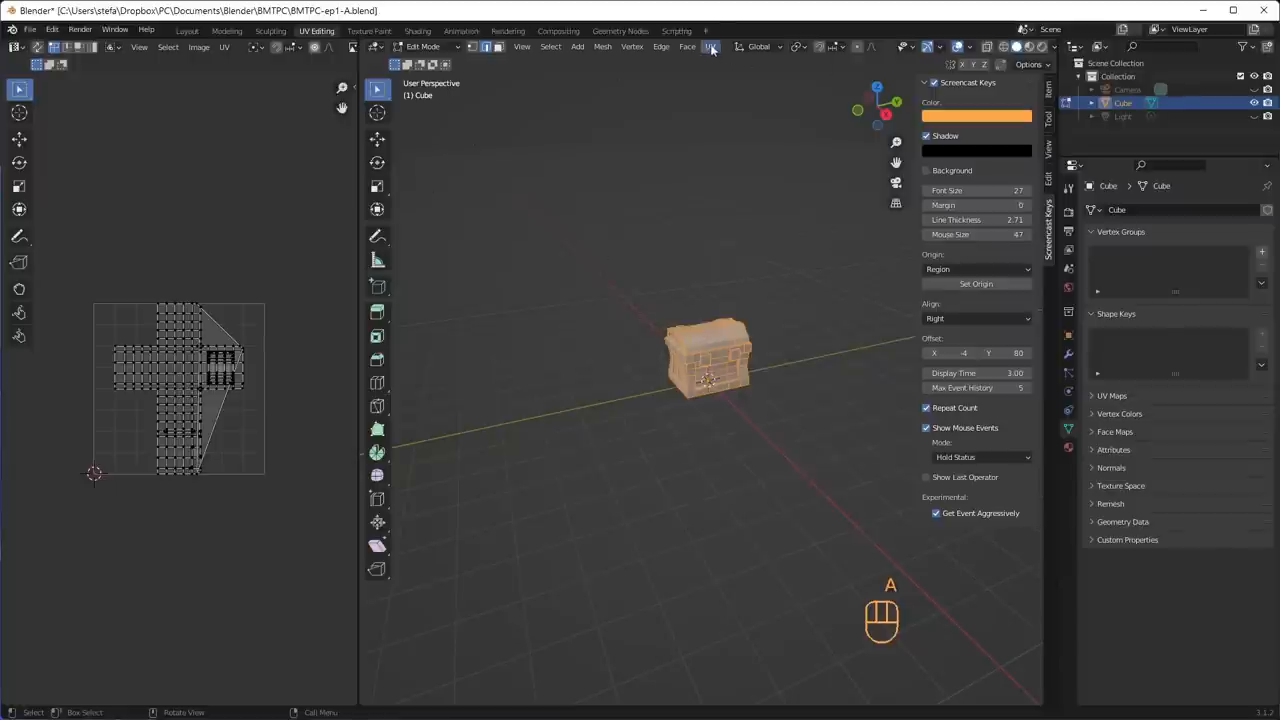
pyautogui.click(712, 46)
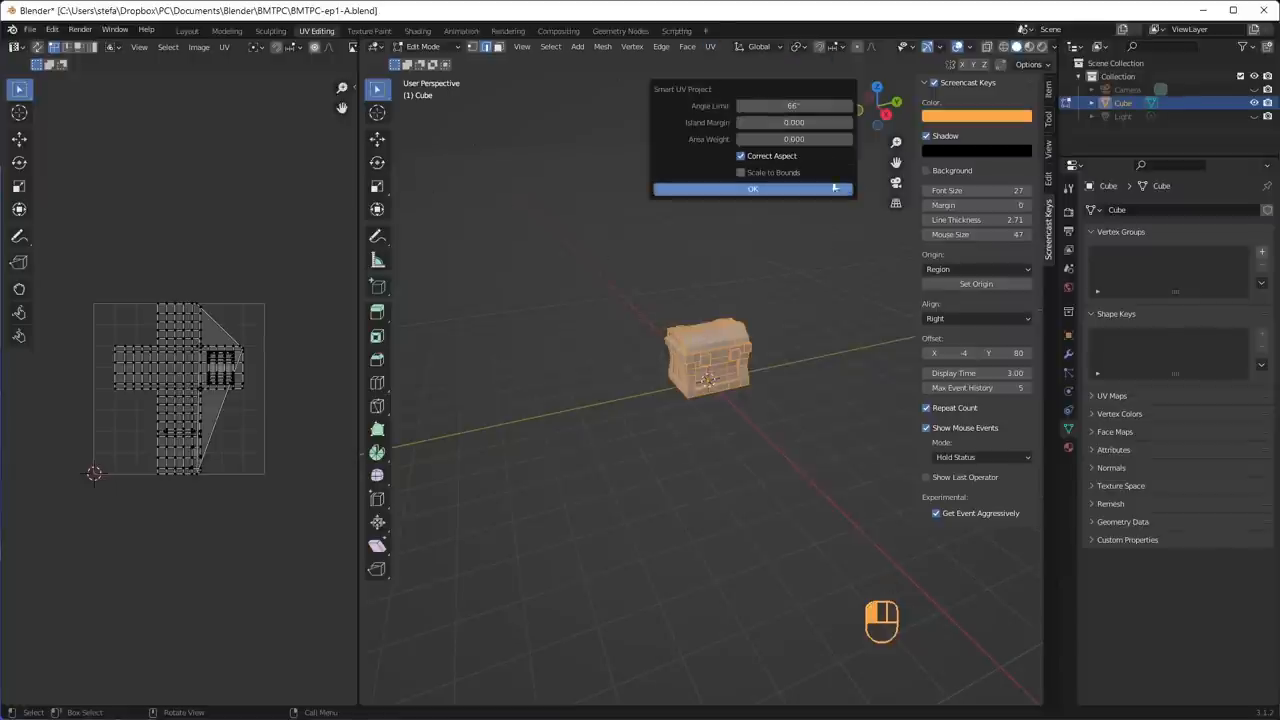
pyautogui.click(794, 122)
pyautogui.write('0.030')
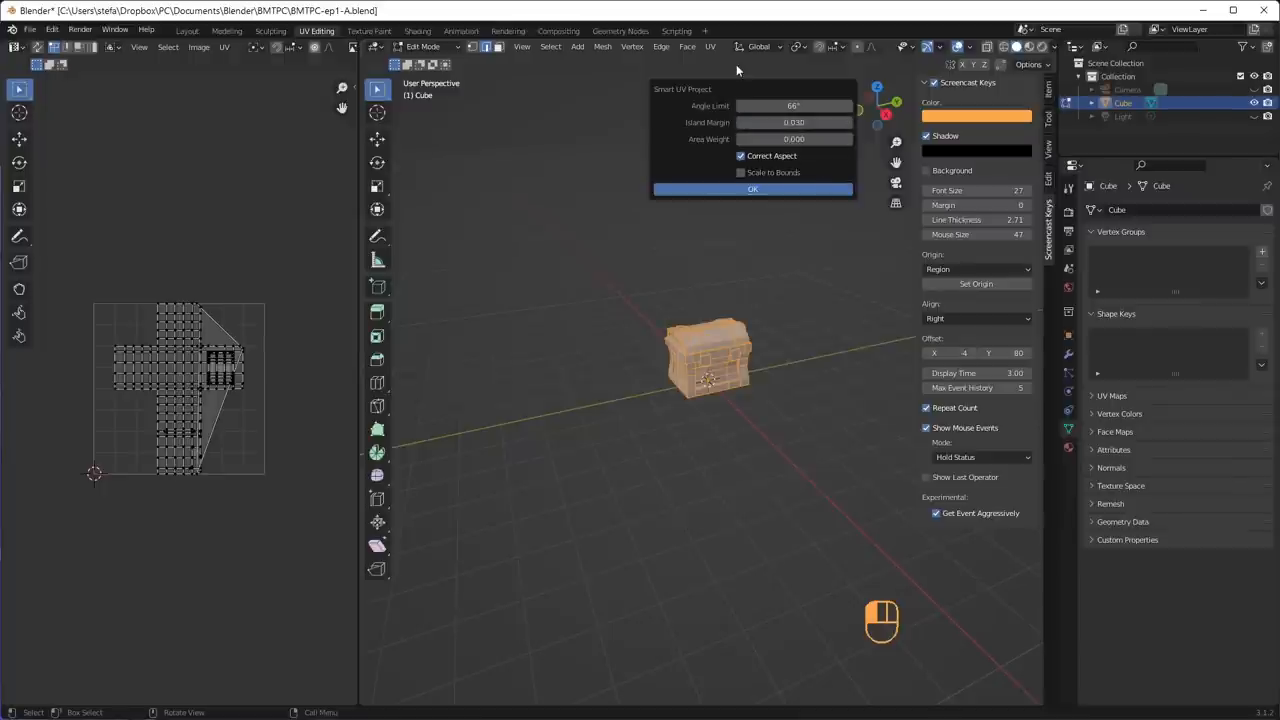
pyautogui.click(752, 188)
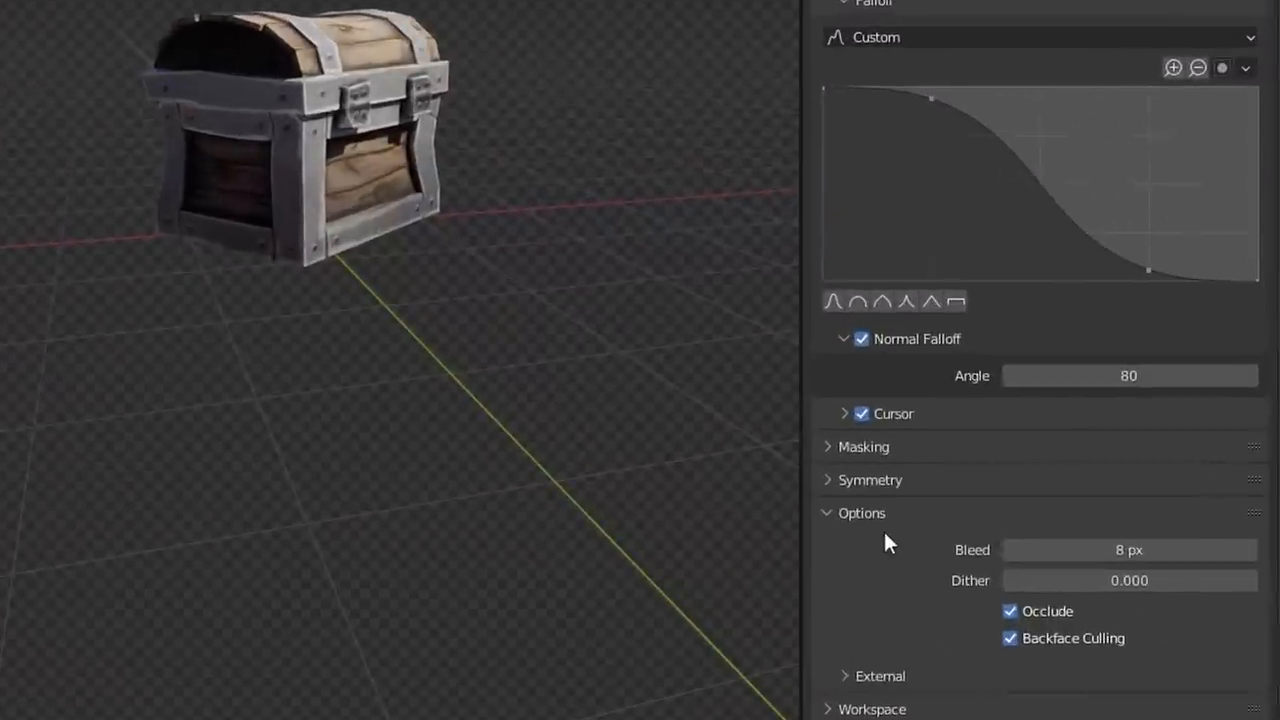
pyautogui.moveTo(1096, 550)
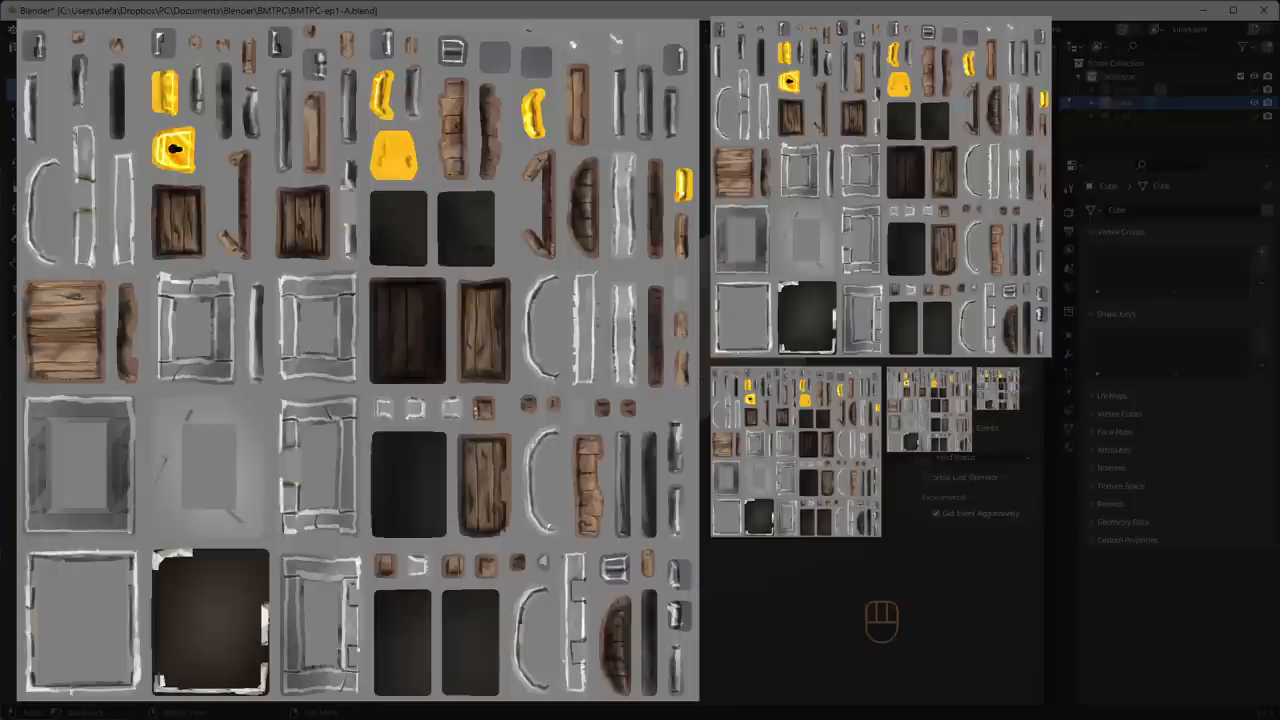
# Paint the wood, metal and gold areas and return to UV editing to review the islands
pyautogui.press('Alt+F13')
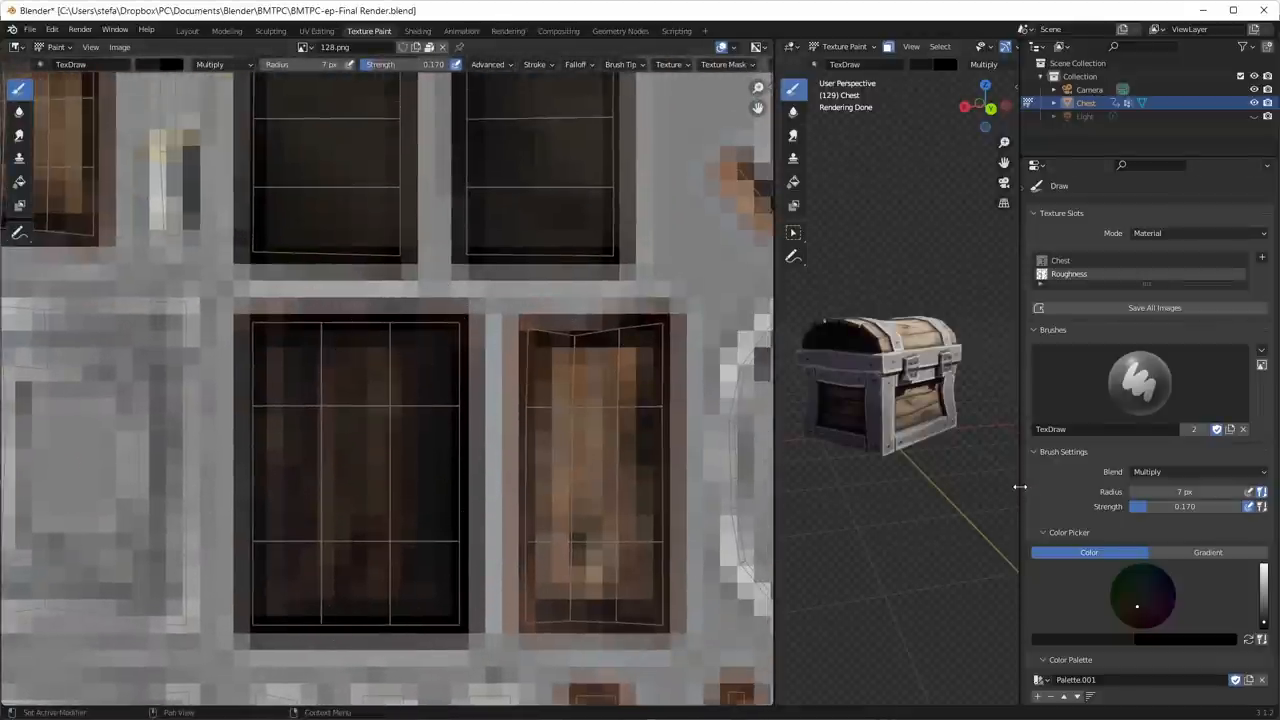
pyautogui.click(316, 32)
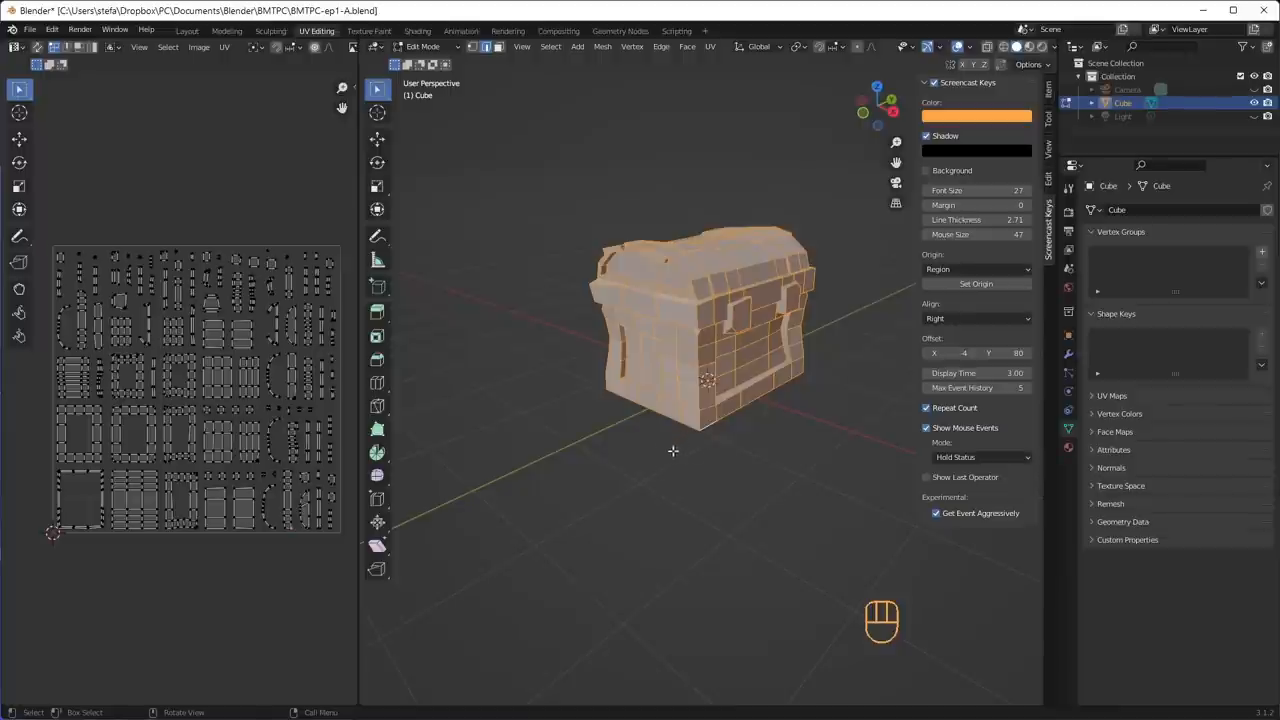
pyautogui.moveTo(700, 436)
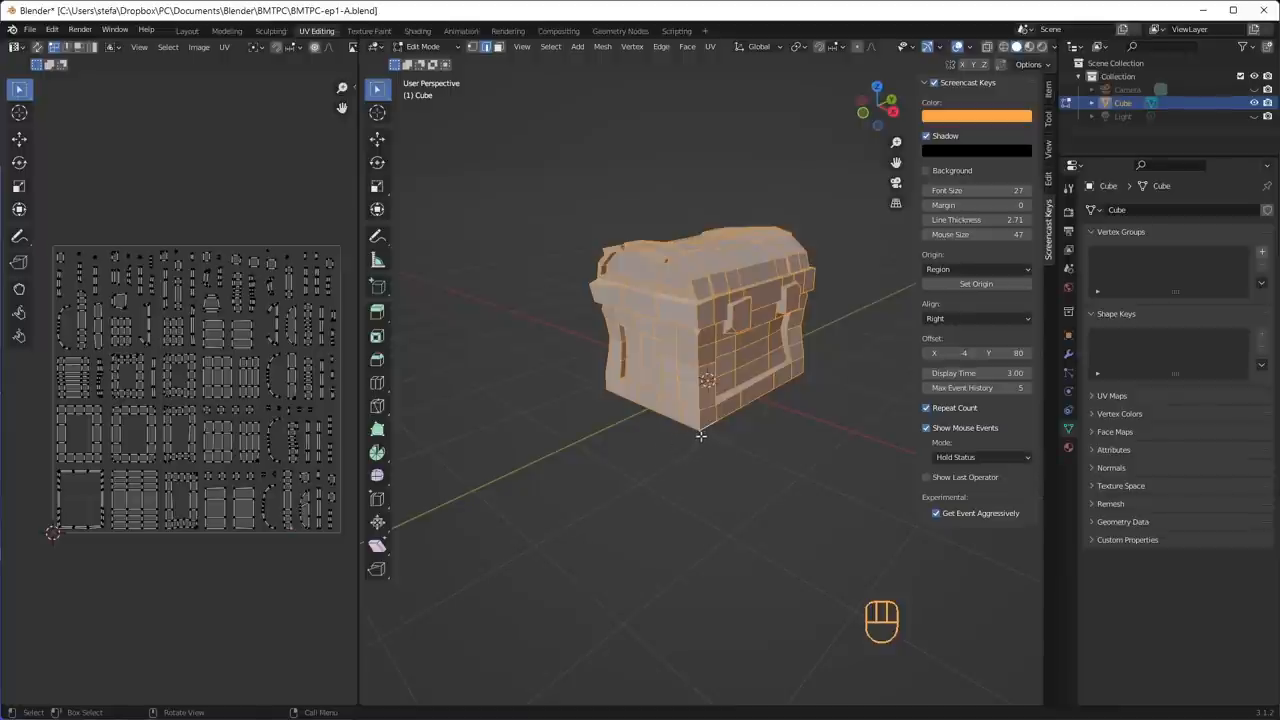
pyautogui.moveTo(684, 428)
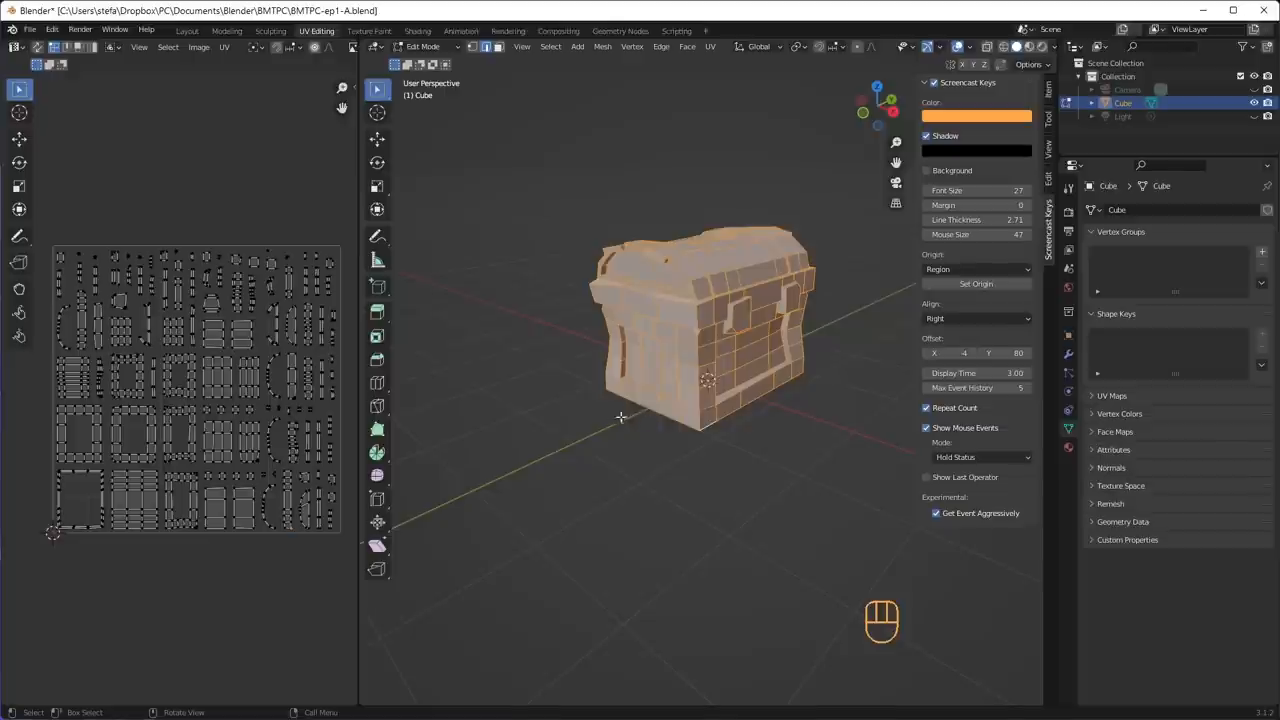
pyautogui.moveTo(426, 400)
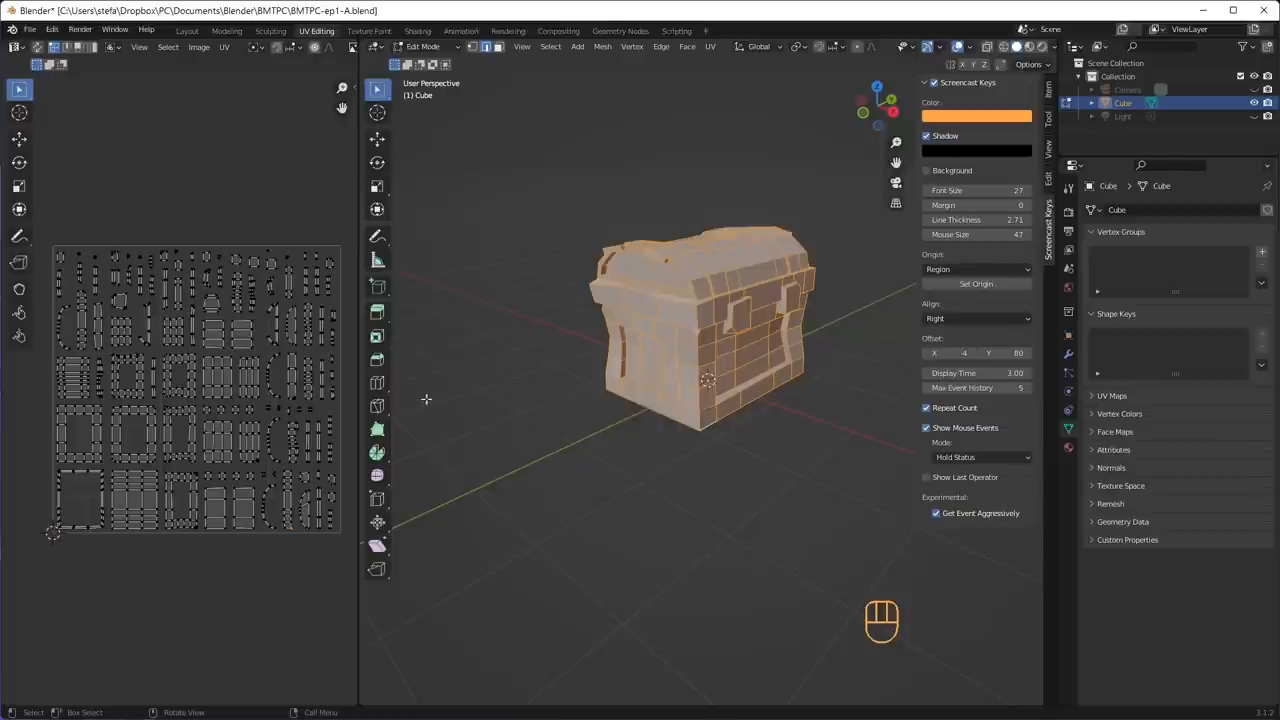
pyautogui.moveTo(440, 396)
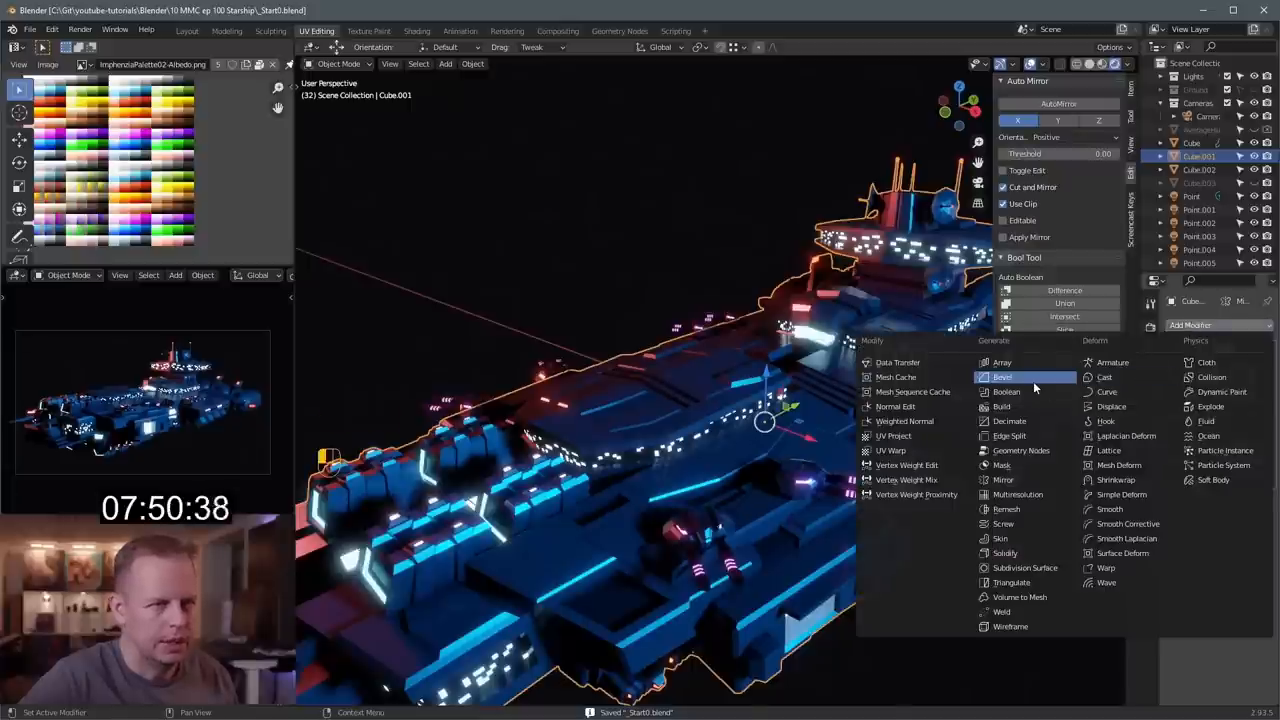
pyautogui.click(1004, 376)
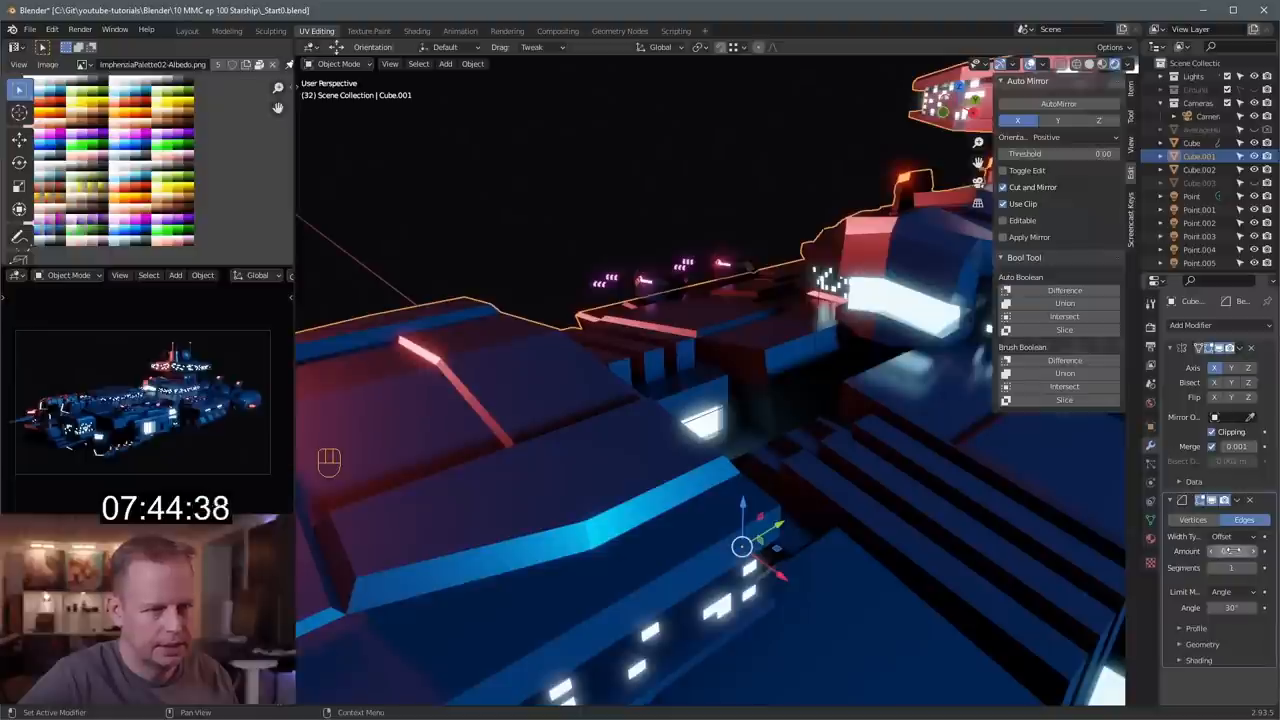
pyautogui.press('ctrl')
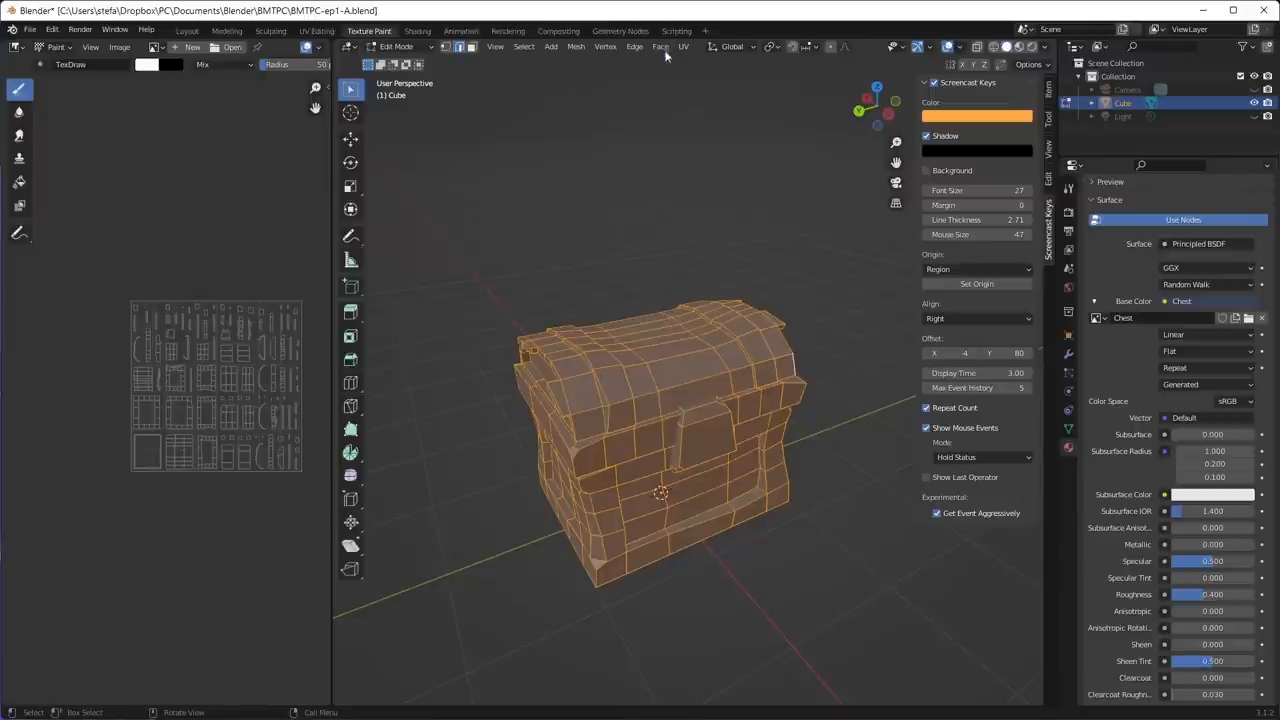
# Undo the last changes and orbit to view the chest lid rim
pyautogui.click(660, 48)
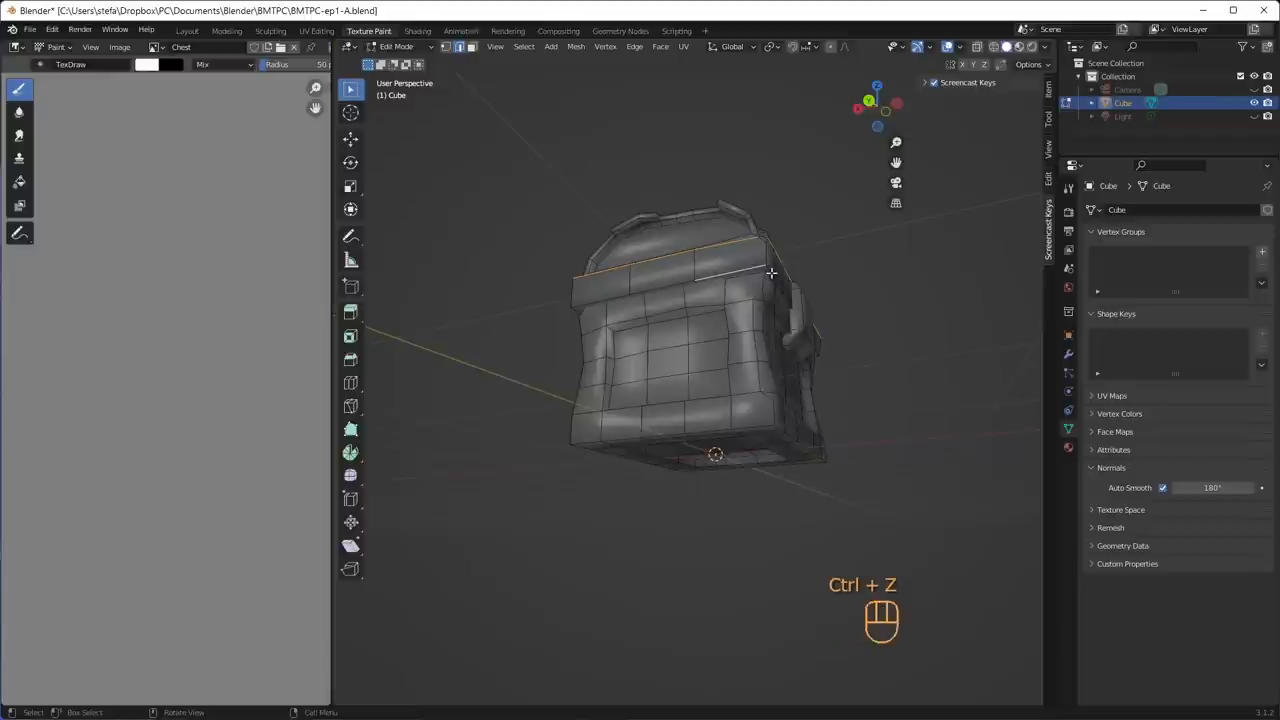
pyautogui.press('ctrl+z')
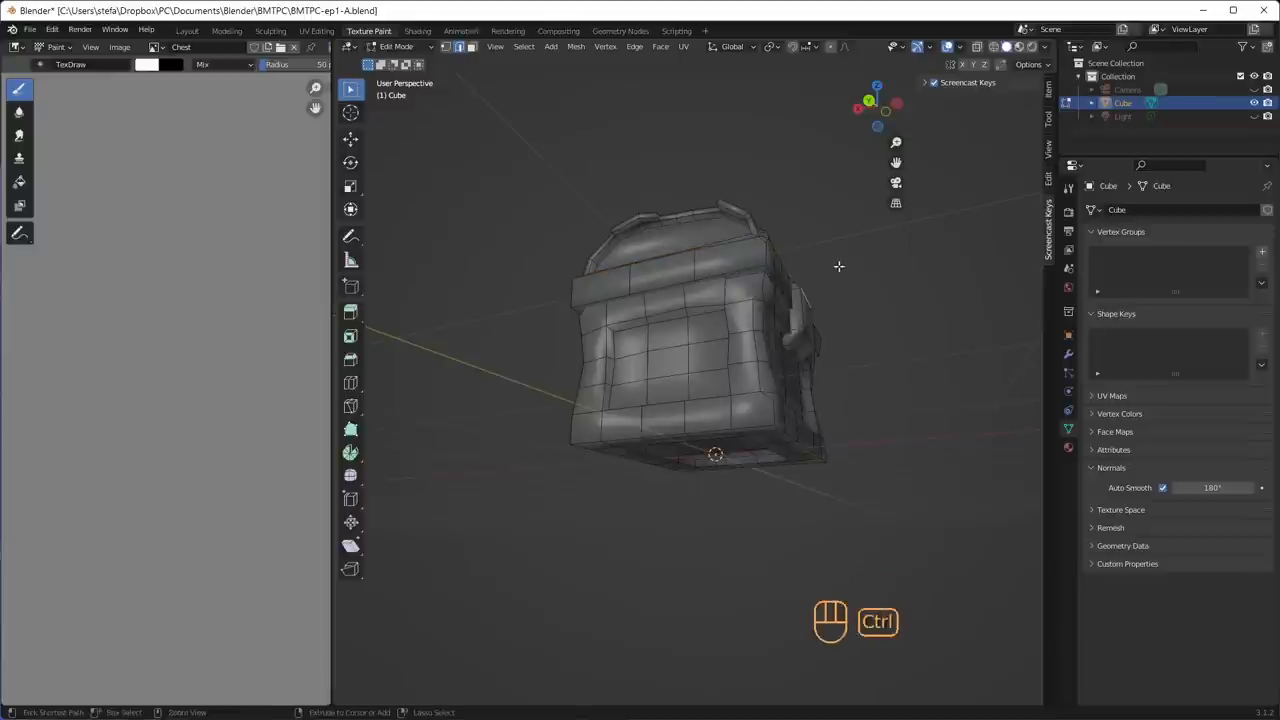
pyautogui.press('ctrl+z')
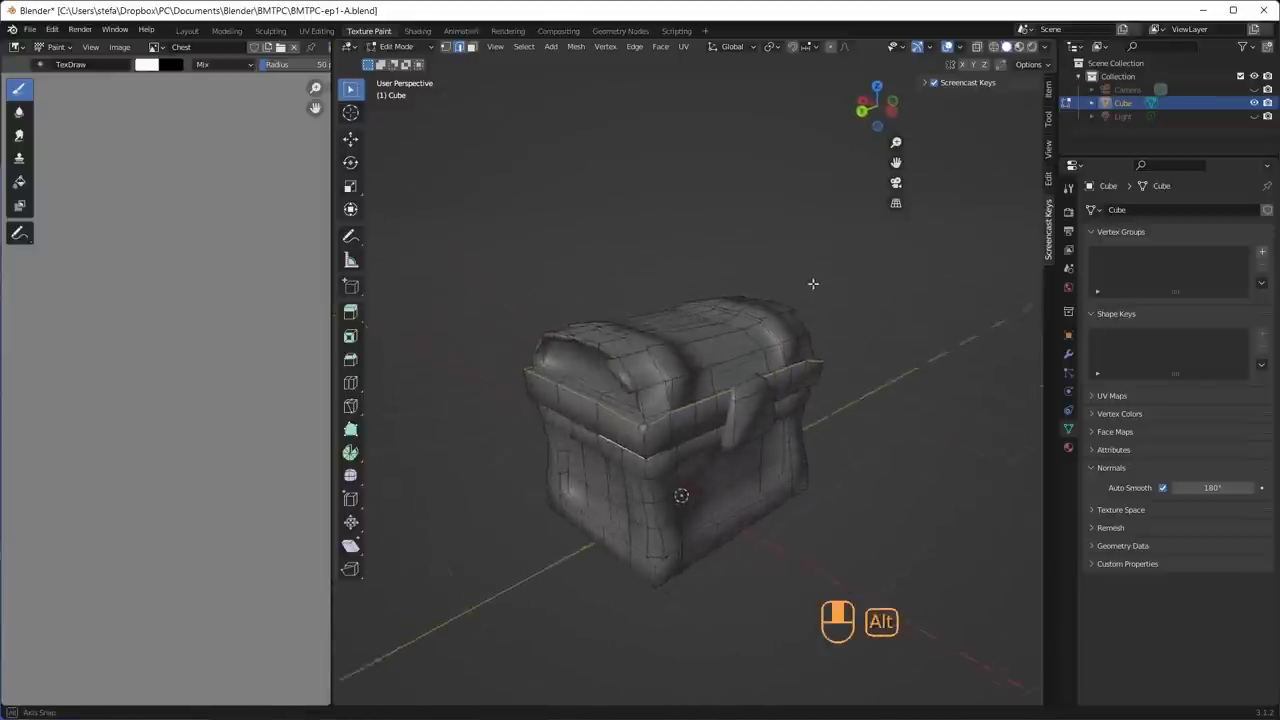
pyautogui.moveTo(812, 284); pyautogui.dragTo(776, 262)
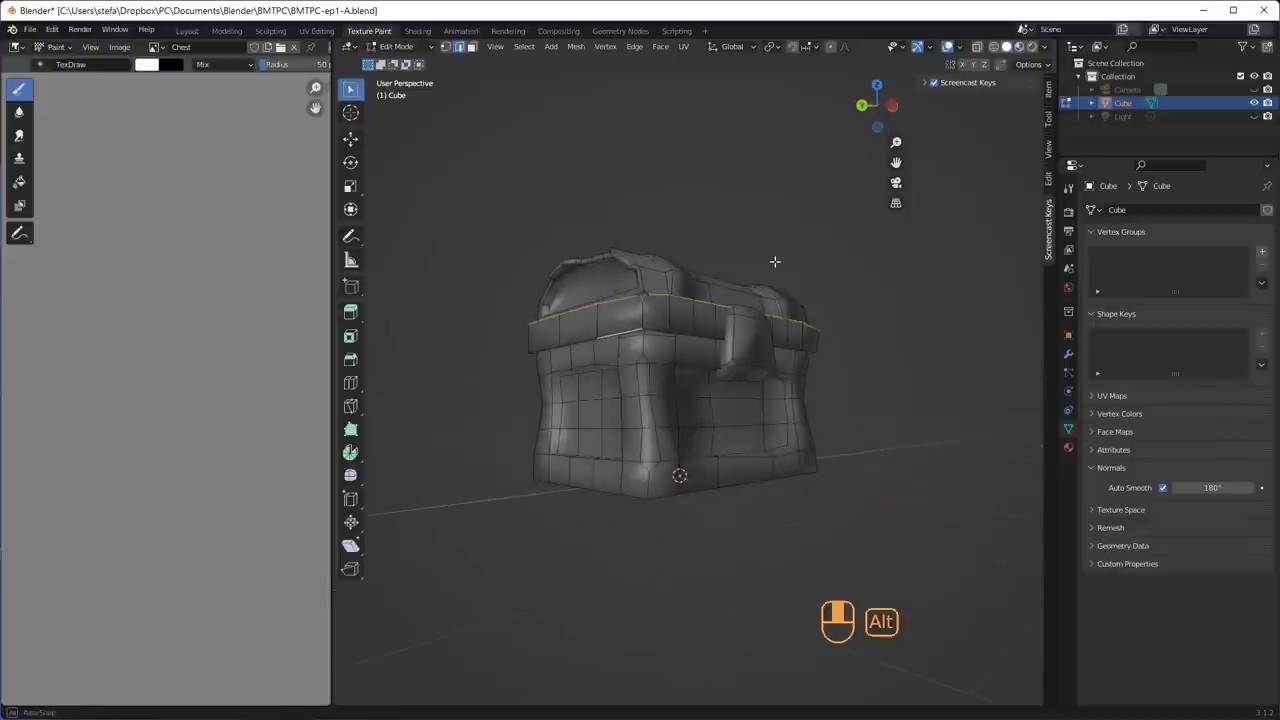
# Select the lid rim edge loops and mark them sharp
pyautogui.click(680, 330)
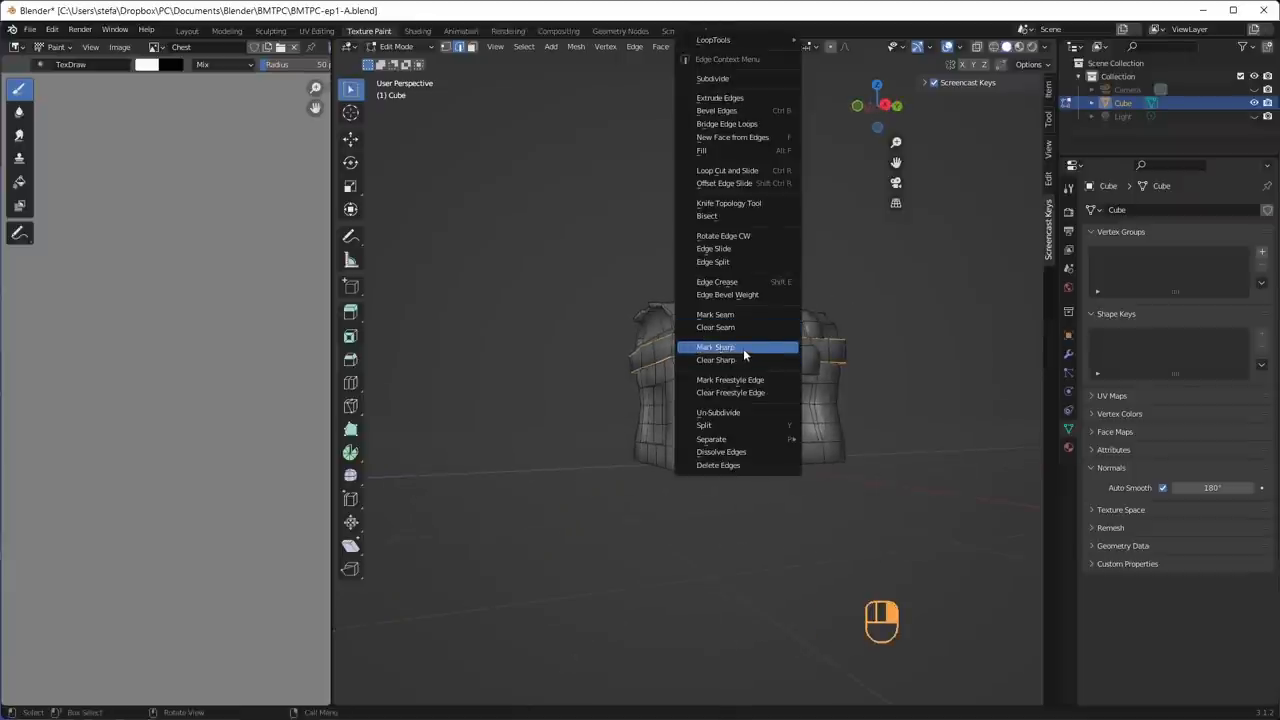
pyautogui.click(716, 348)
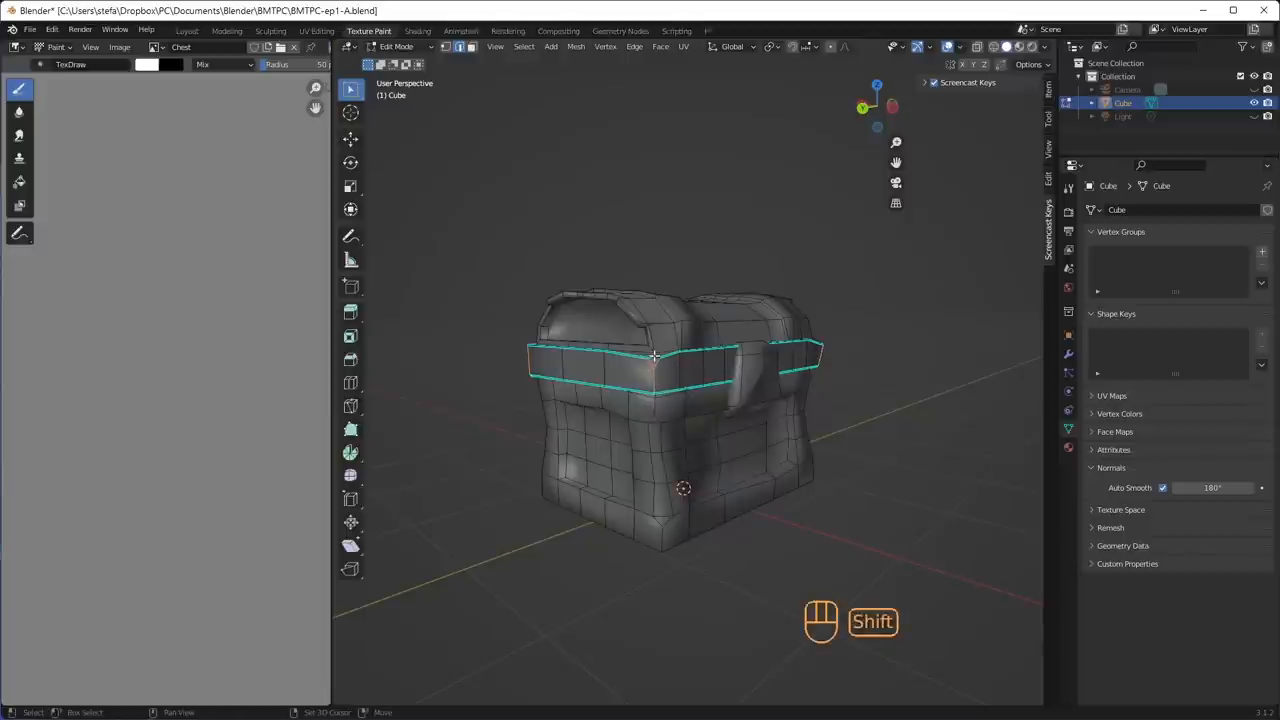
pyautogui.rightClick(650, 356)
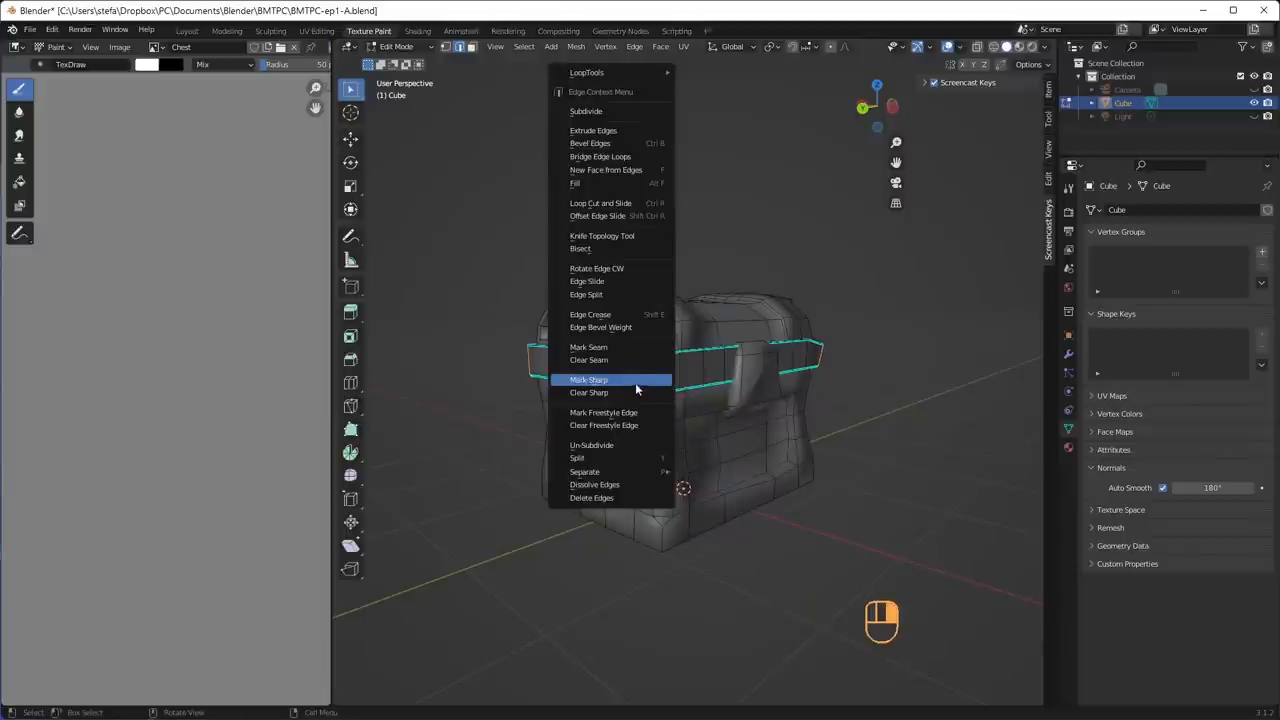
pyautogui.click(588, 380)
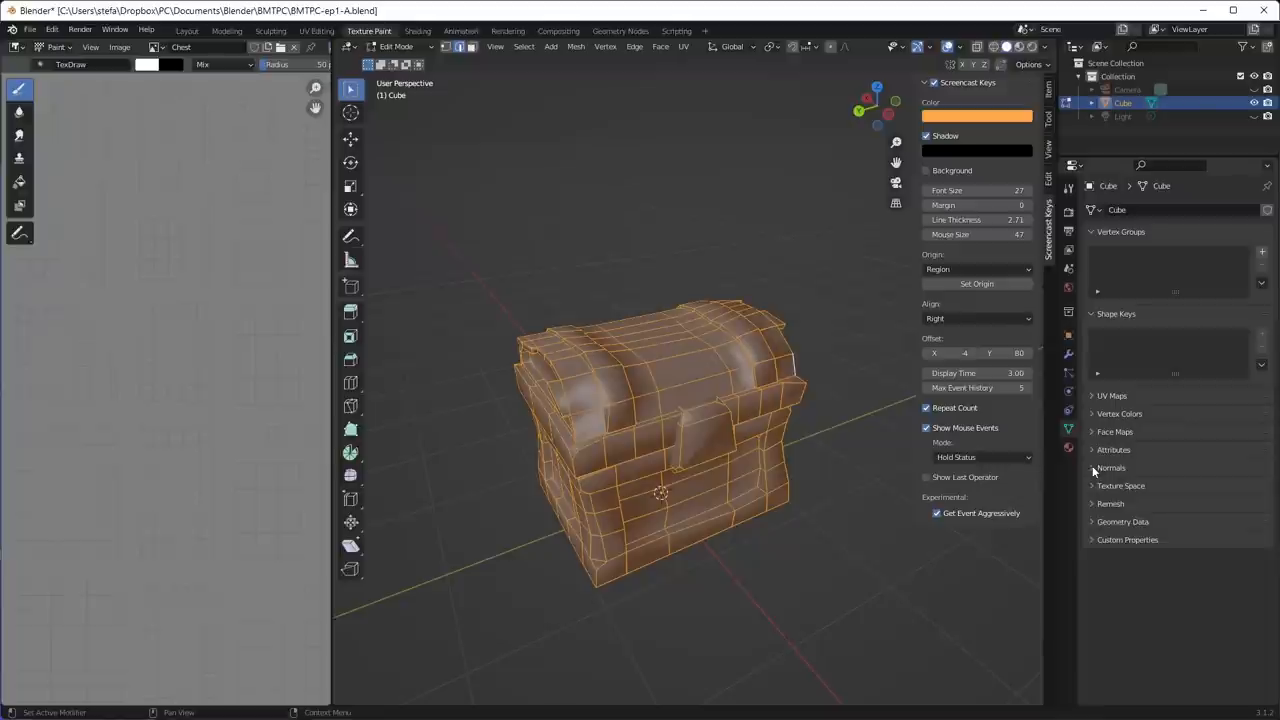
# Mark the band and panel outlines sharp, toggling to Texture Paint to check shading
pyautogui.click(1112, 468)
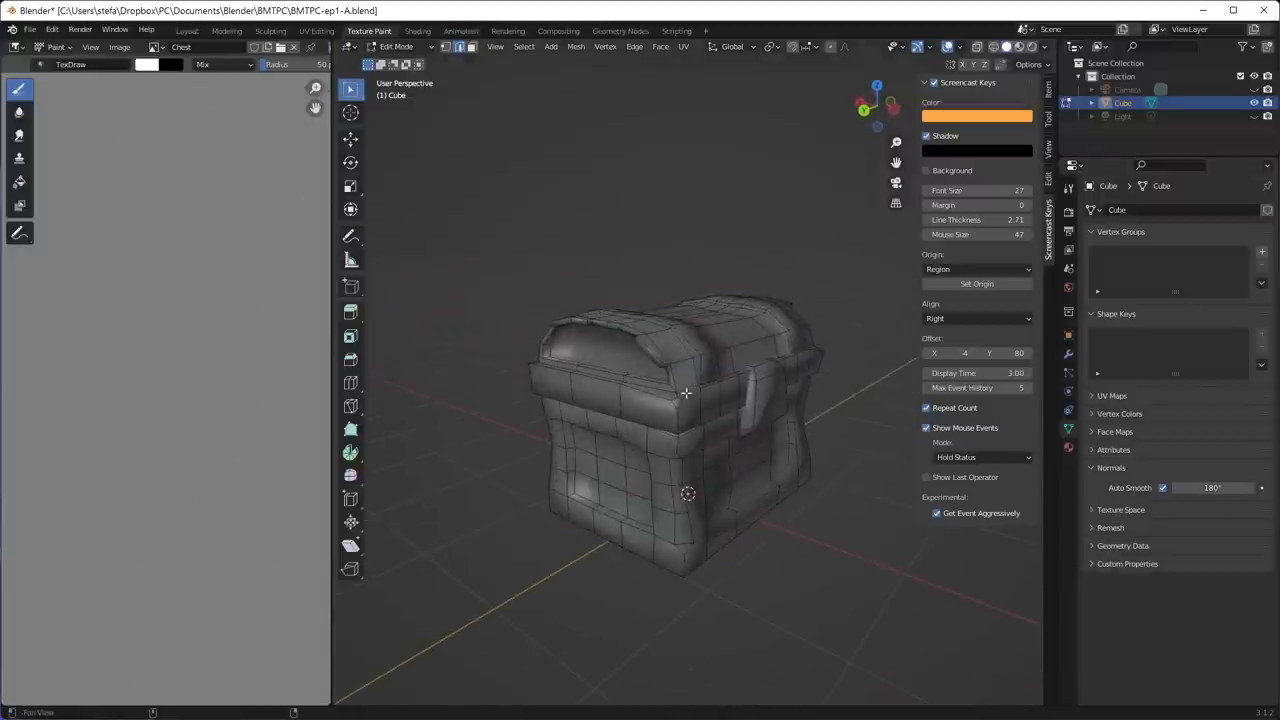
pyautogui.press('Tab')
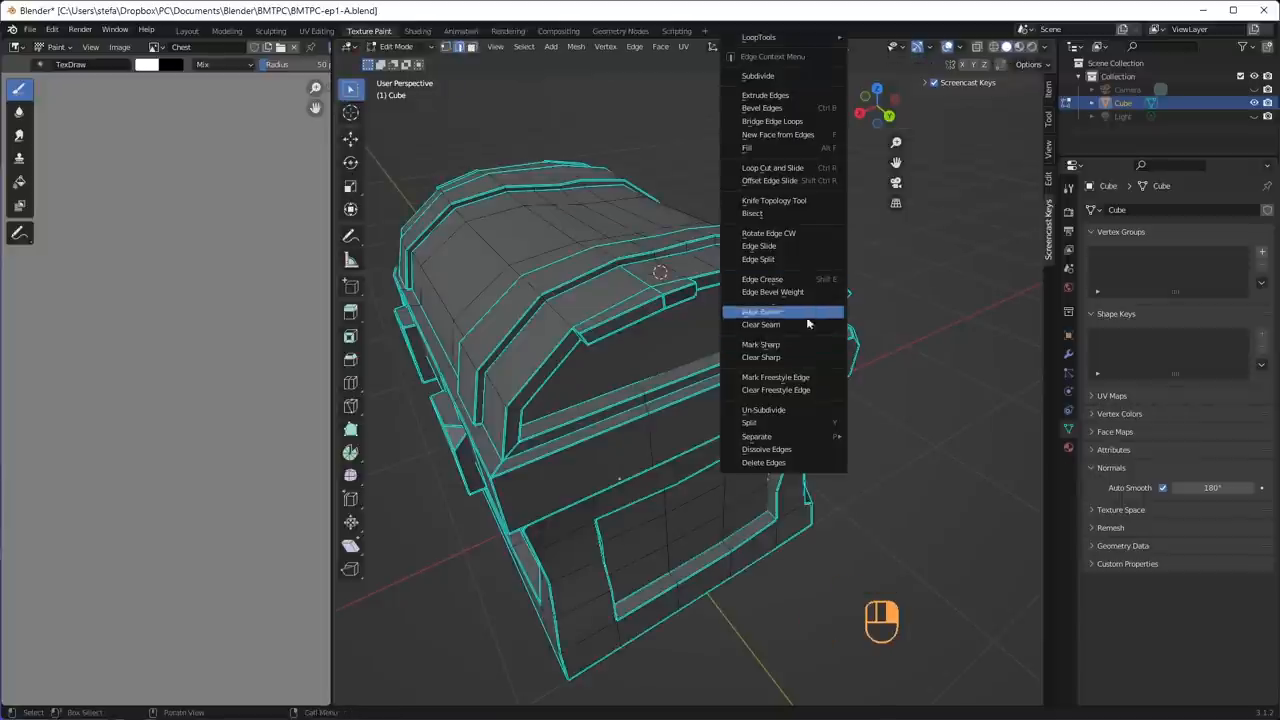
pyautogui.press('Tab')
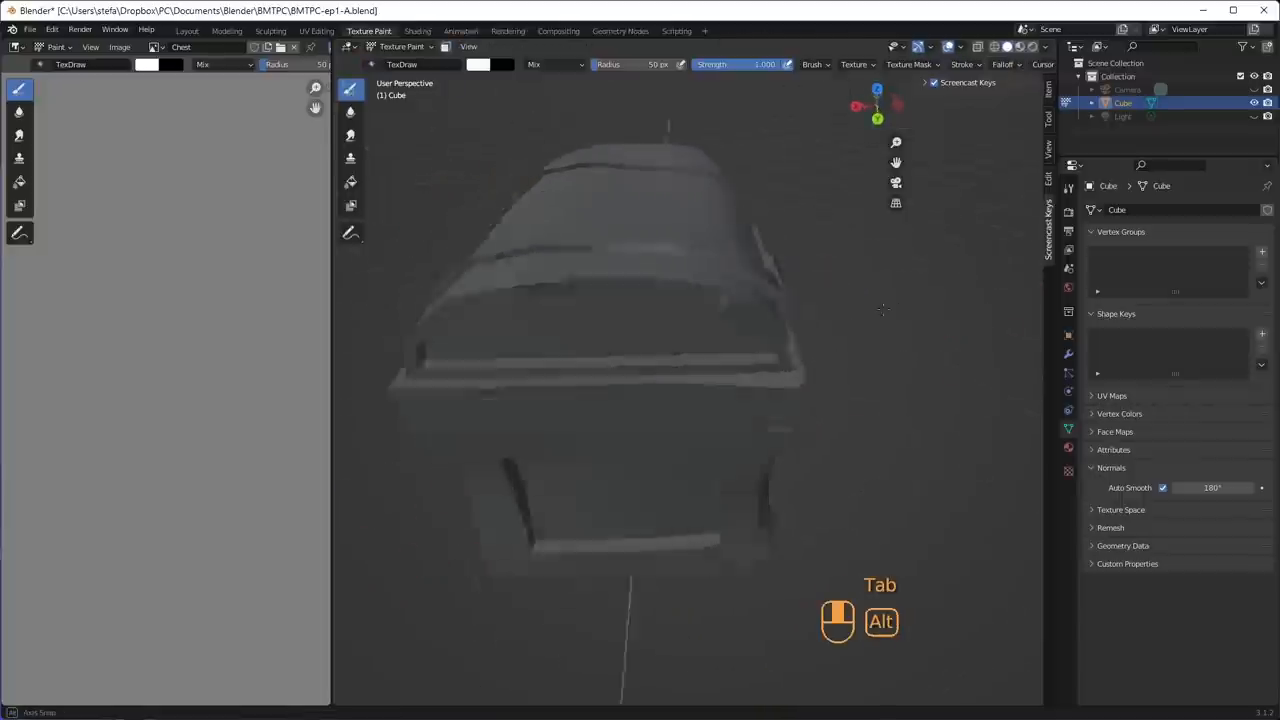
pyautogui.press('Tab')
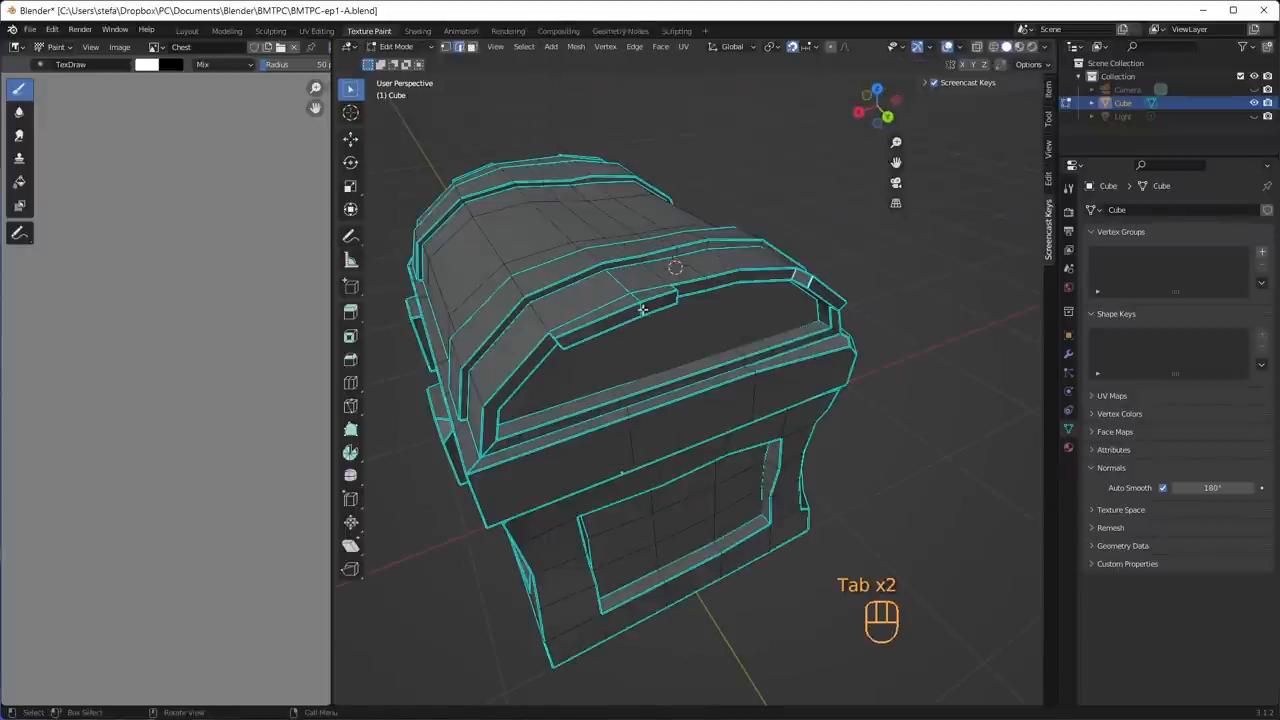
pyautogui.press('Tab')
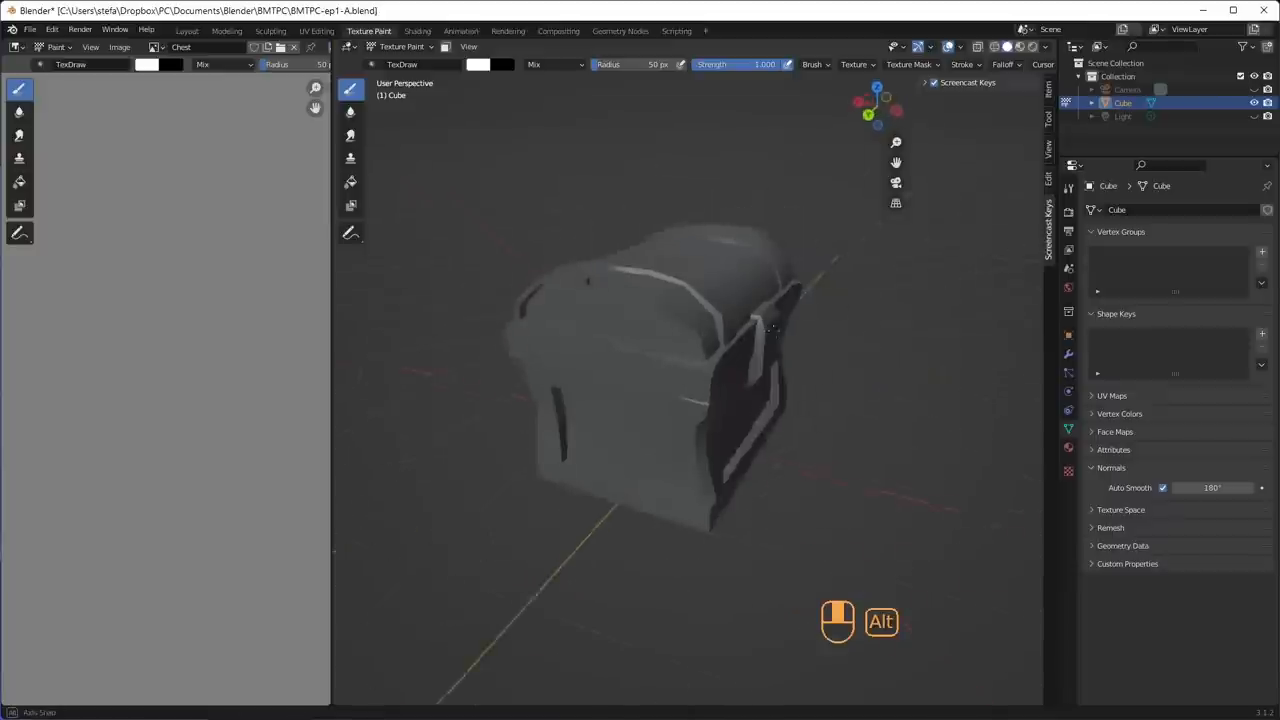
pyautogui.press('Tab')
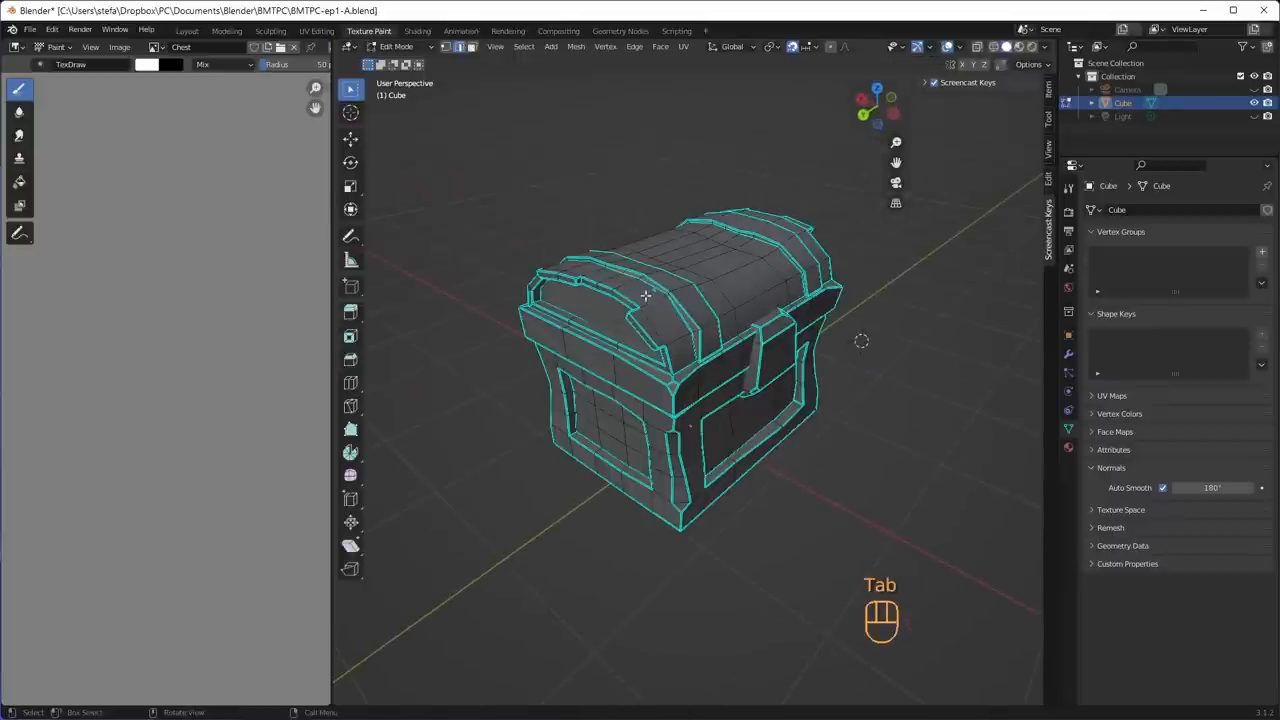
pyautogui.press('Tab')
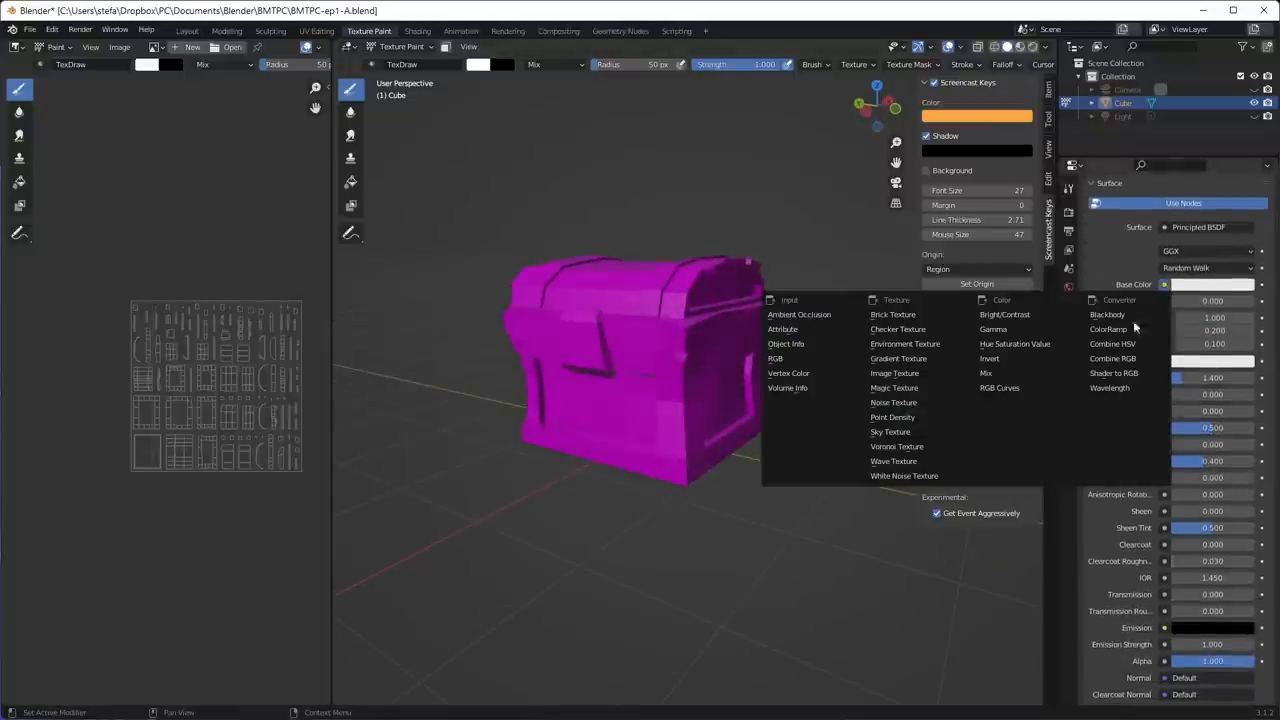
pyautogui.moveTo(894, 374)
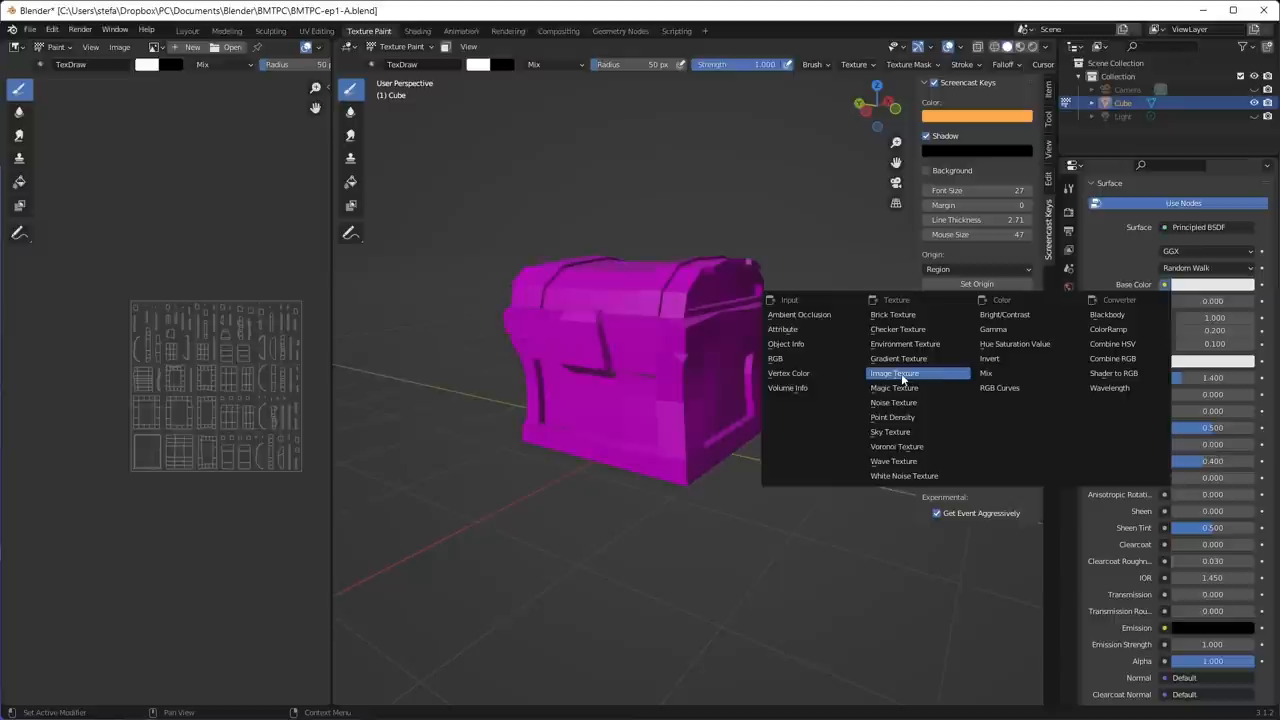
# Feed Base Color a new 1024×1024 image texture named Chest
pyautogui.click(894, 374)
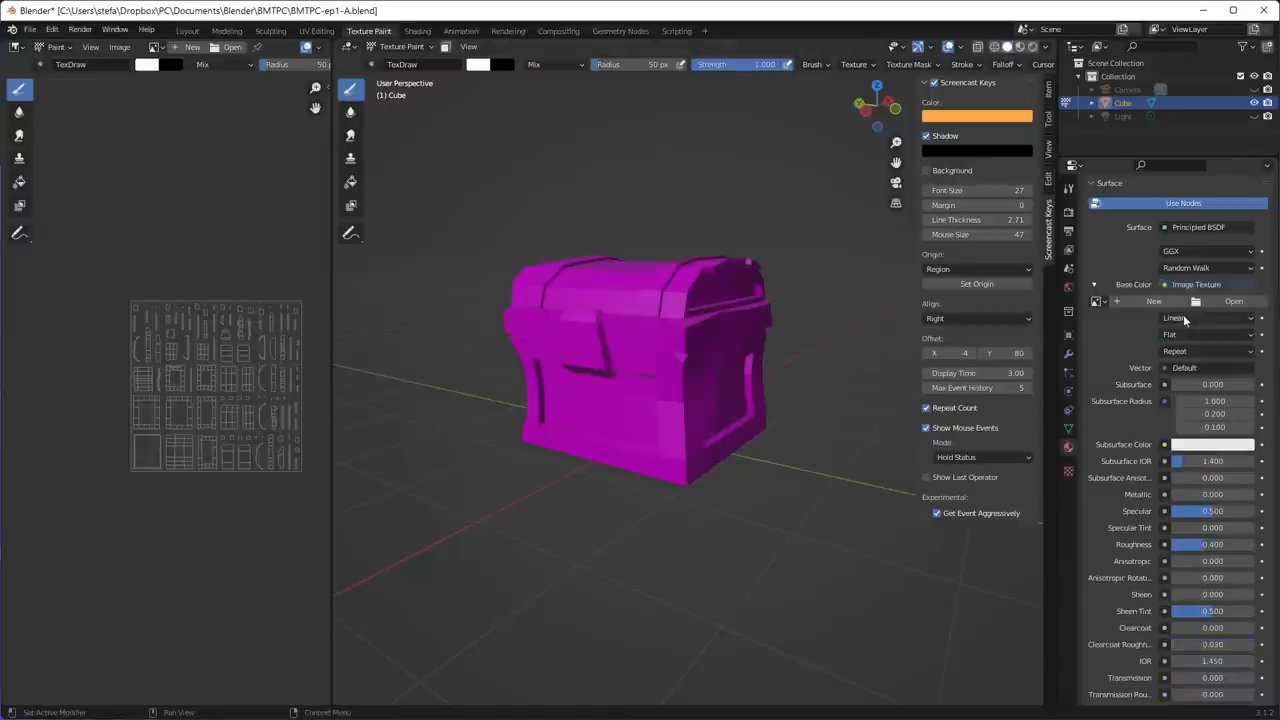
pyautogui.click(1154, 300)
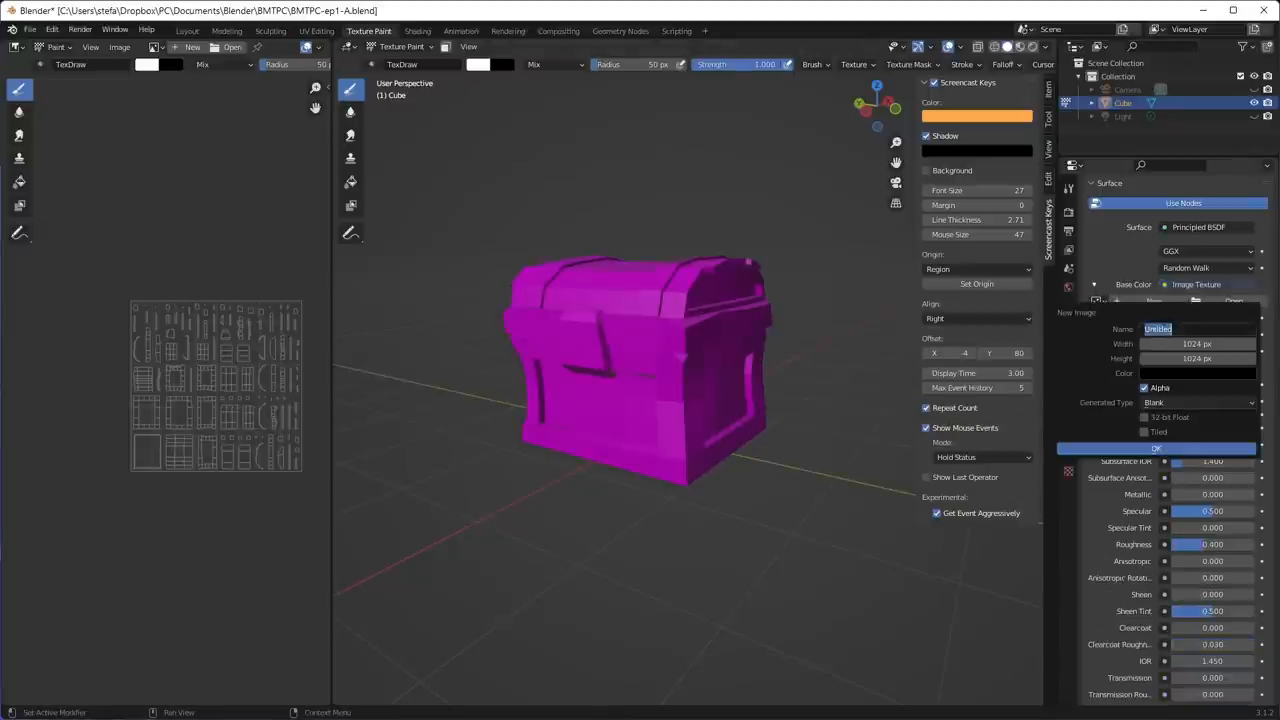
pyautogui.write('Chest')
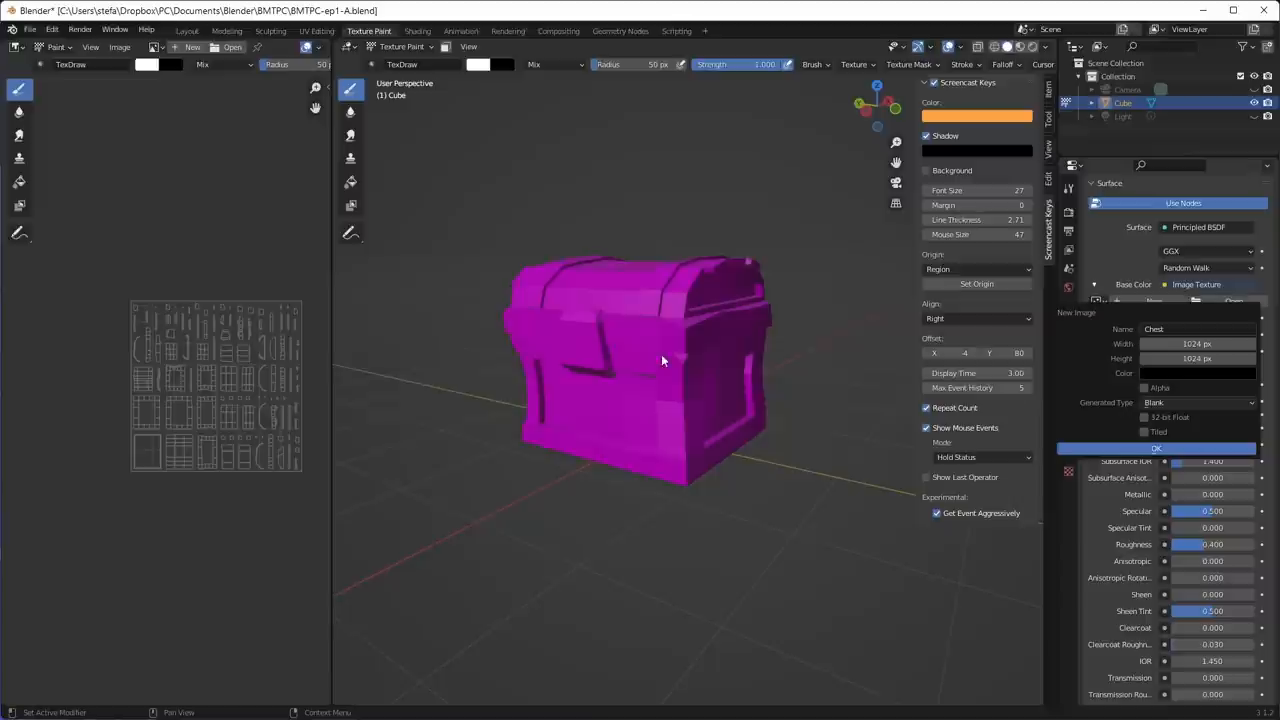
pyautogui.click(1196, 344)
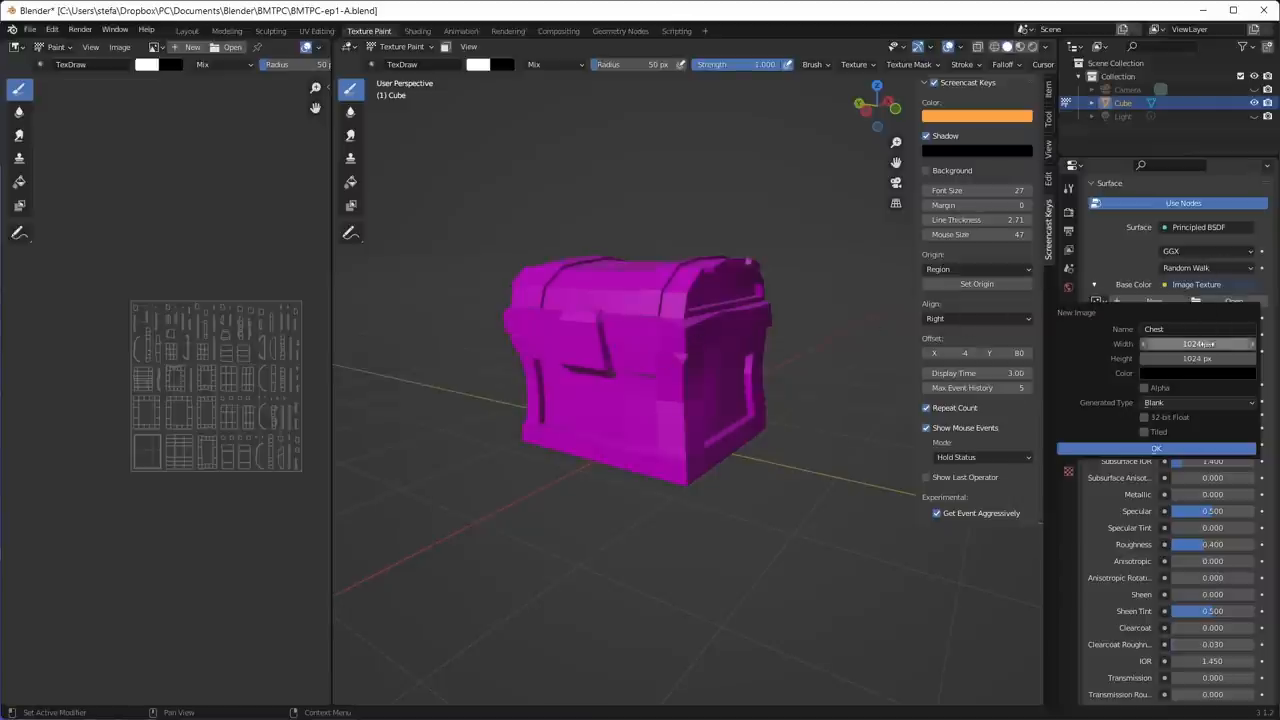
pyautogui.click(1198, 372)
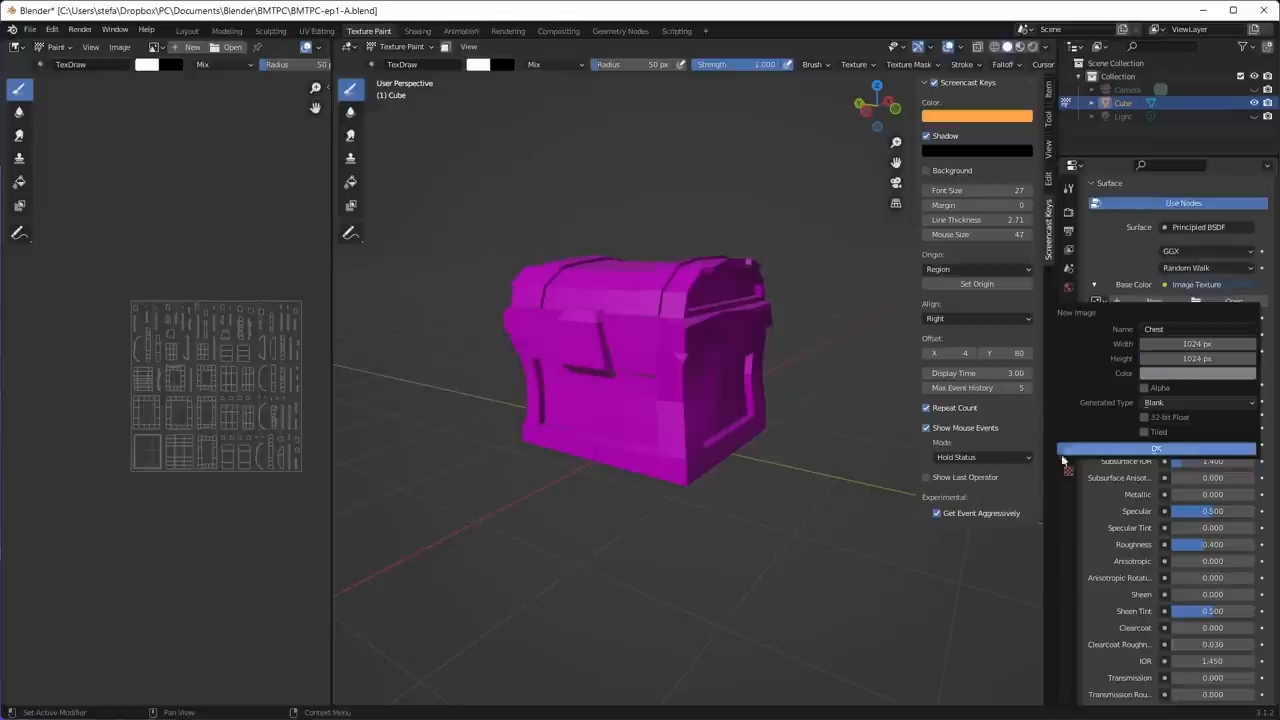
pyautogui.click(1156, 448)
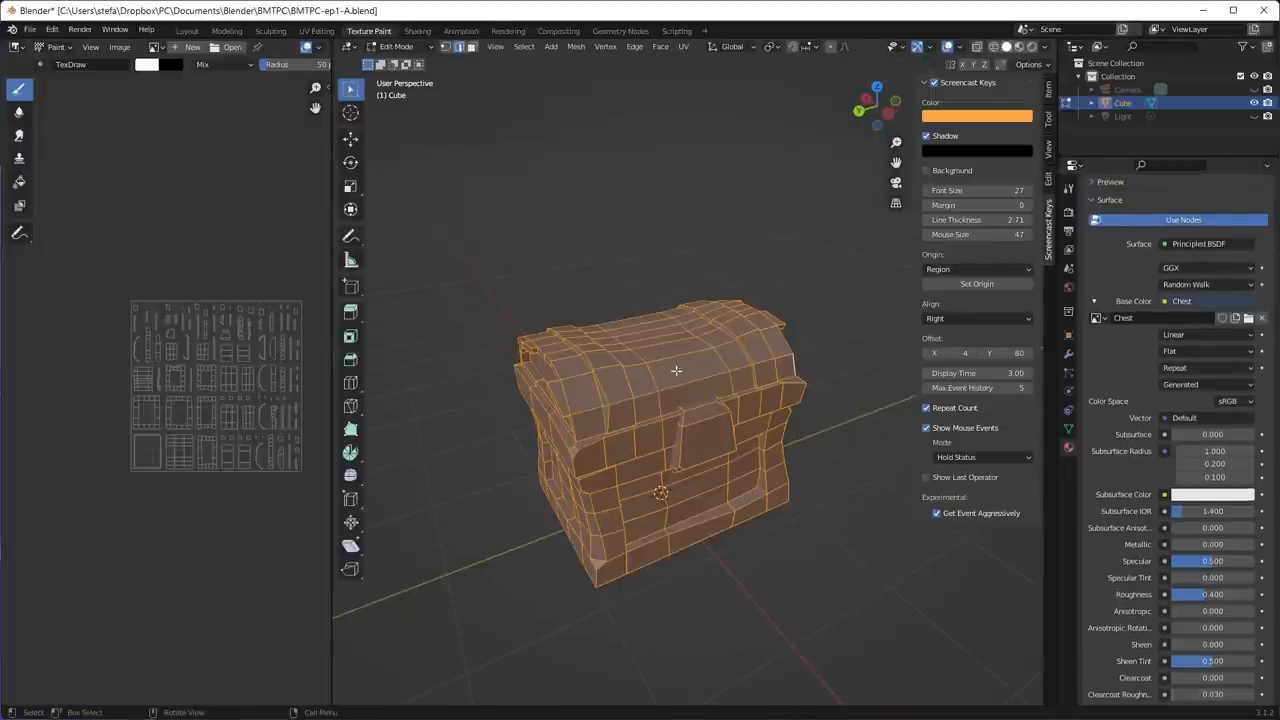
# Enter Texture Paint and create a new colour palette
pyautogui.click(660, 46)
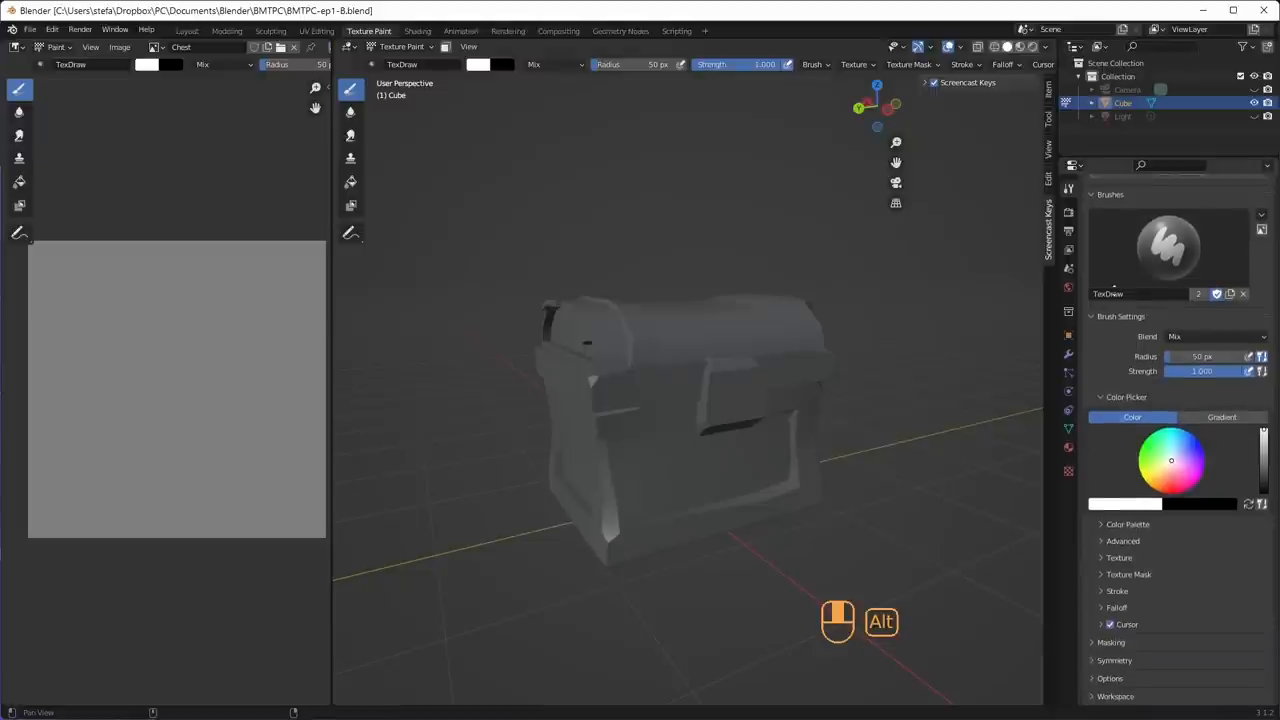
pyautogui.click(1128, 524)
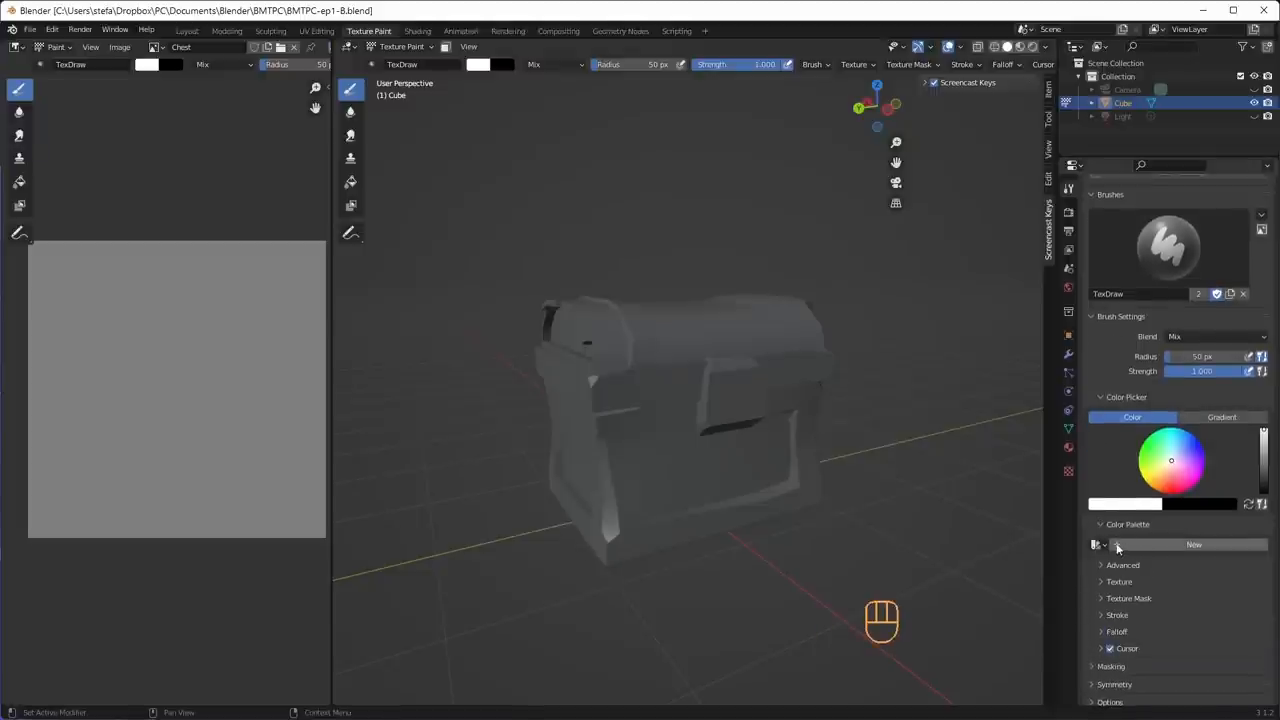
pyautogui.click(1194, 544)
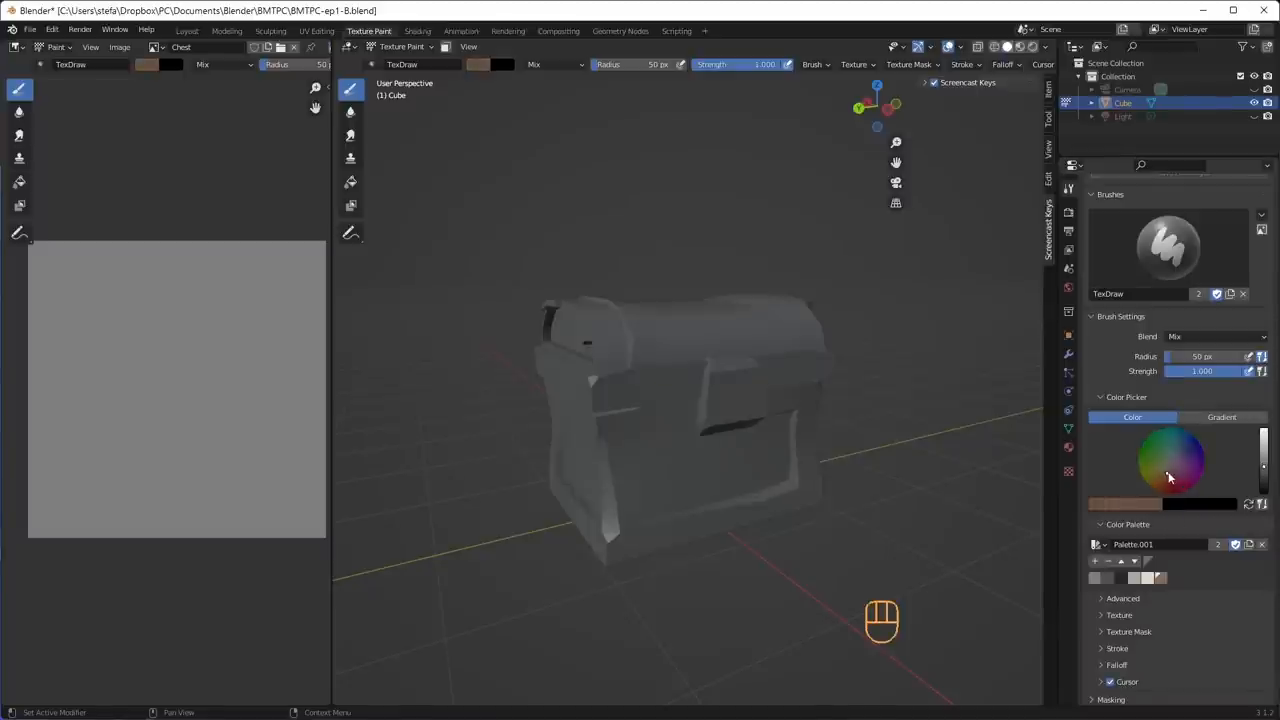
# Mix a warm tan on the colour wheel and darken it to brown
pyautogui.click(1168, 470)
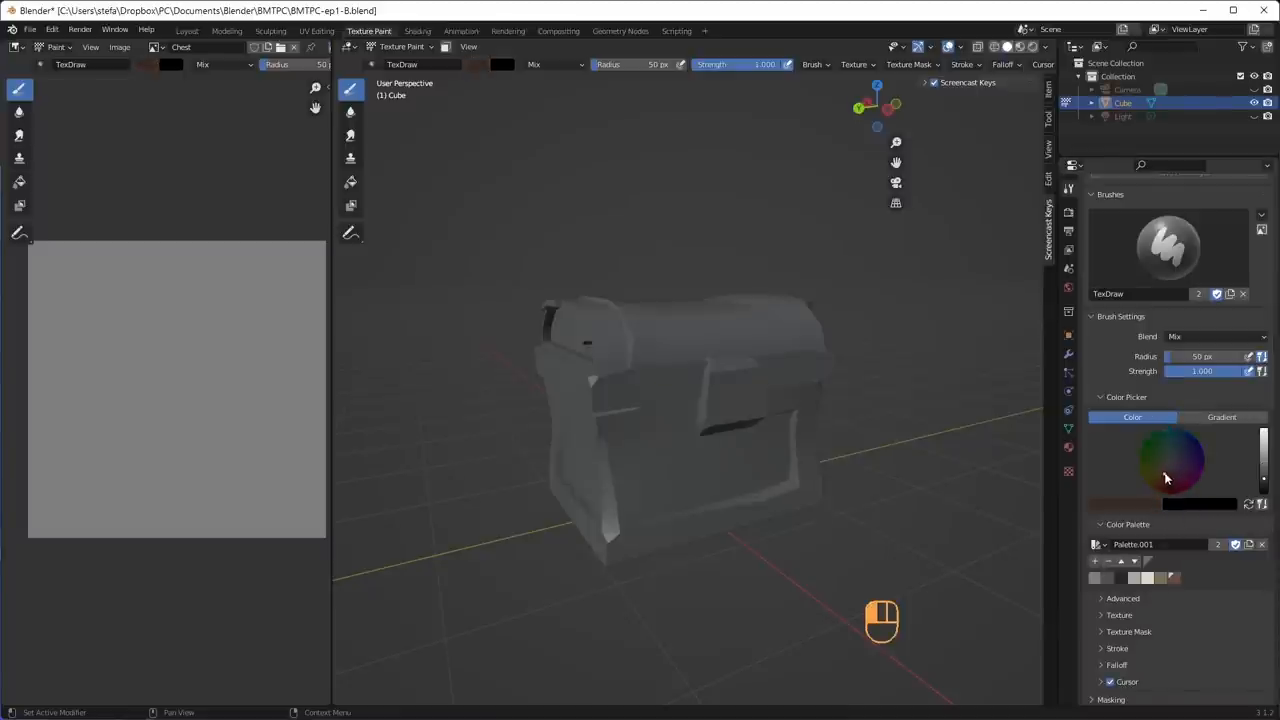
pyautogui.click(1170, 464)
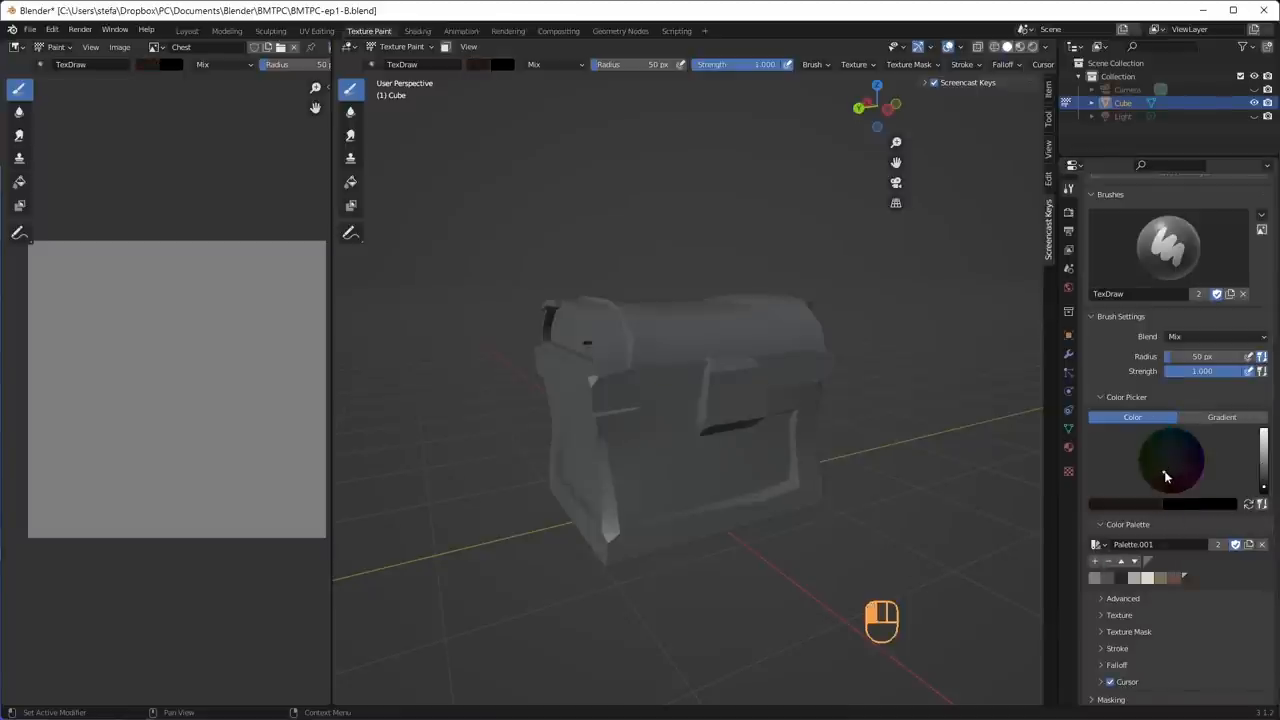
pyautogui.click(1170, 476)
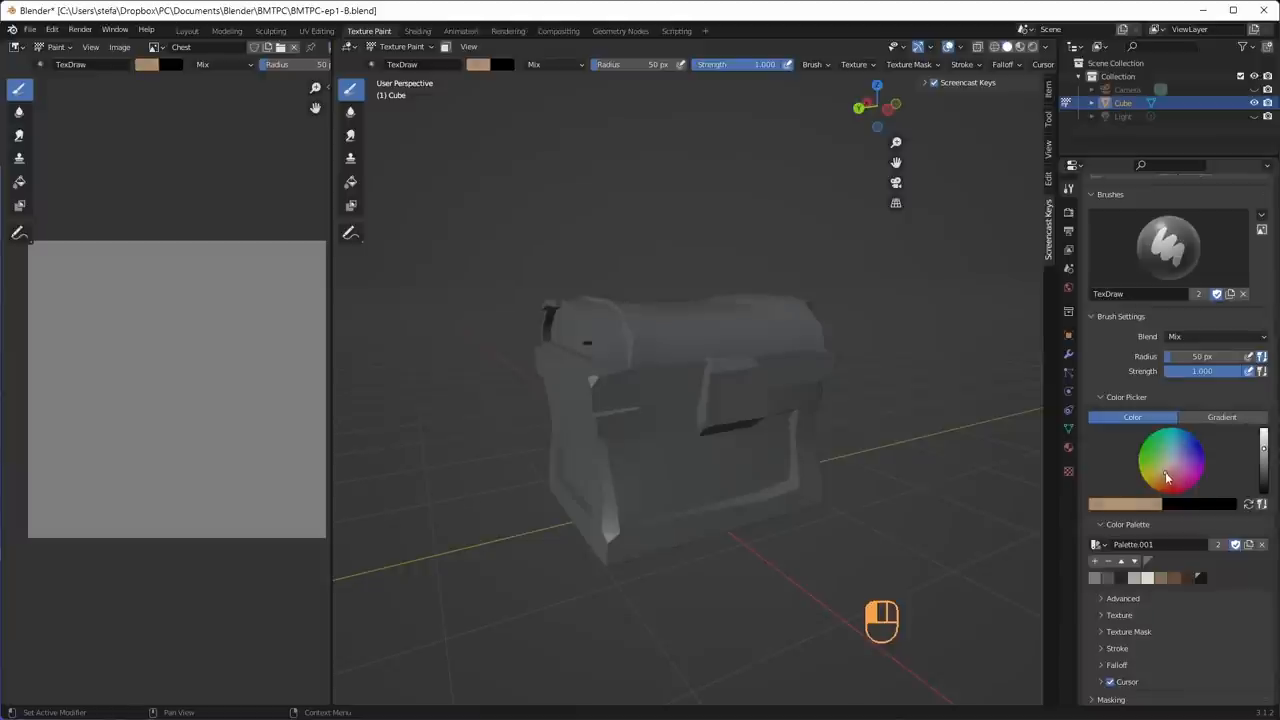
pyautogui.click(1172, 460)
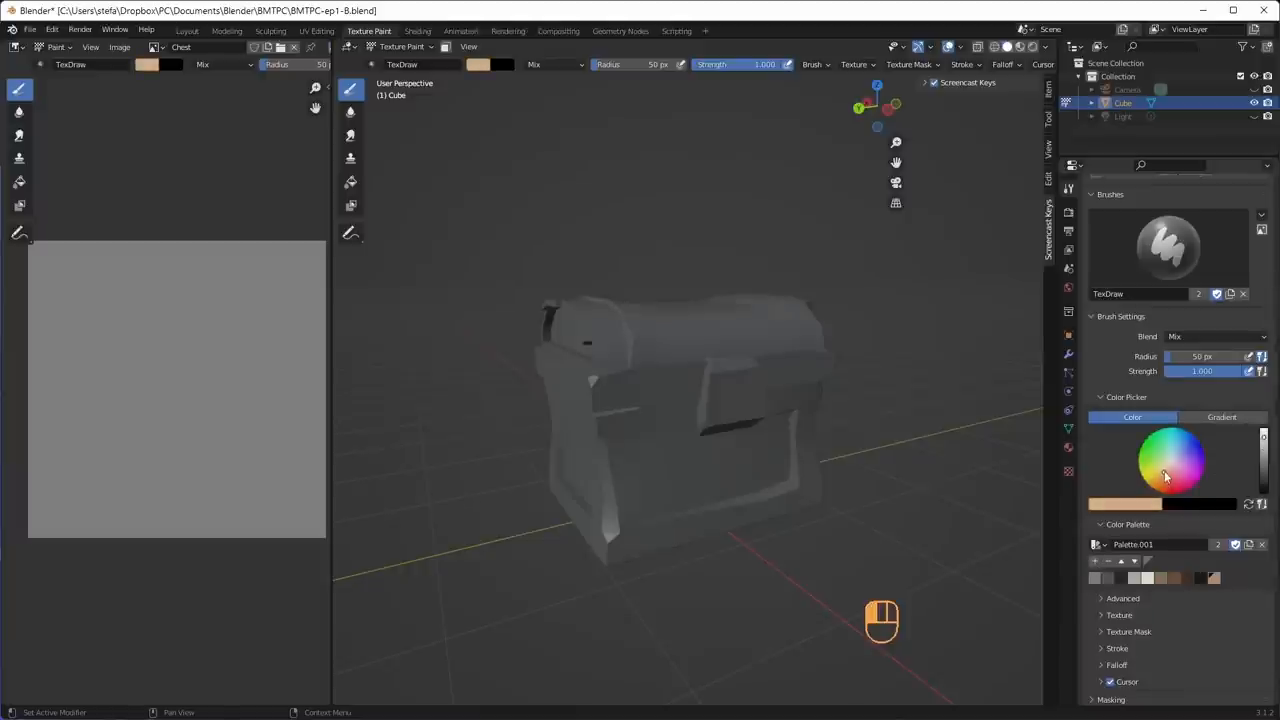
pyautogui.click(1164, 486)
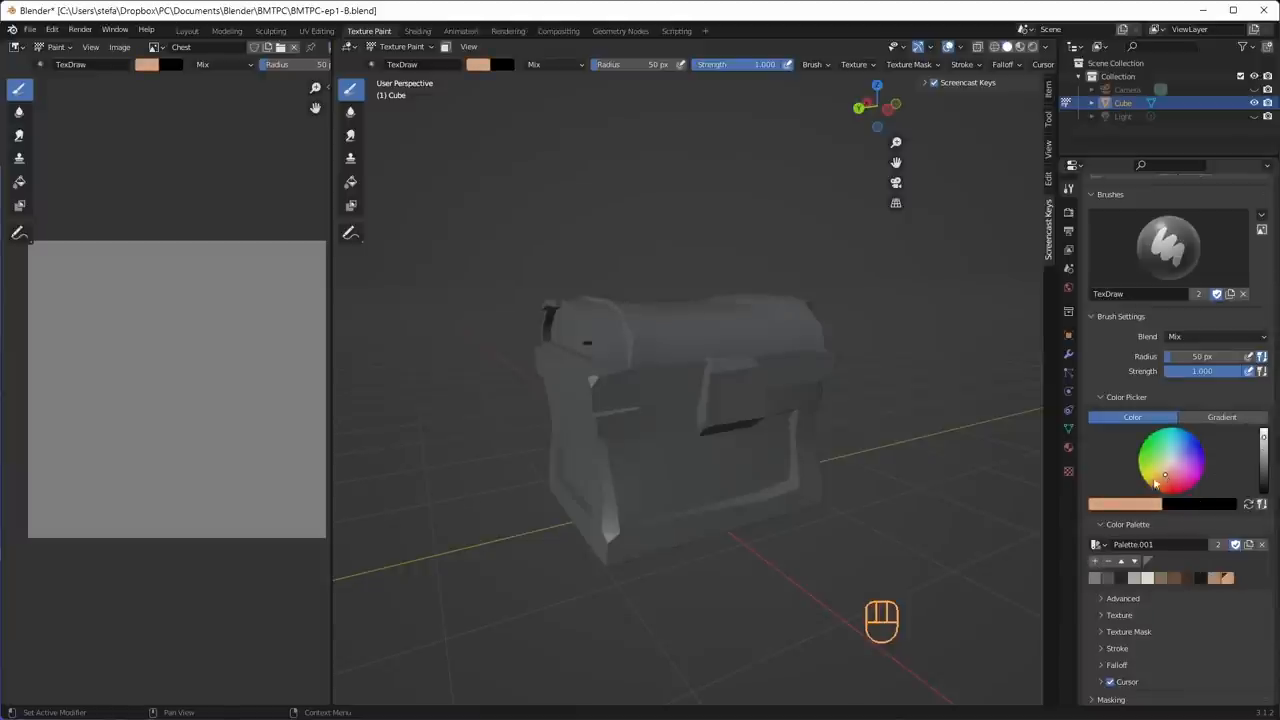
pyautogui.click(1124, 504)
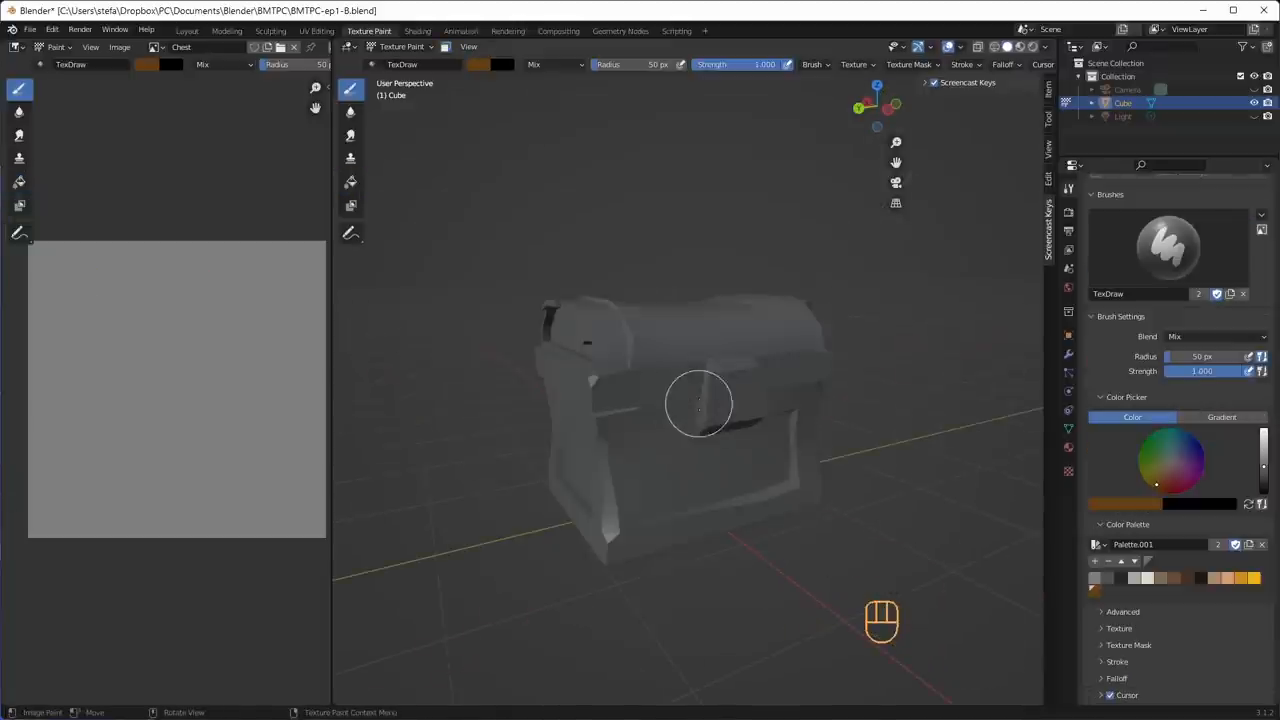
# Check the faces in Edit Mode, then fill the parts with brown wood, gold lock and grey band colours
pyautogui.press('Tab')
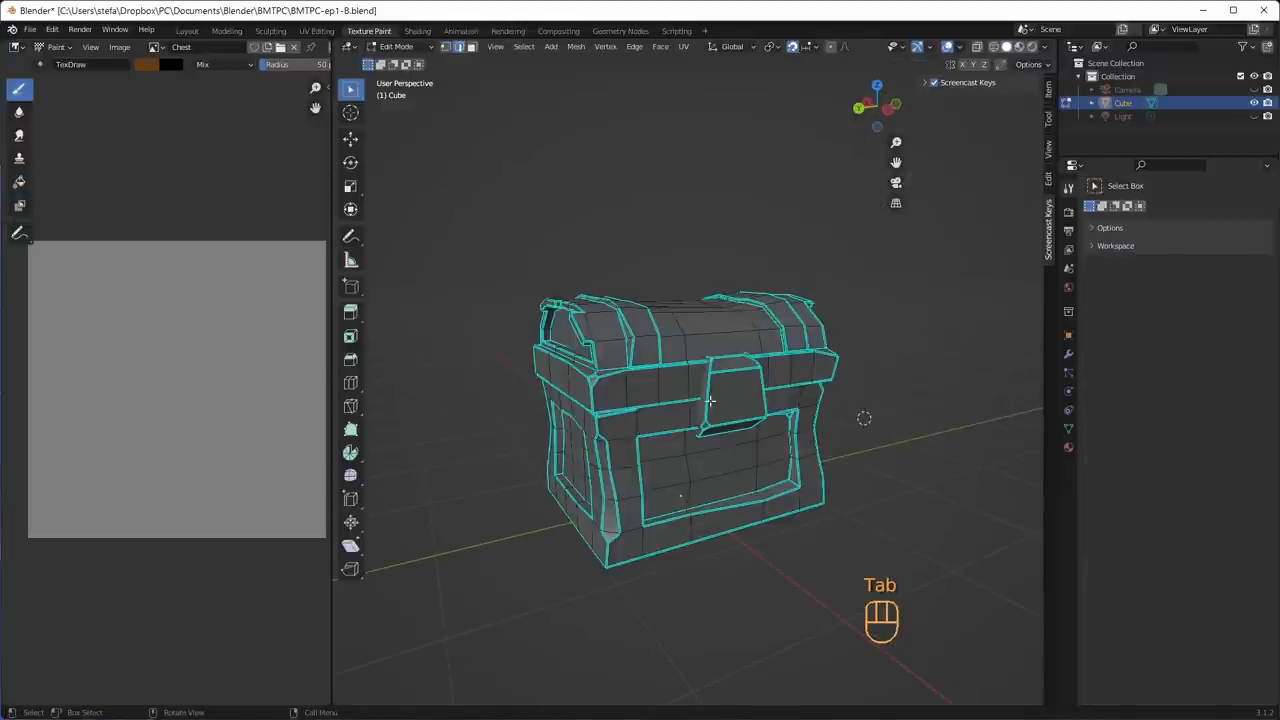
pyautogui.press('Tab')
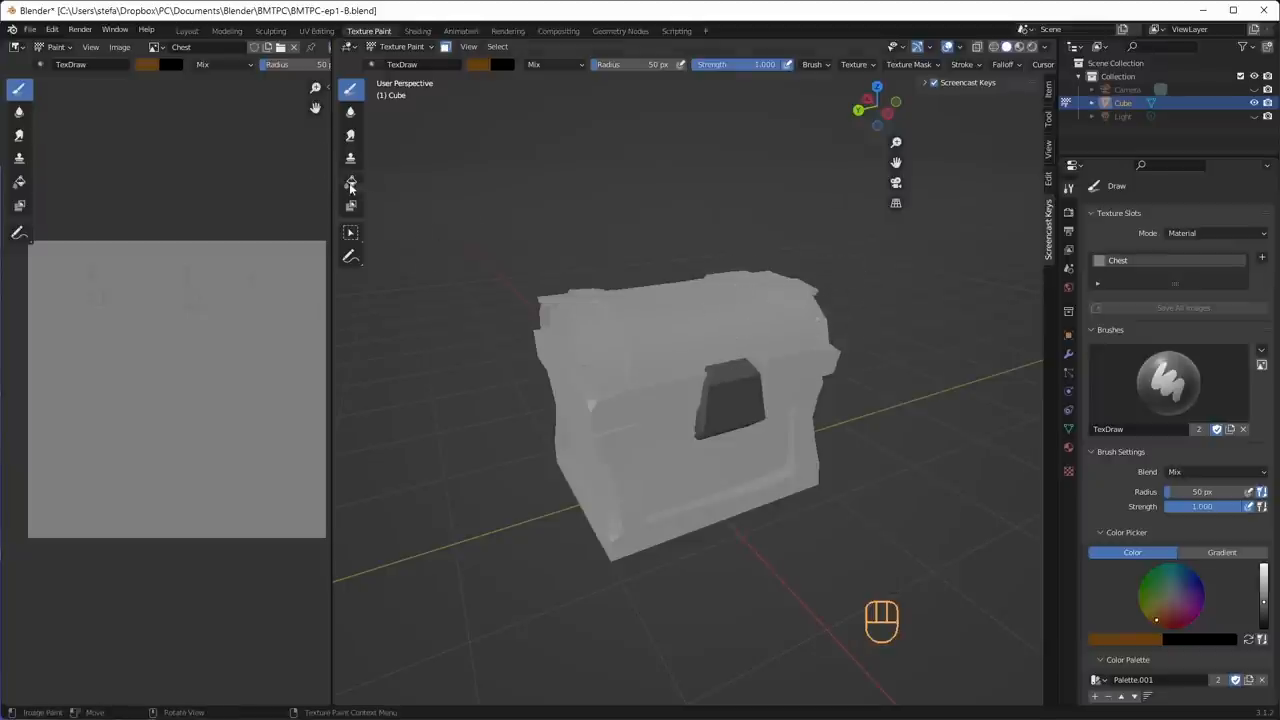
pyautogui.click(352, 182)
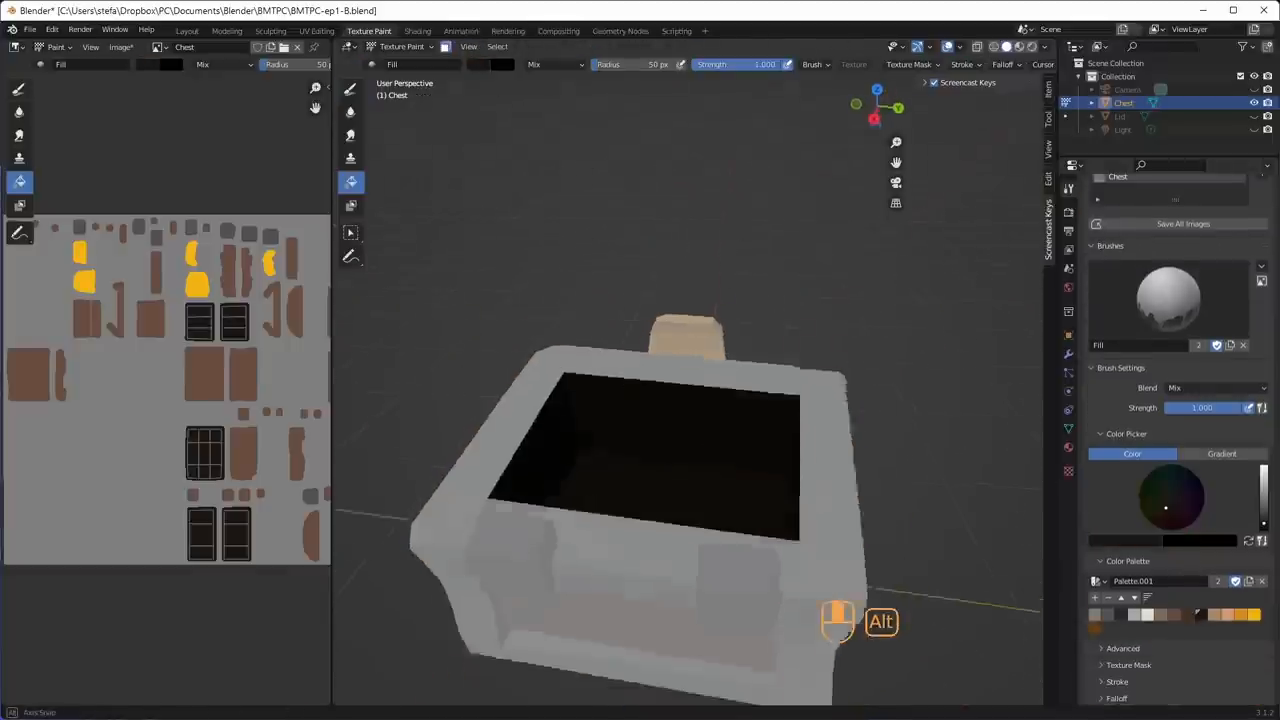
pyautogui.click(120, 48)
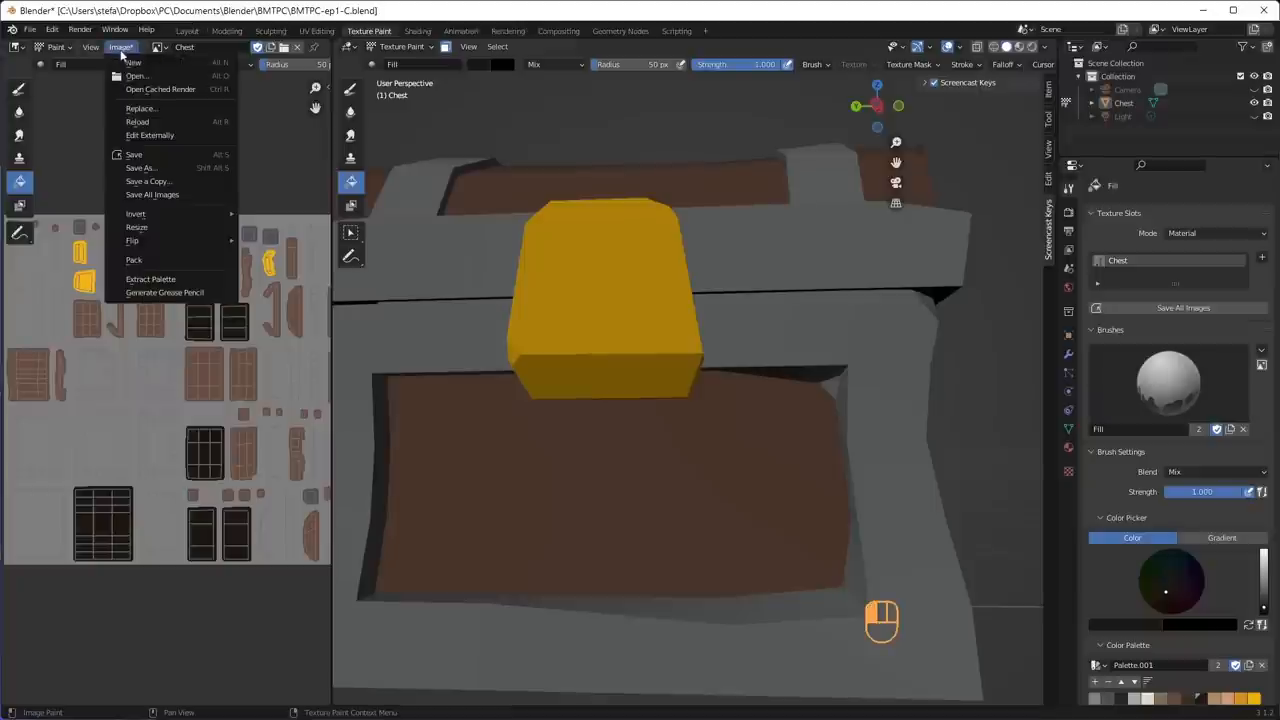
# Enable Automatically Pack Resources under File > External Data
pyautogui.click(140, 168)
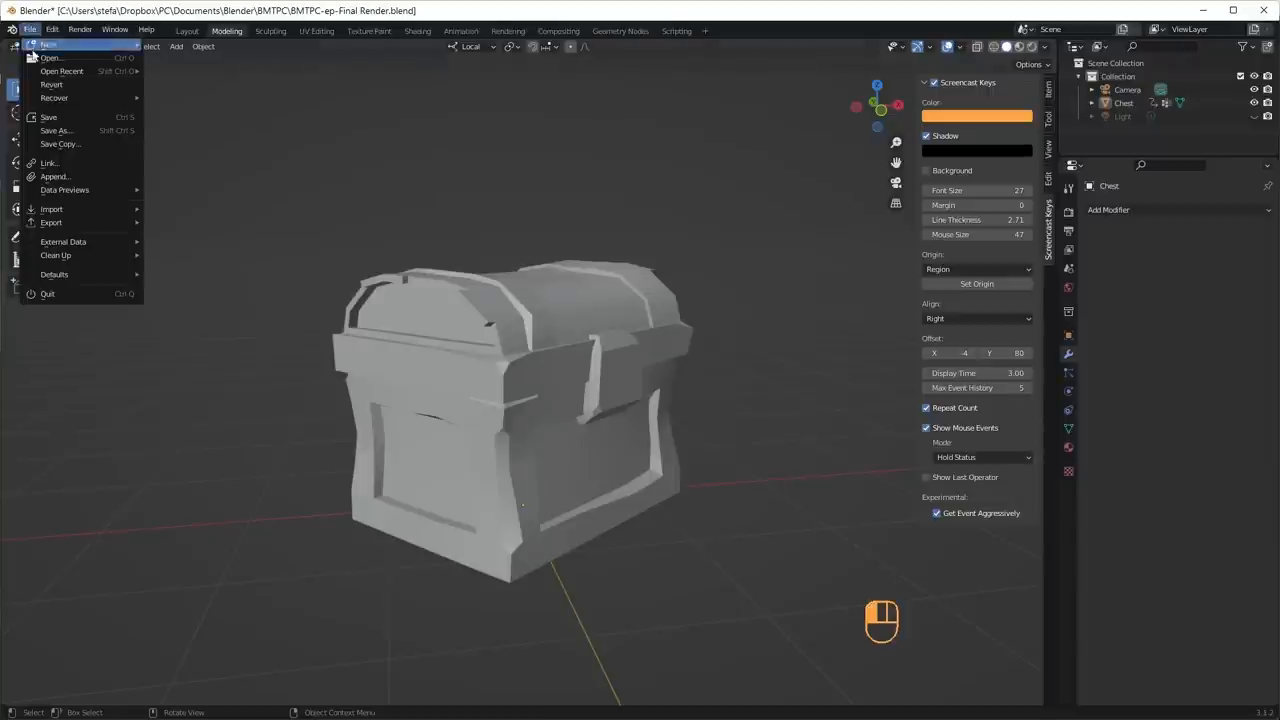
pyautogui.moveTo(64, 240)
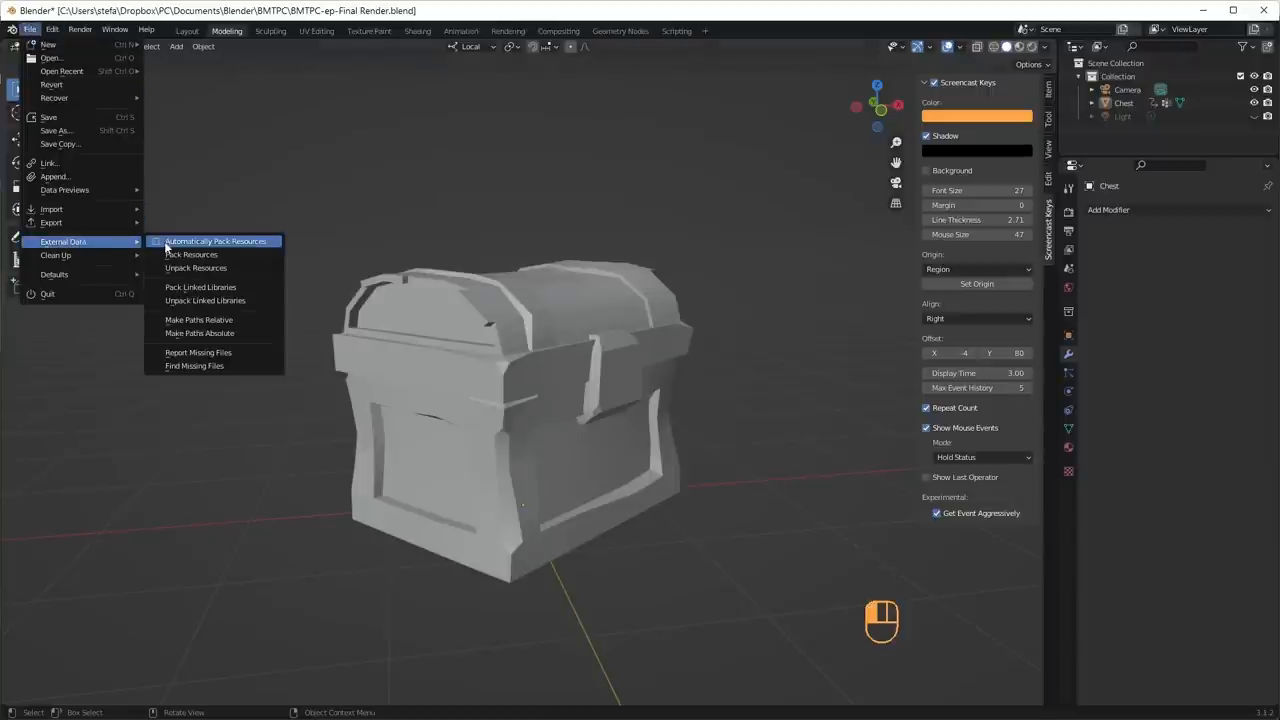
pyautogui.moveTo(216, 240)
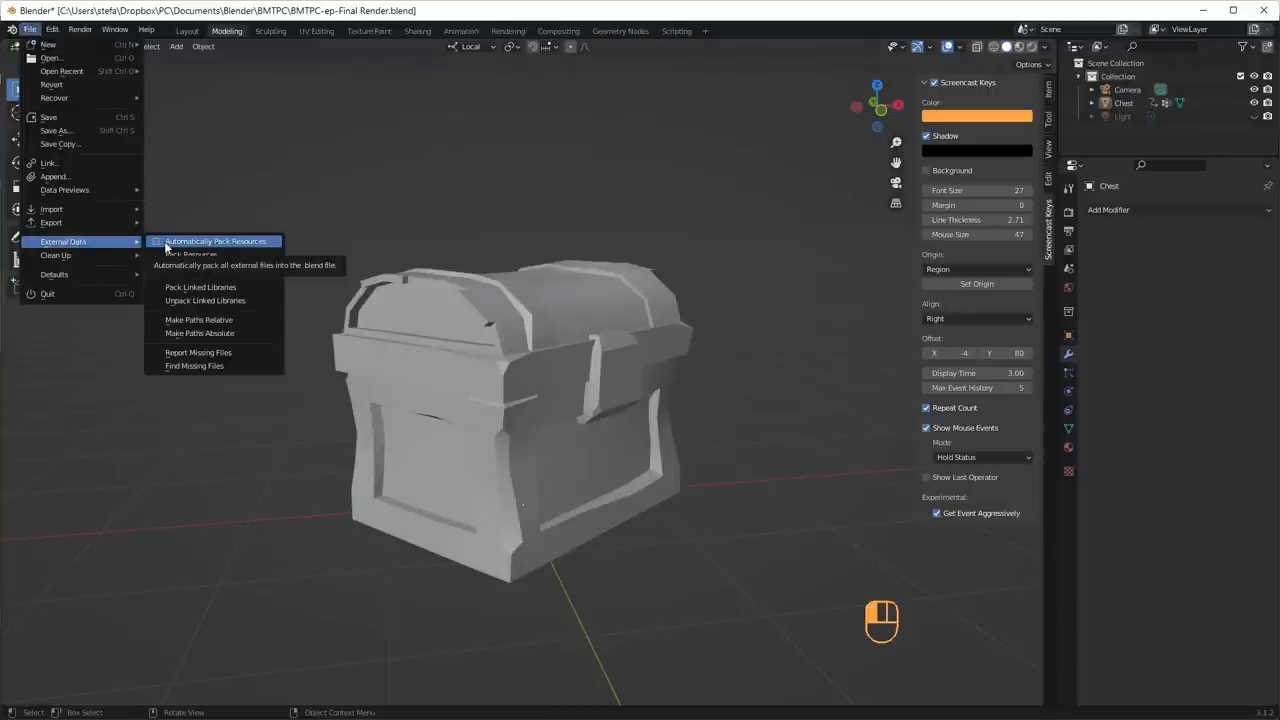
pyautogui.click(216, 240)
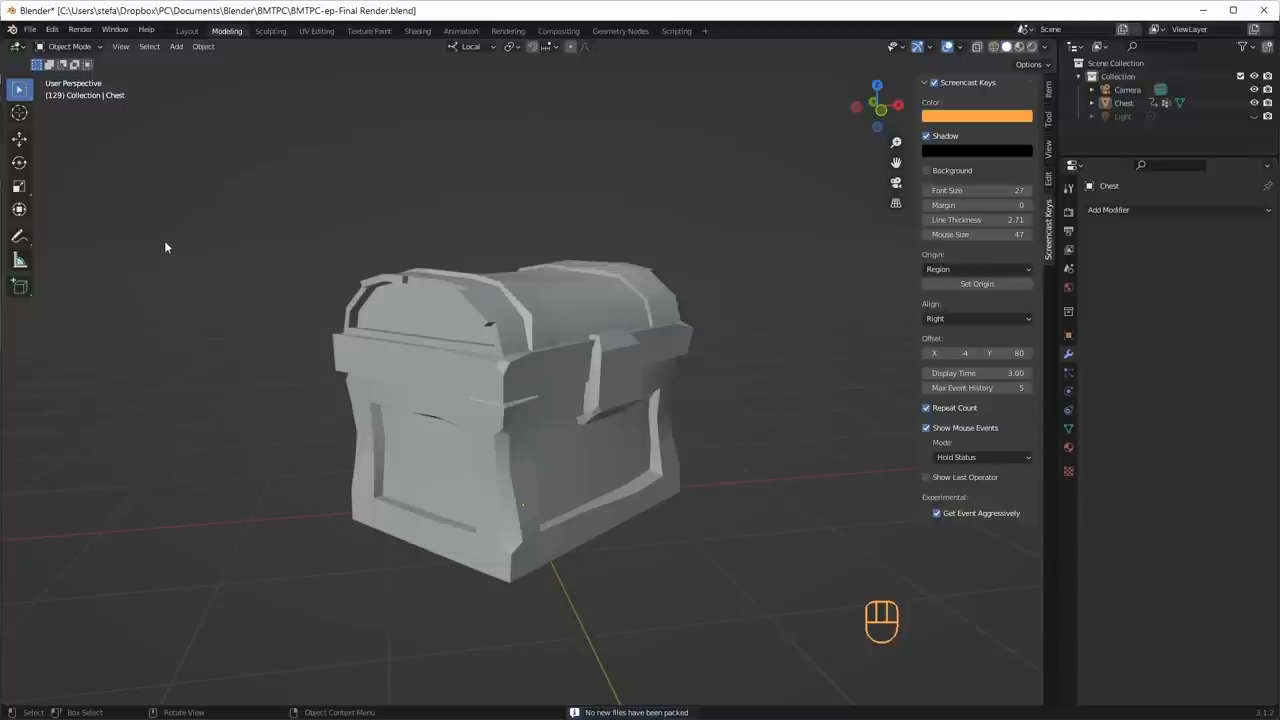
pyautogui.moveTo(604, 188)
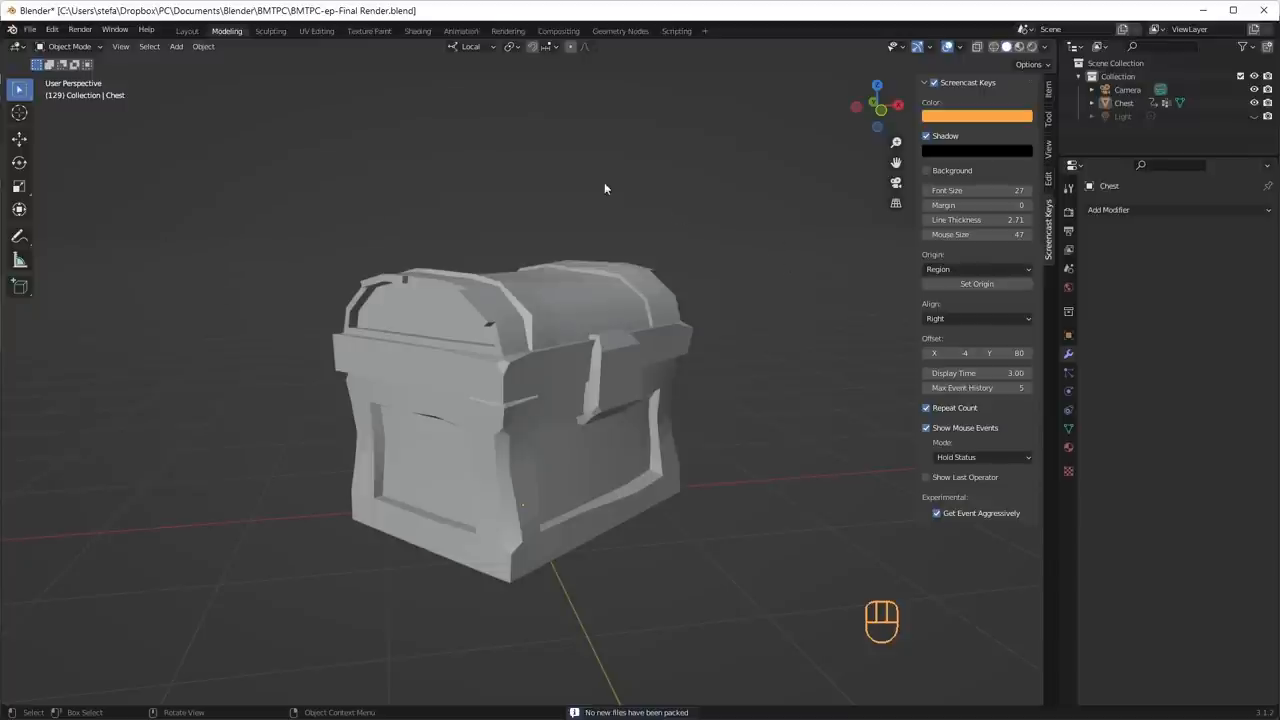
pyautogui.click(368, 32)
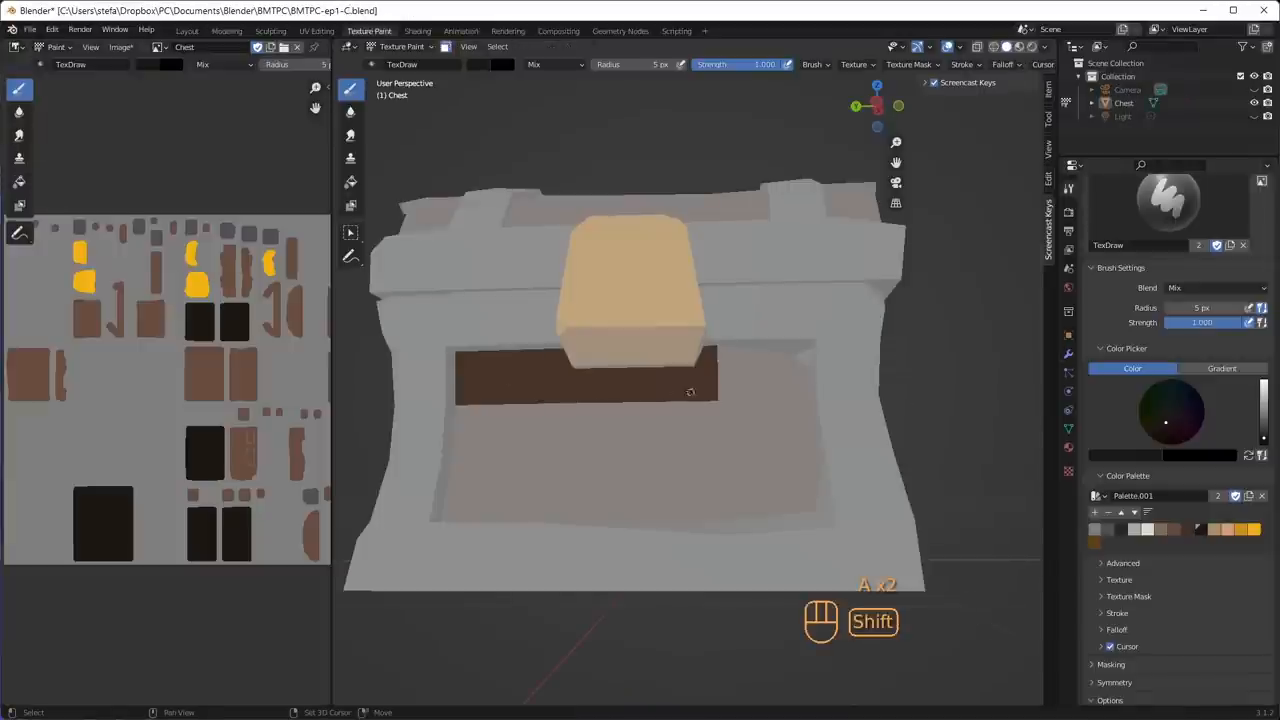
# Paint dark plank lines and shading on the chest's front panel with the TexDraw brush
pyautogui.moveTo(690, 390); pyautogui.dragTo(690, 436)
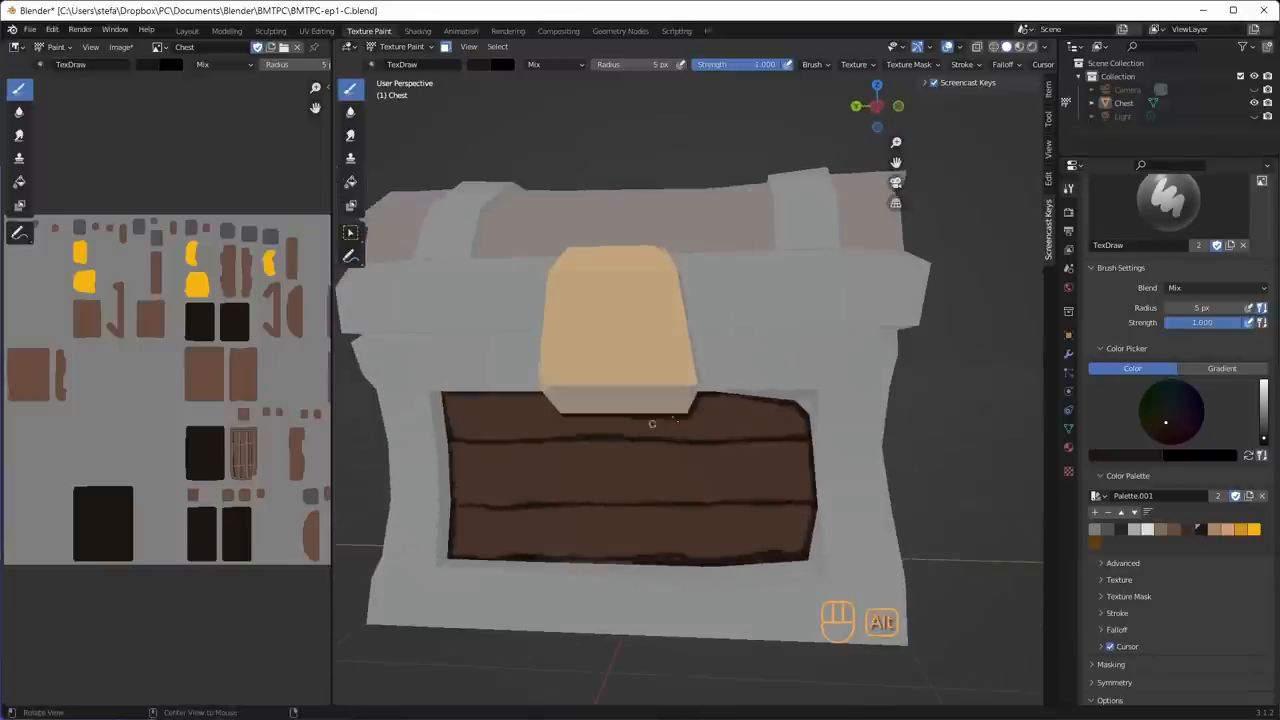
pyautogui.moveTo(650, 400); pyautogui.dragTo(580, 404)
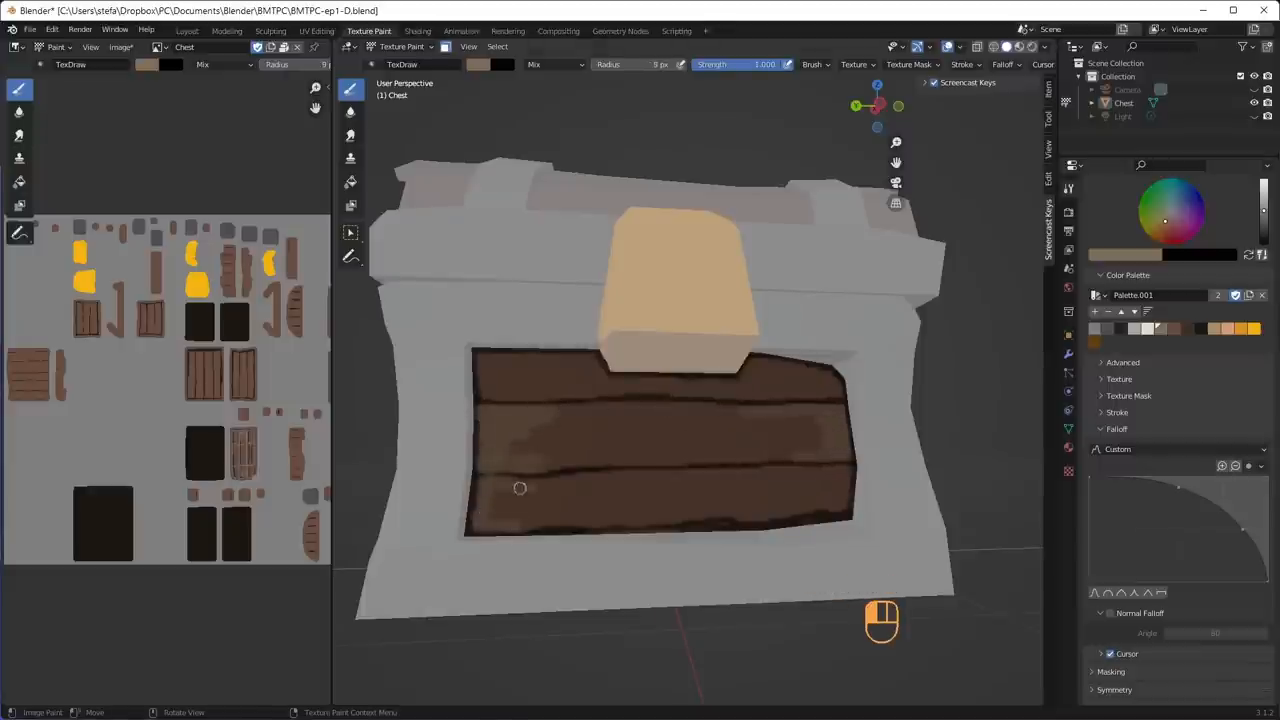
# Streak grain and lighter highlights across the front planks
pyautogui.moveTo(520, 488); pyautogui.dragTo(824, 504)
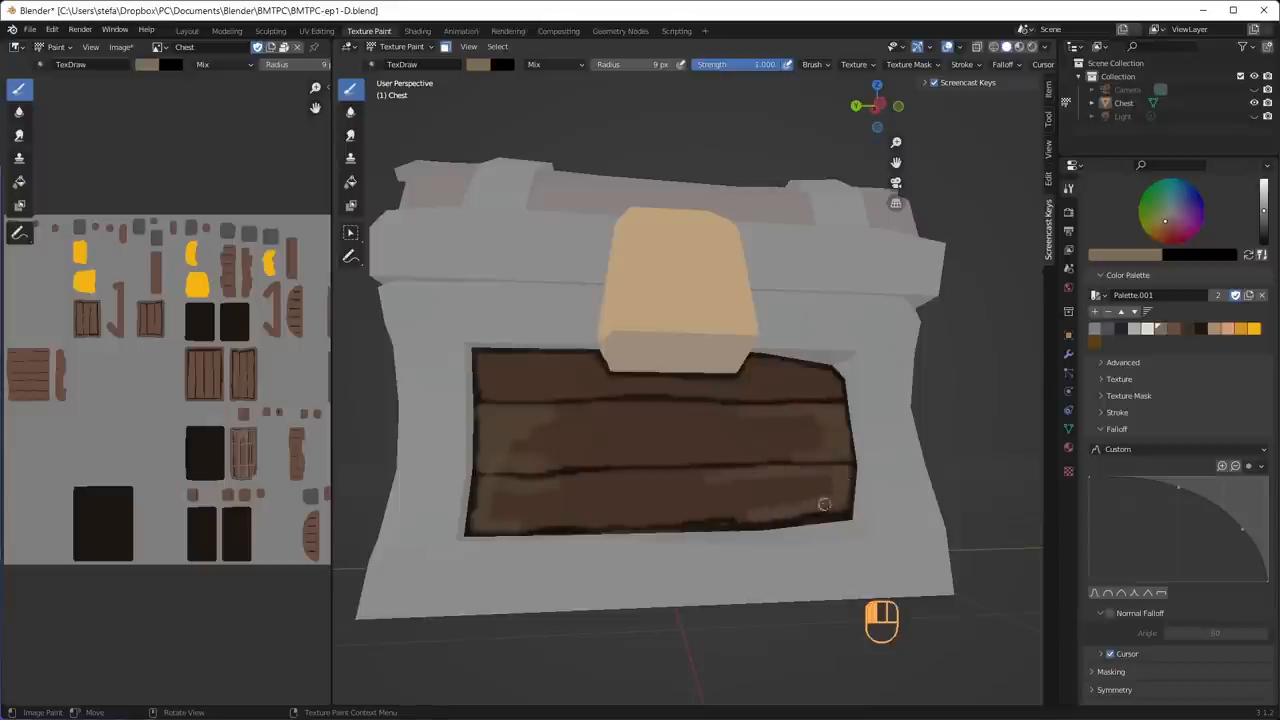
pyautogui.moveTo(824, 504); pyautogui.dragTo(604, 520)
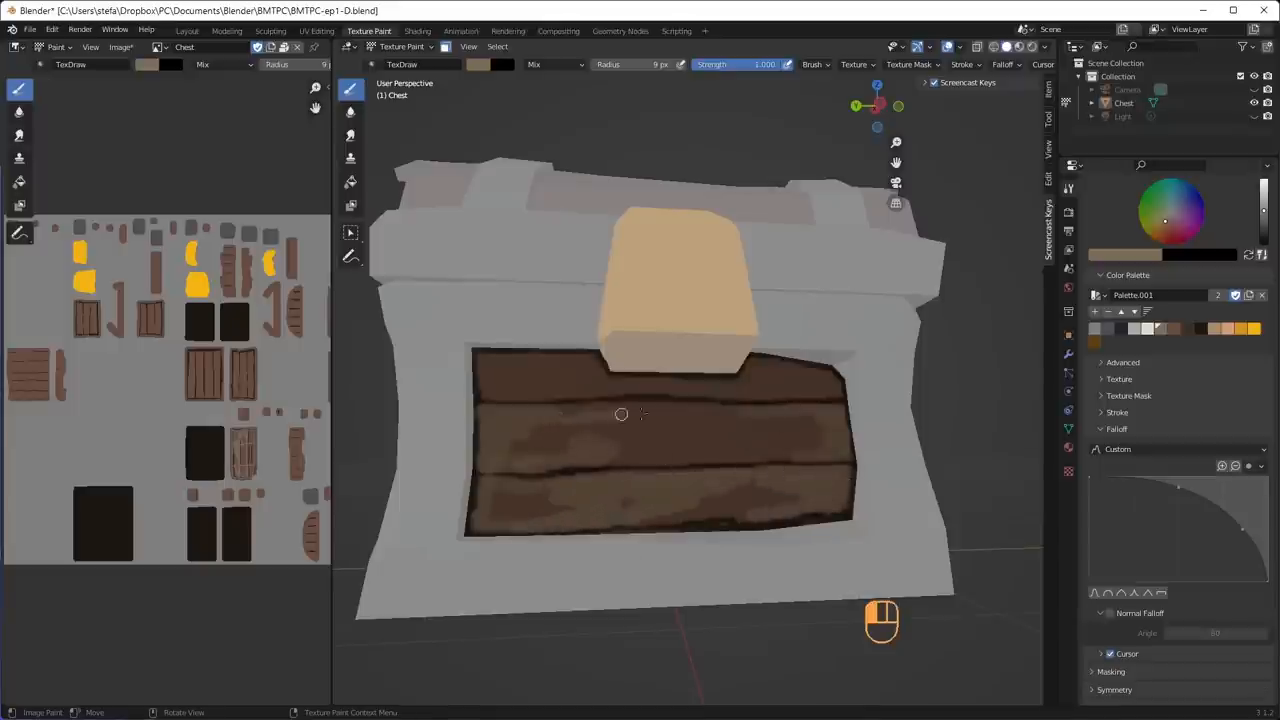
pyautogui.moveTo(620, 414); pyautogui.dragTo(844, 452)
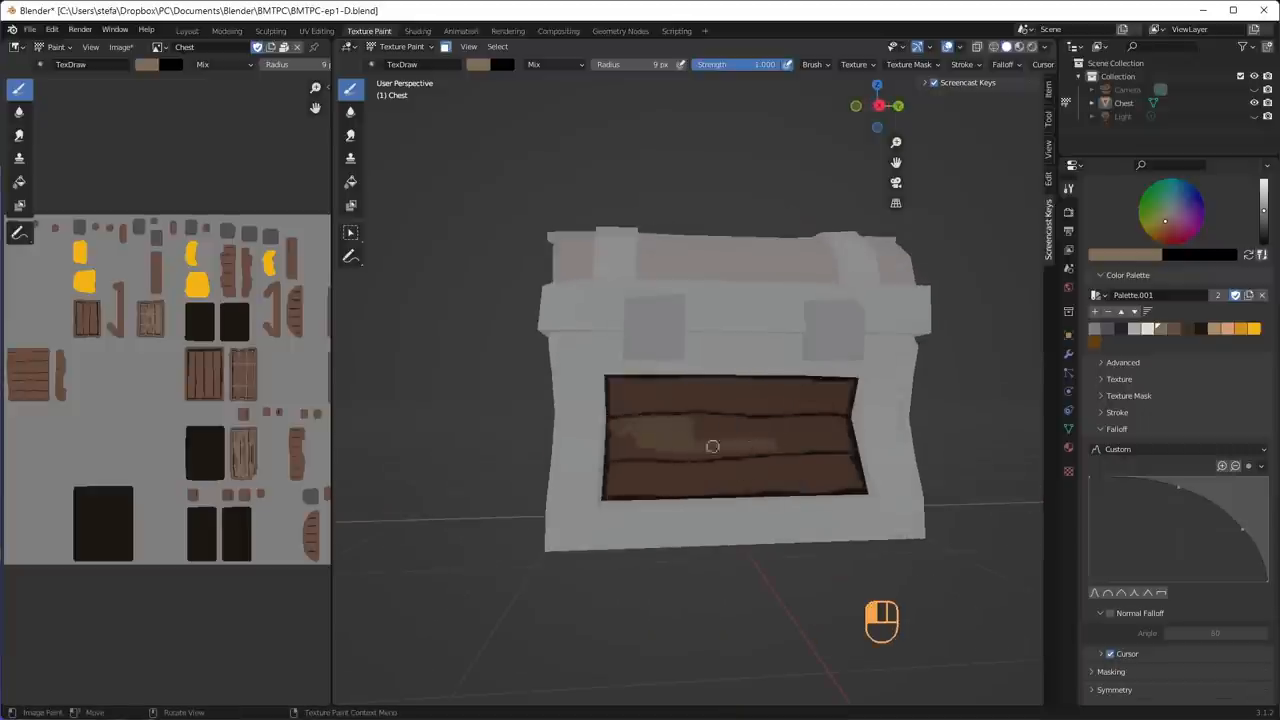
# Turn to the lid and enlarge the brush radius for painting the lid planks
pyautogui.moveTo(712, 444); pyautogui.dragTo(812, 472)
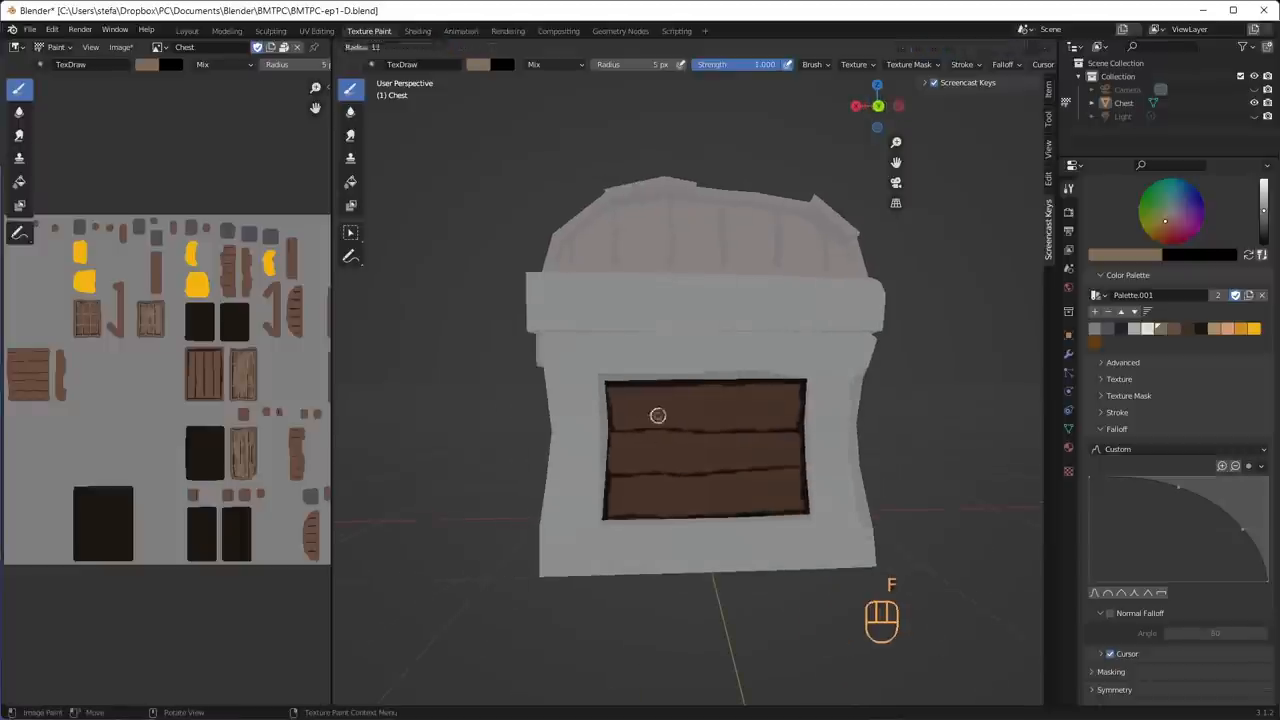
pyautogui.moveTo(658, 414); pyautogui.dragTo(778, 458)
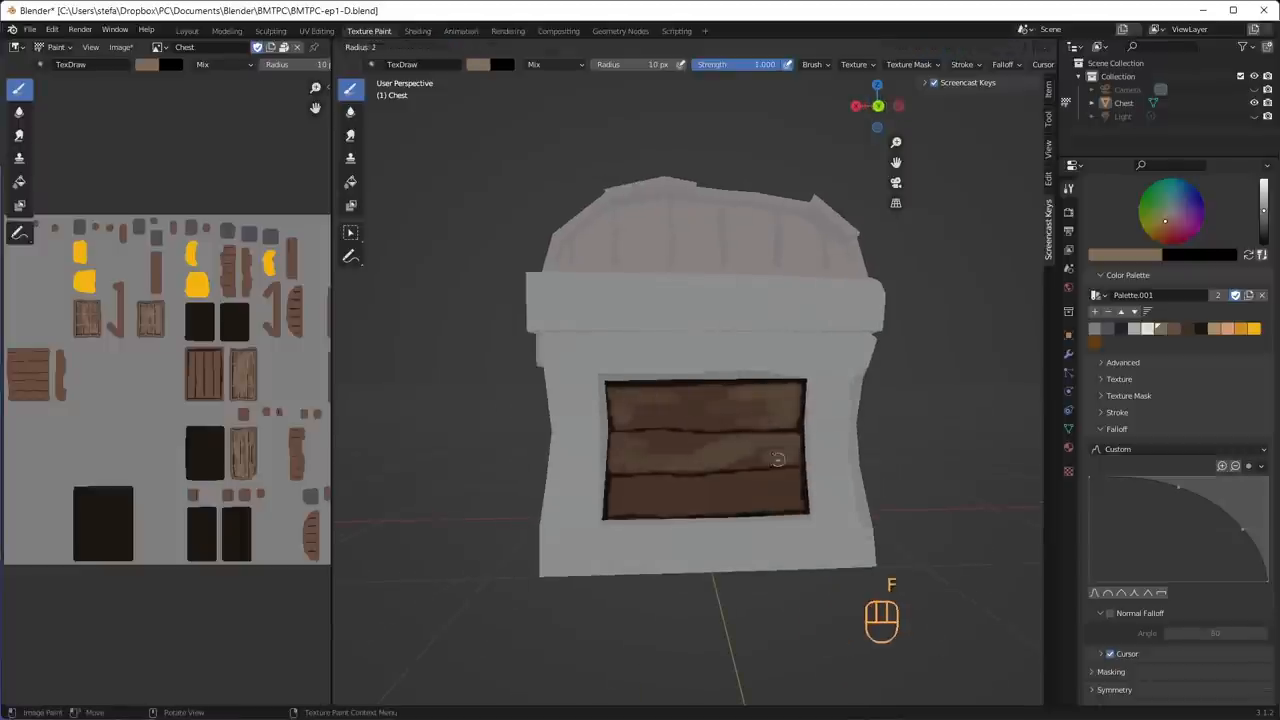
pyautogui.press('Tab')
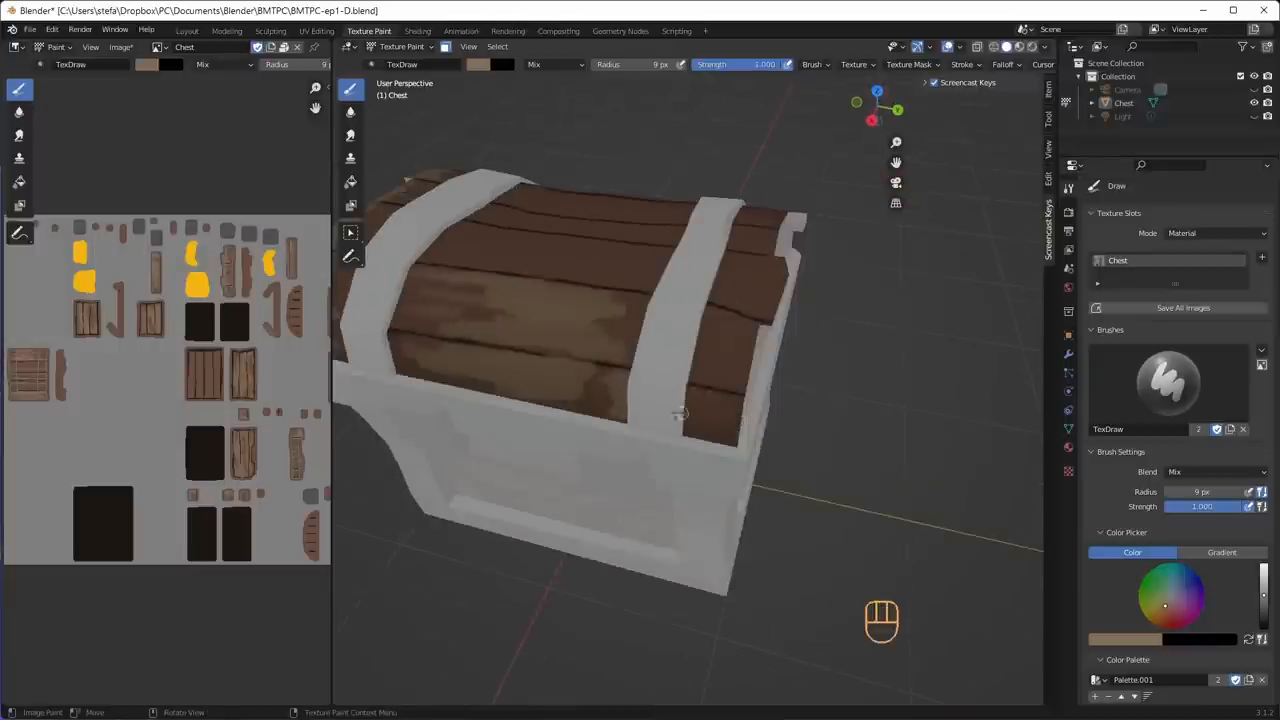
# Paint dark grain streaks along each lid plank from above
pyautogui.moveTo(680, 410); pyautogui.dragTo(816, 280)
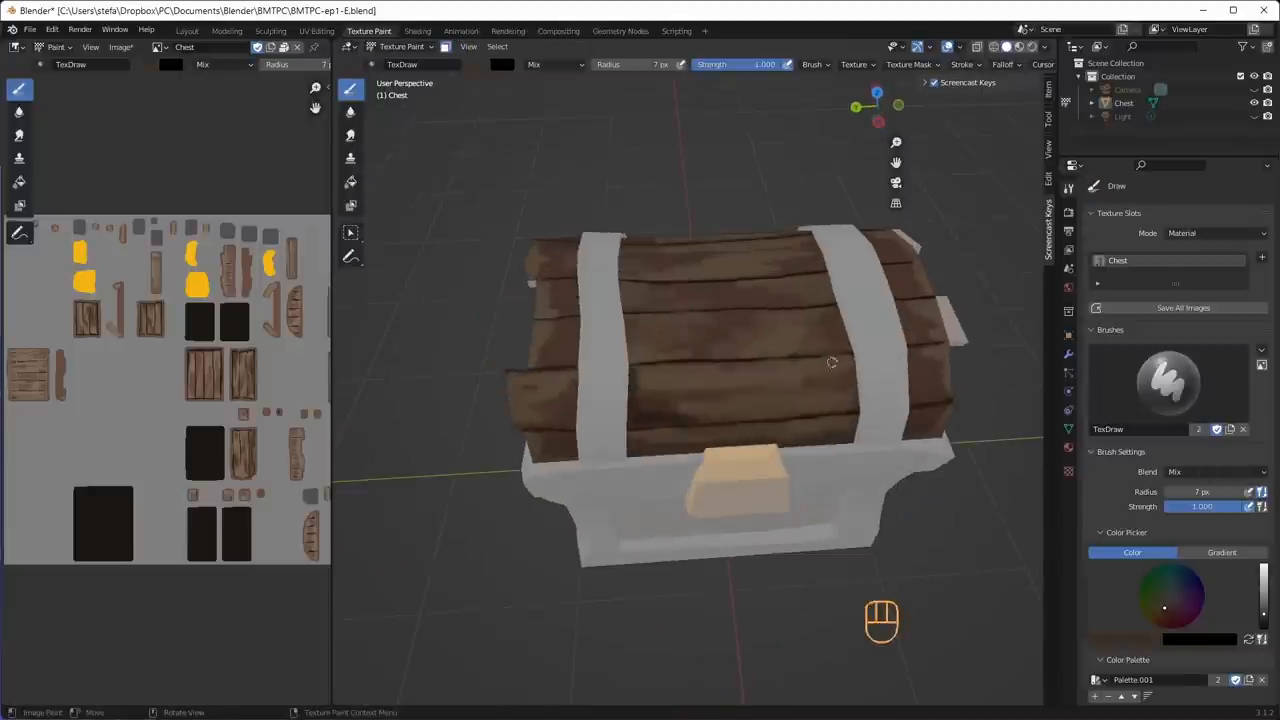
pyautogui.moveTo(830, 360); pyautogui.dragTo(624, 460)
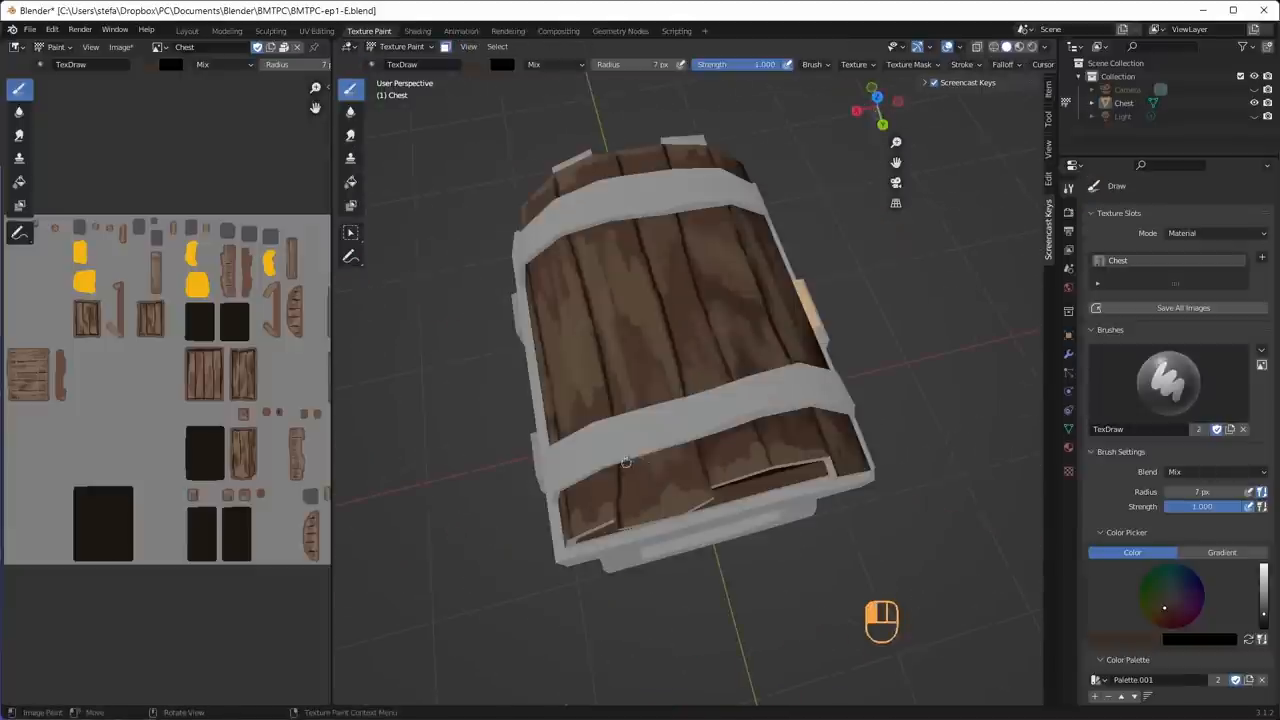
pyautogui.moveTo(624, 460); pyautogui.dragTo(708, 436)
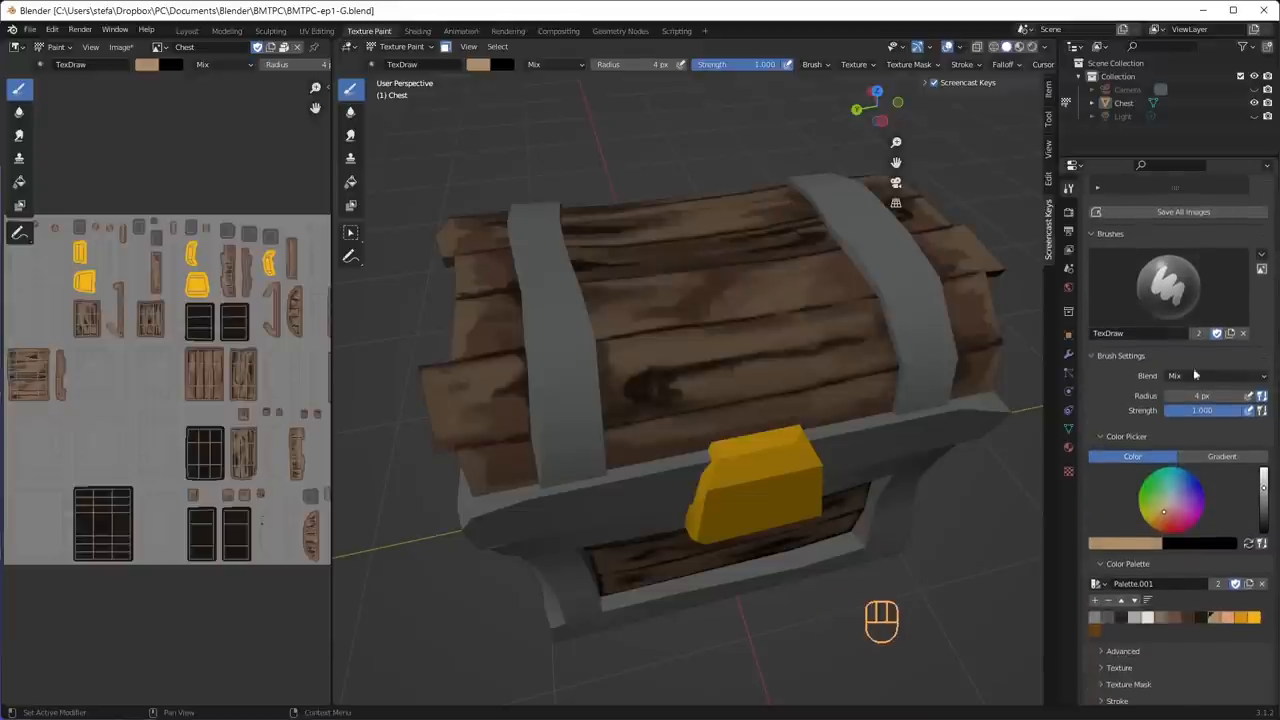
# Change the brush Blend mode from Mix to Overlay
pyautogui.click(1216, 376)
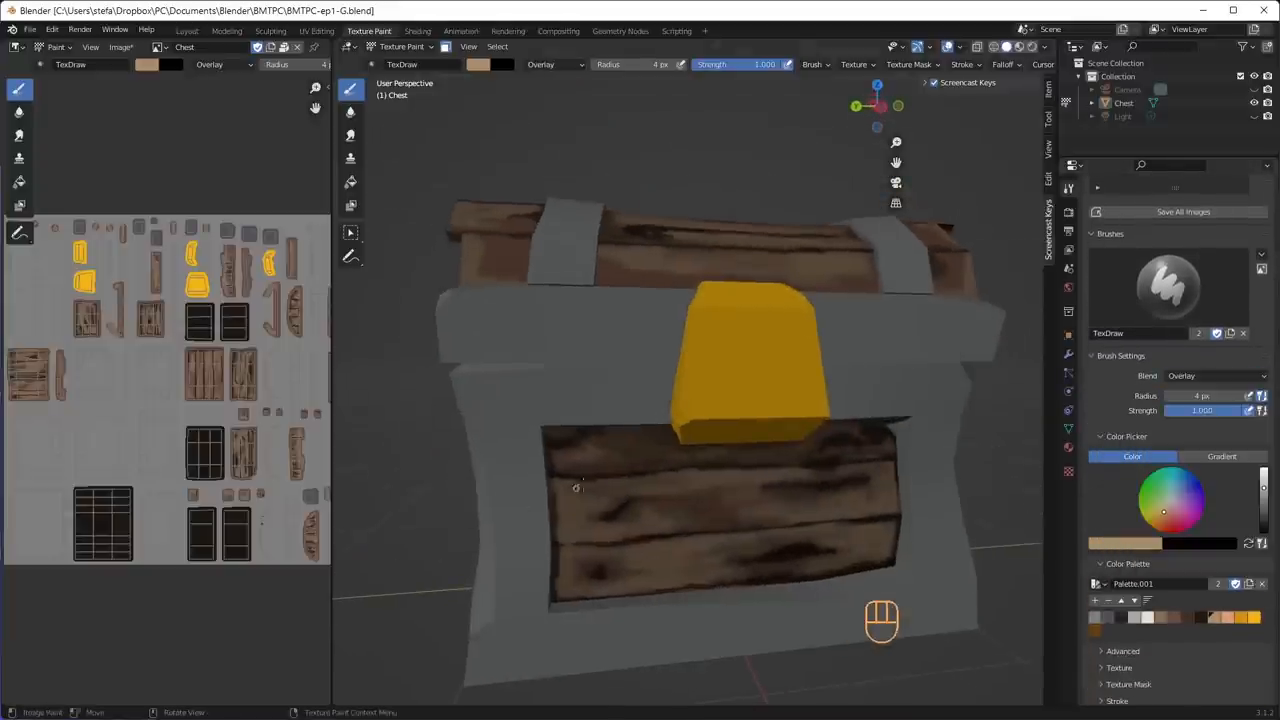
pyautogui.press('f')
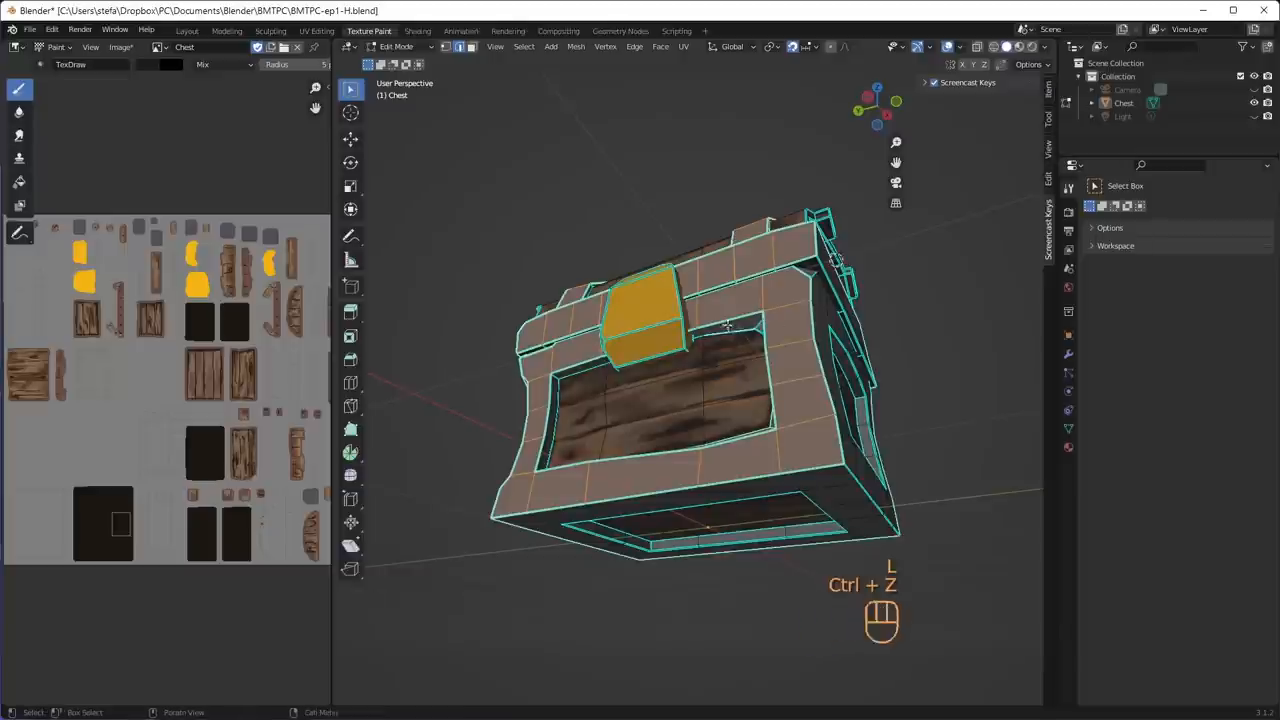
# Select the metal band faces and add a vertex group named Metal for them
pyautogui.press('ctrl+z')
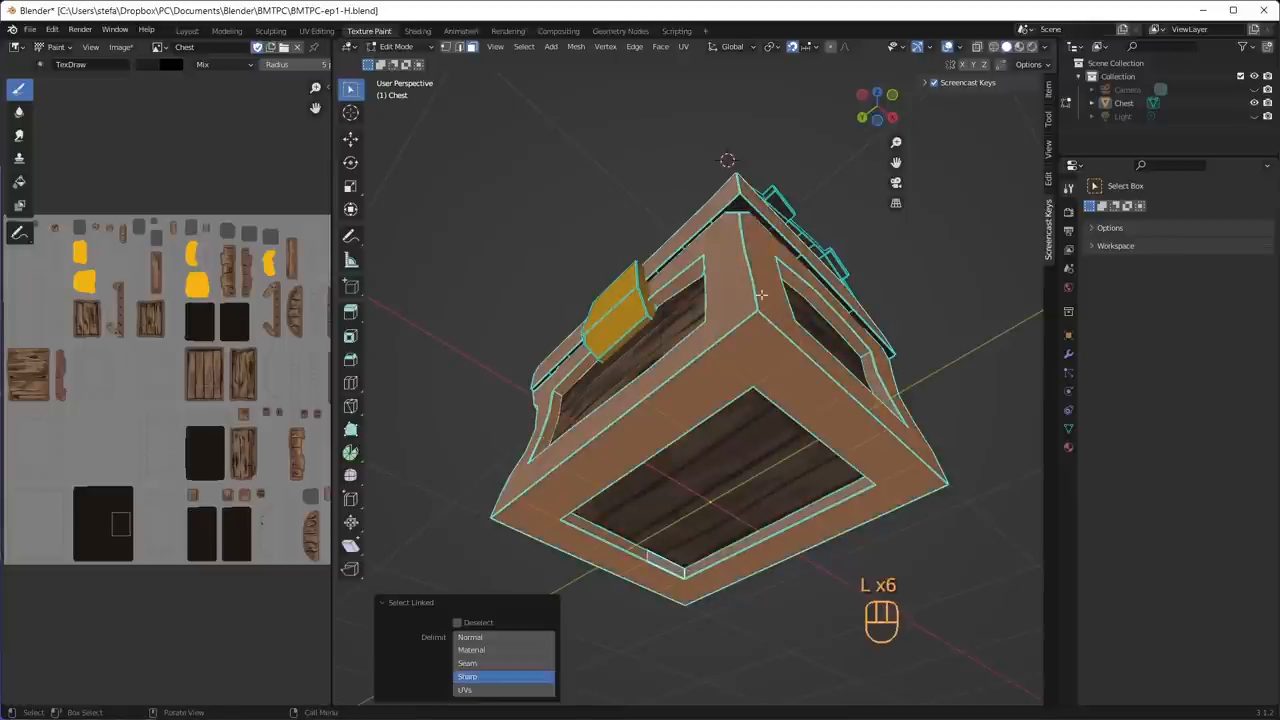
pyautogui.moveTo(760, 296); pyautogui.dragTo(720, 356)
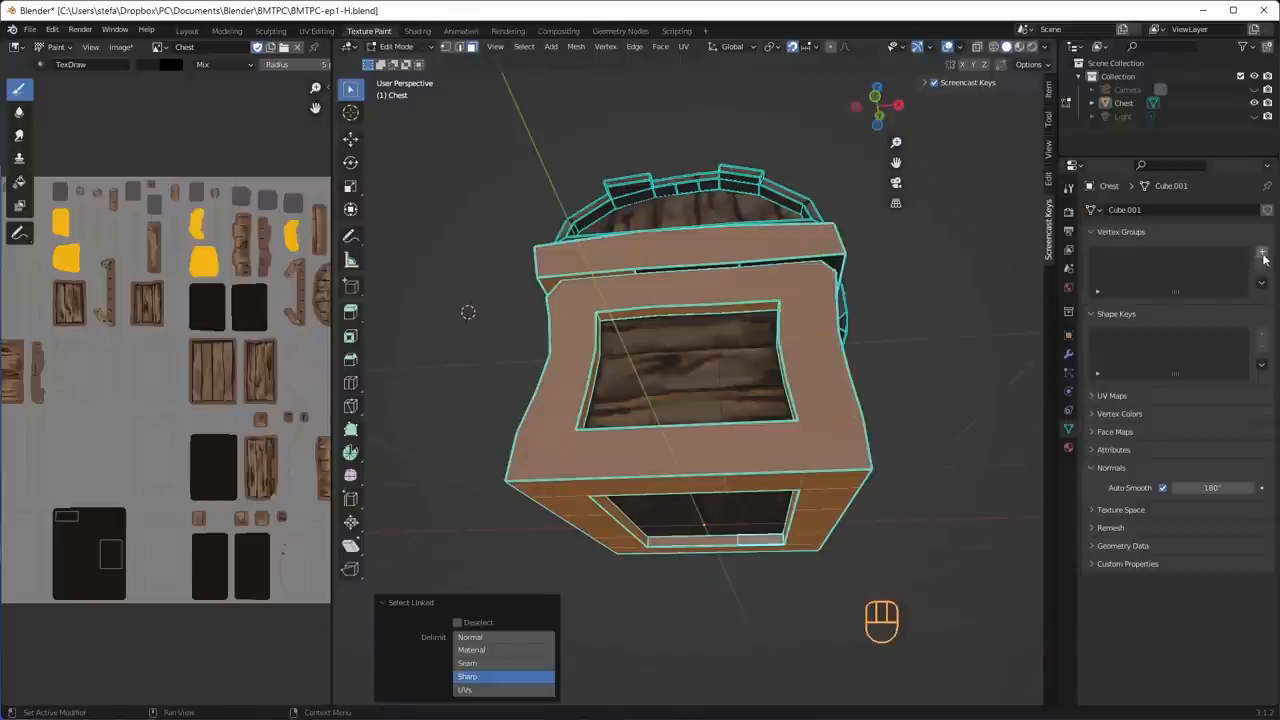
pyautogui.click(1260, 252)
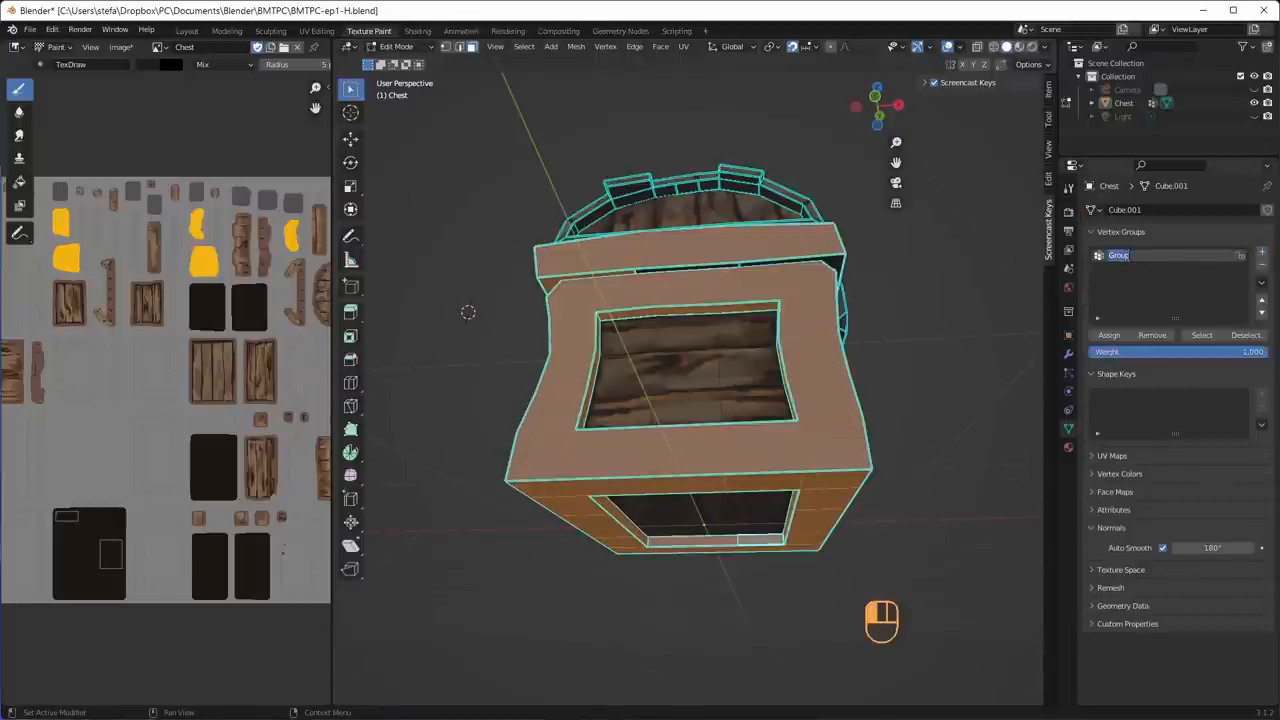
pyautogui.write('Metal')
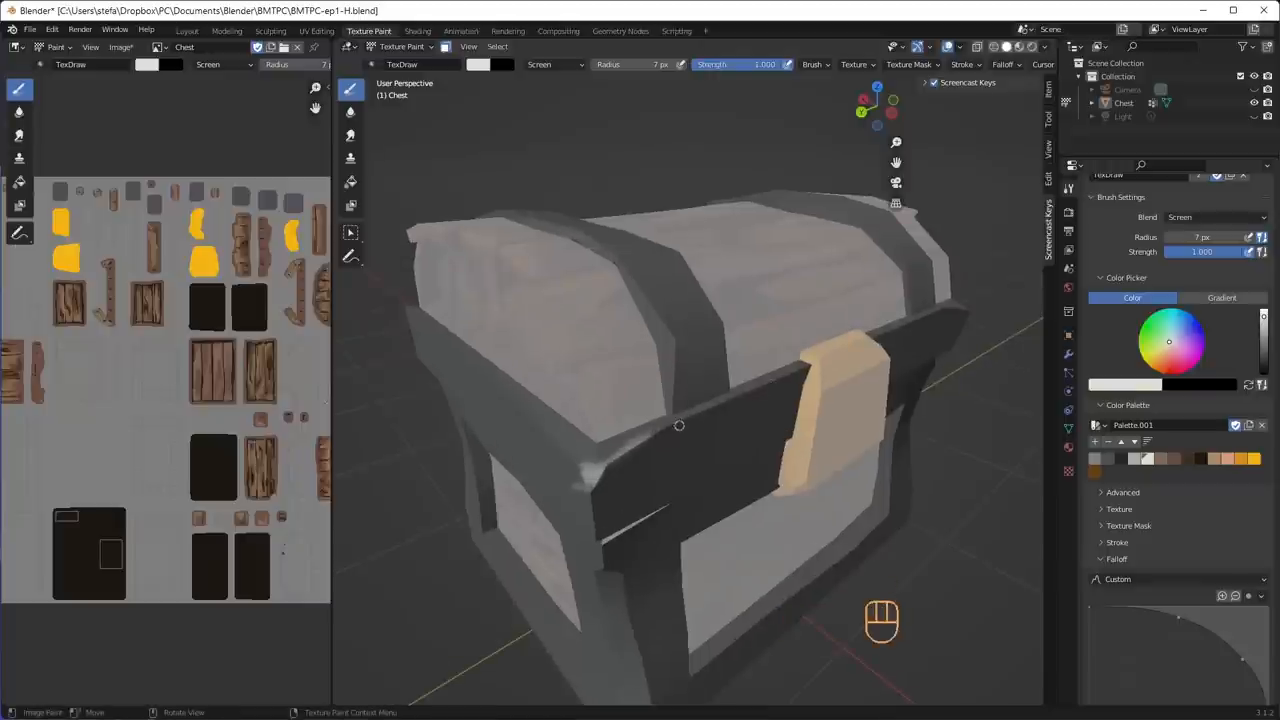
# Stroke white Screen-blend highlights along the metal band edges, undoing stray strokes
pyautogui.press('ctrl+z')
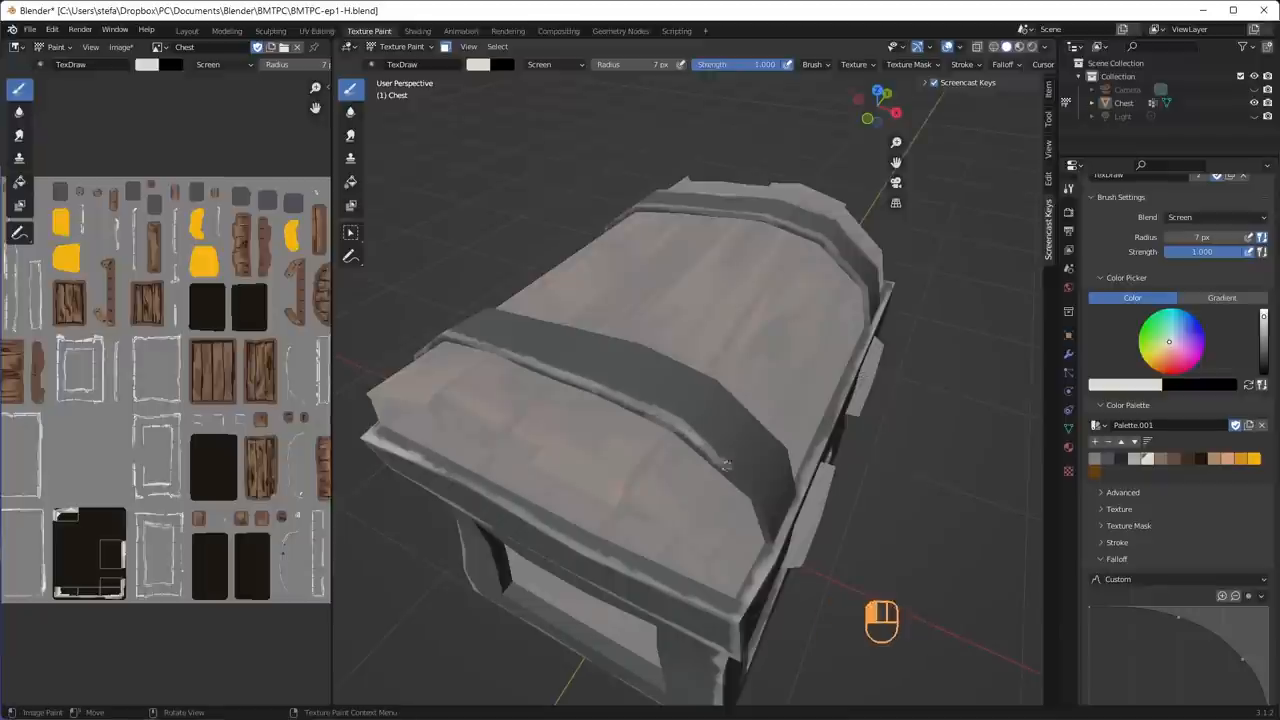
pyautogui.press('ctrl+z')
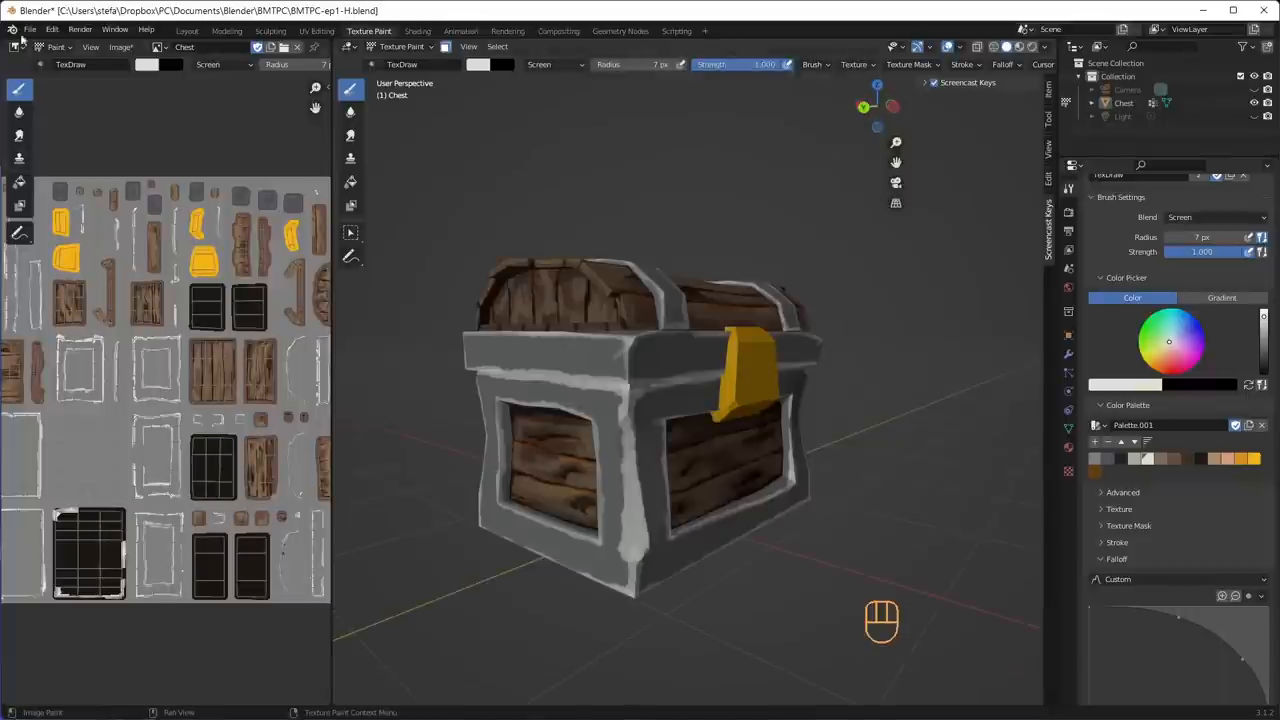
# Save the painted texture image via Image > Save and undo a stray stroke
pyautogui.click(120, 48)
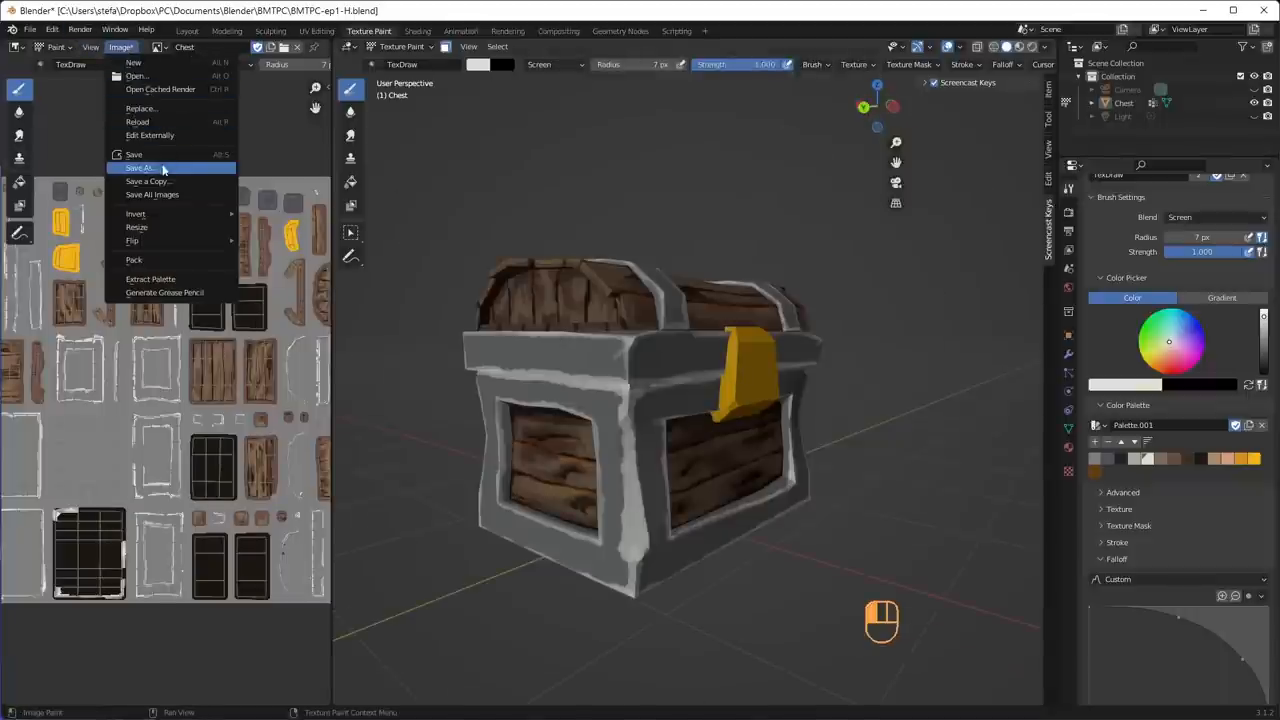
pyautogui.click(132, 154)
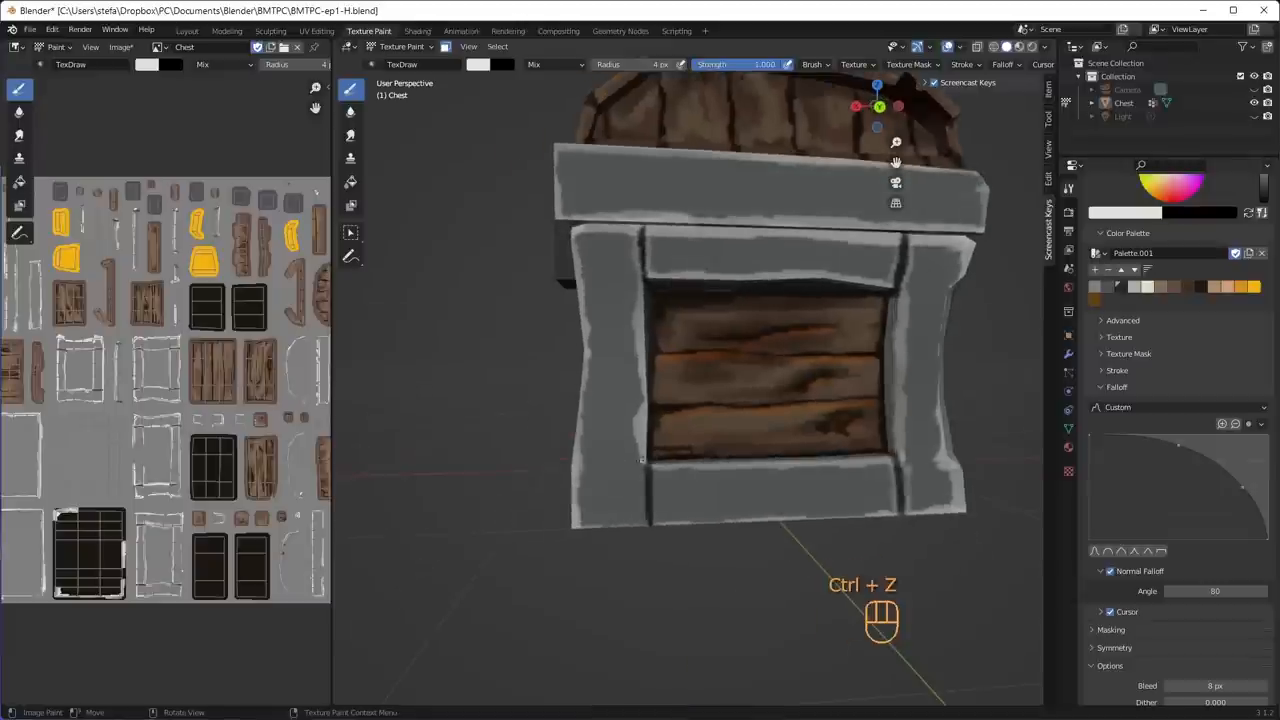
pyautogui.press('s')
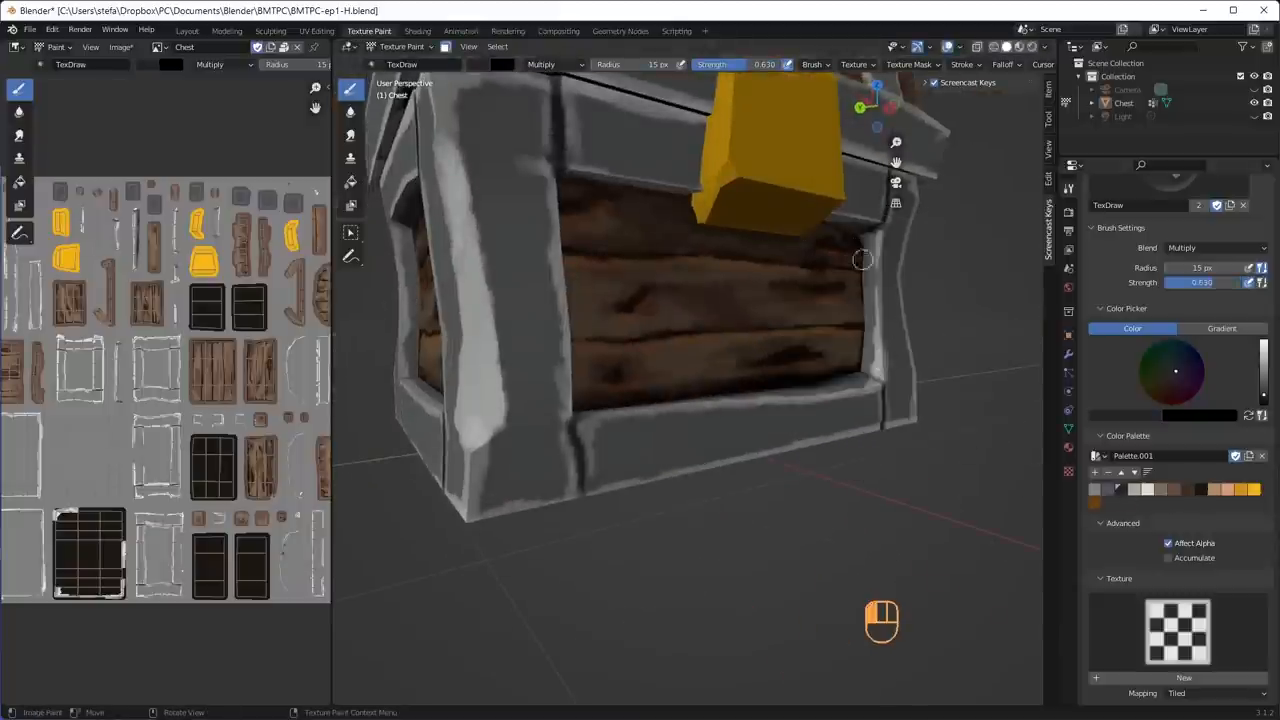
# Multiply-shade the planks on the front, sides, back and lid at strength 0.63
pyautogui.moveTo(862, 260); pyautogui.dragTo(730, 252)
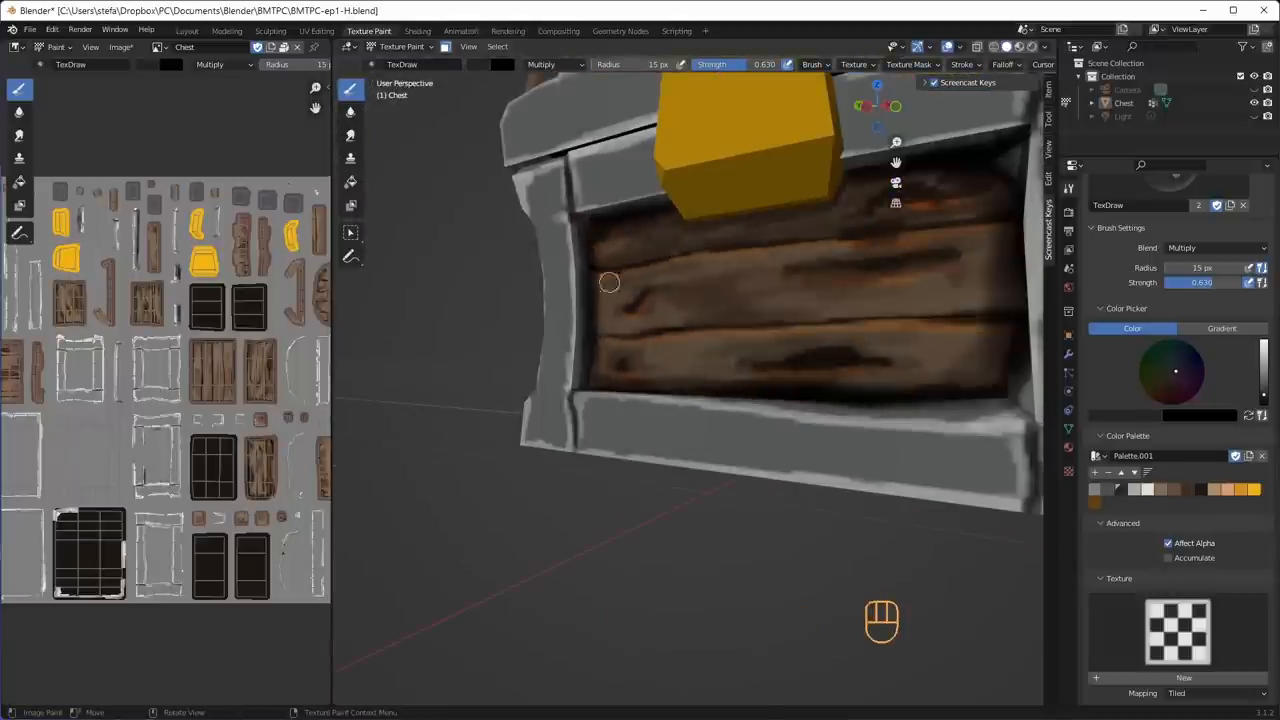
pyautogui.moveTo(610, 284); pyautogui.dragTo(652, 536)
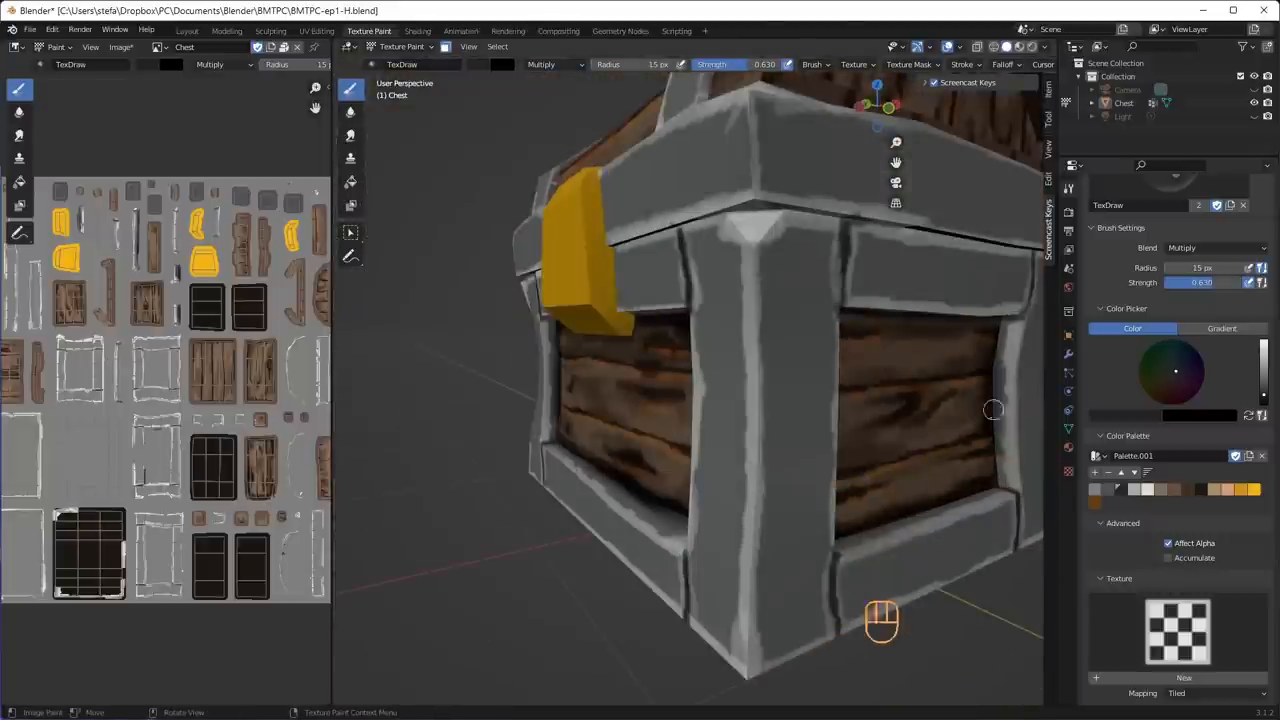
pyautogui.moveTo(992, 410); pyautogui.dragTo(704, 310)
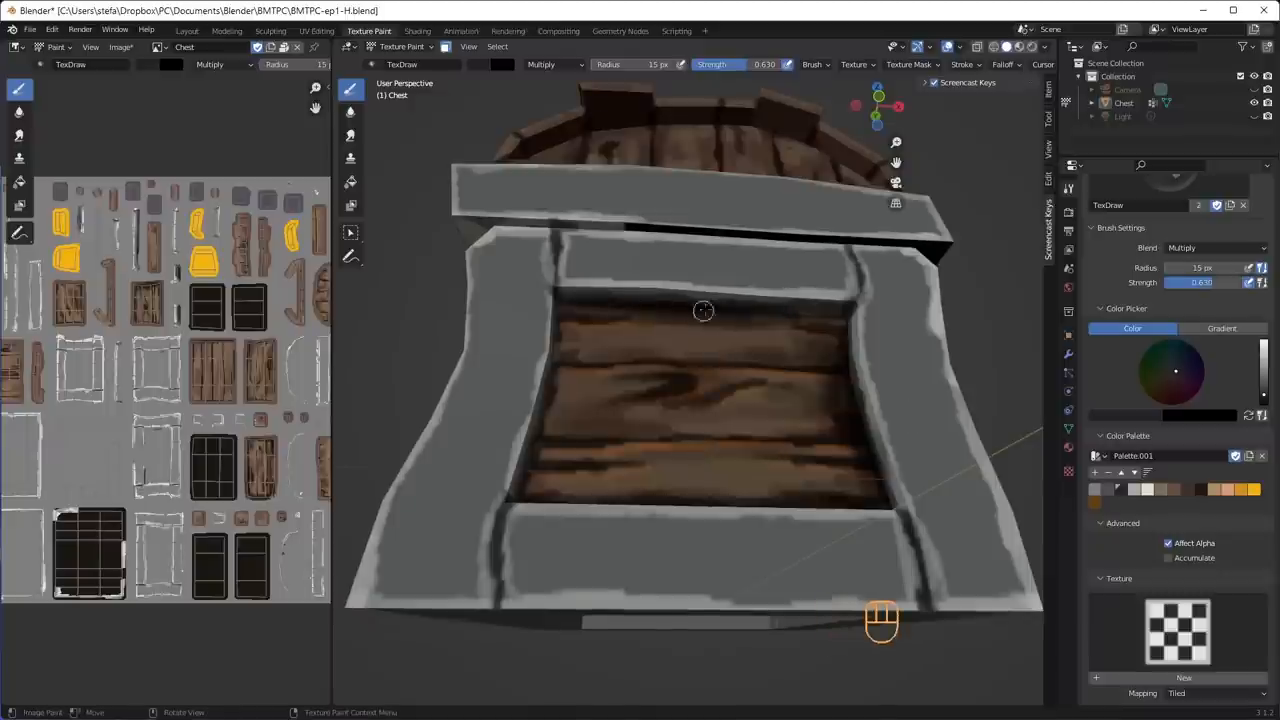
pyautogui.moveTo(704, 310); pyautogui.dragTo(532, 412)
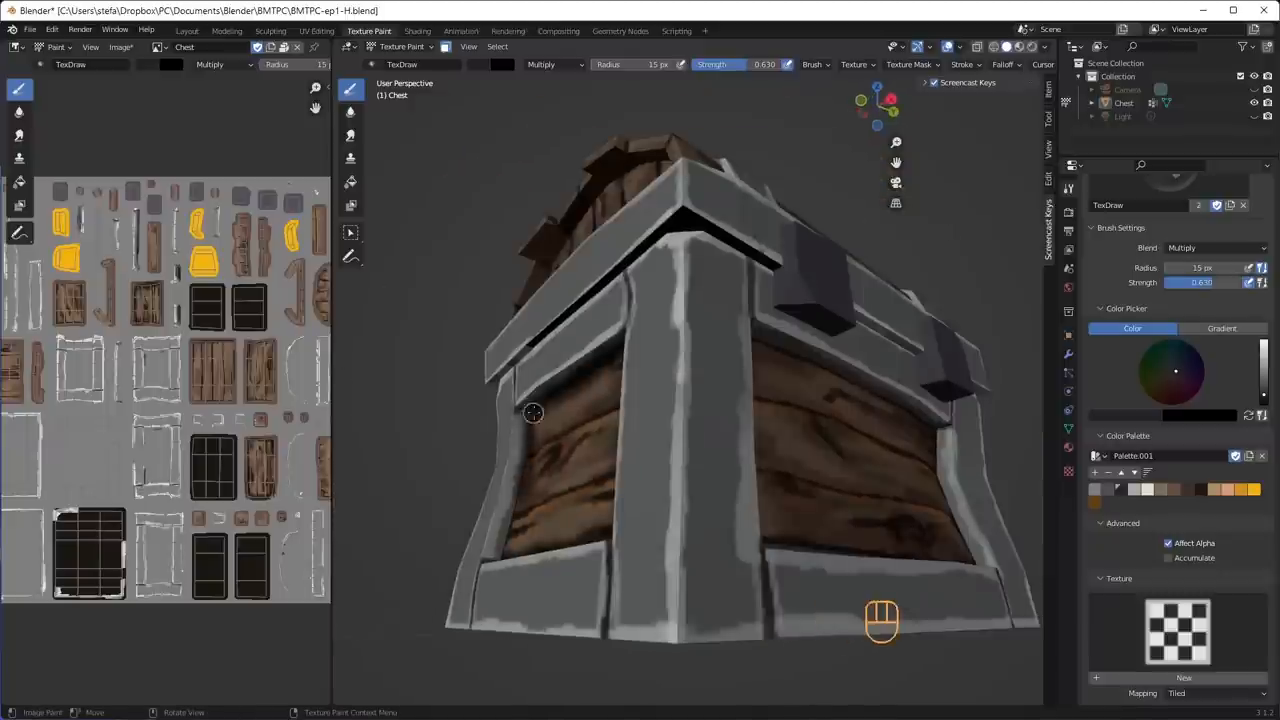
pyautogui.moveTo(532, 412); pyautogui.dragTo(774, 444)
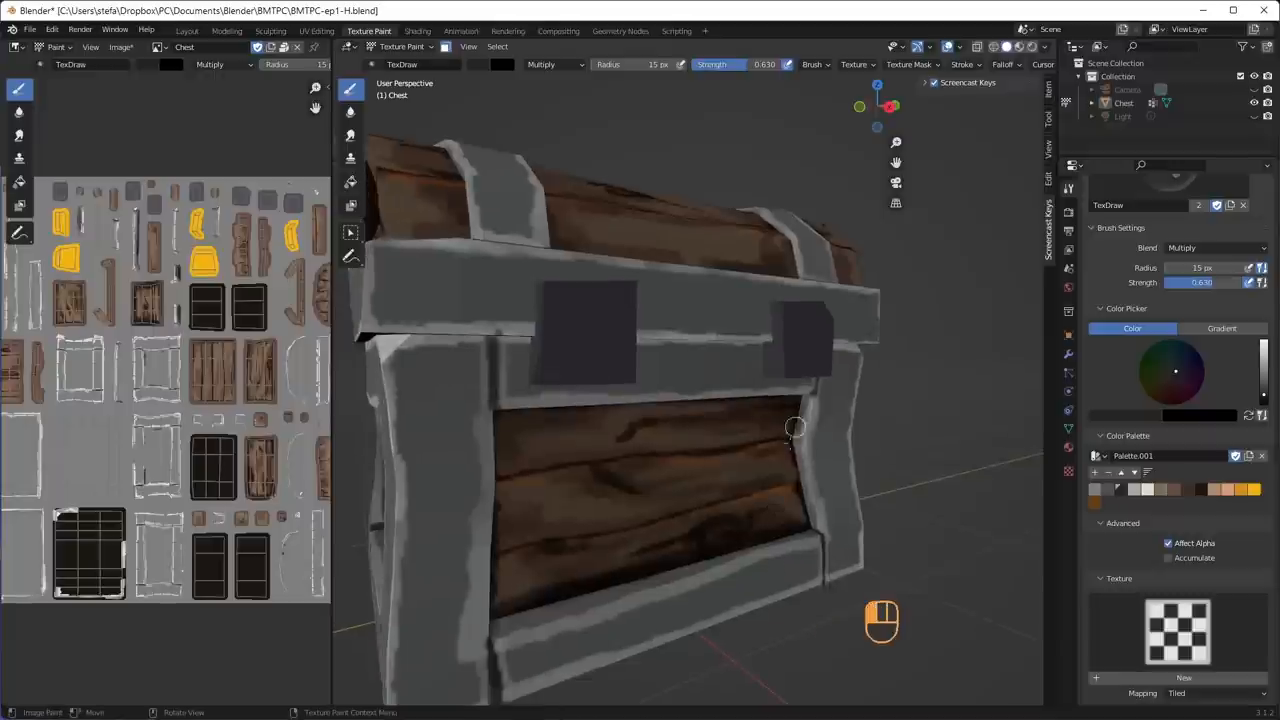
pyautogui.moveTo(796, 430); pyautogui.dragTo(544, 330)
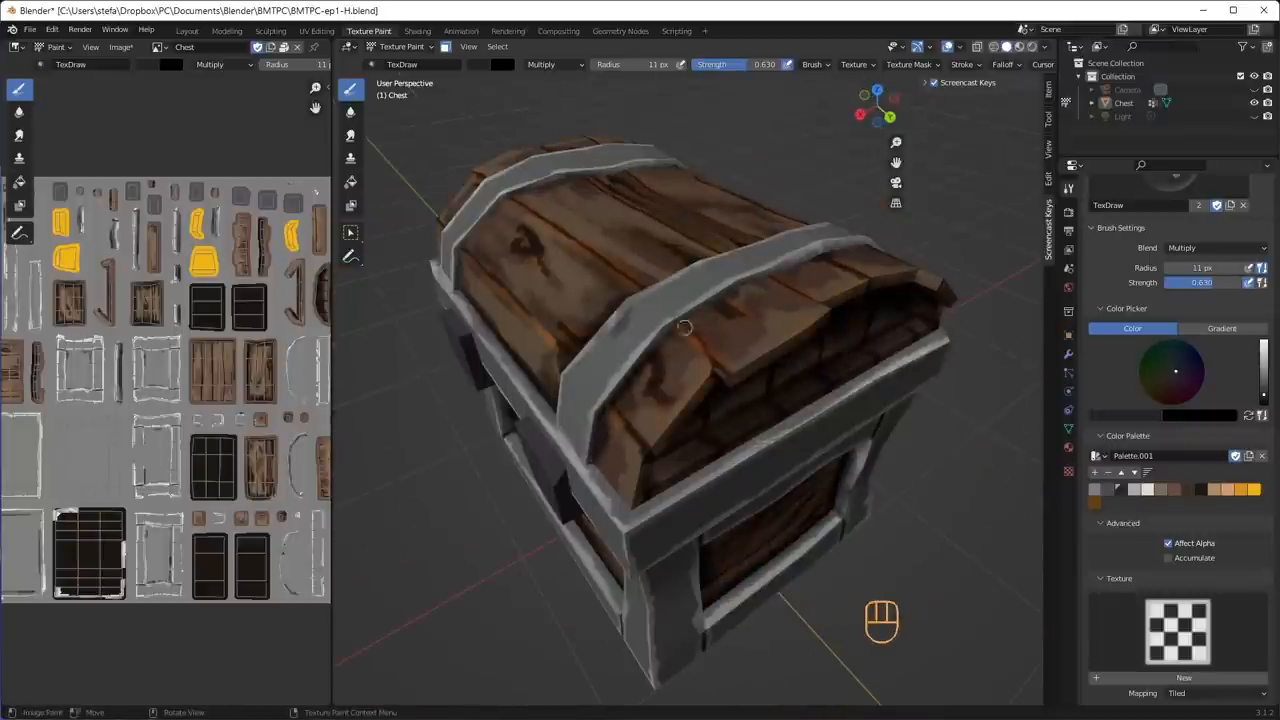
# Turn the chest to the lock side and move in close to the front
pyautogui.moveTo(684, 328); pyautogui.dragTo(704, 342)
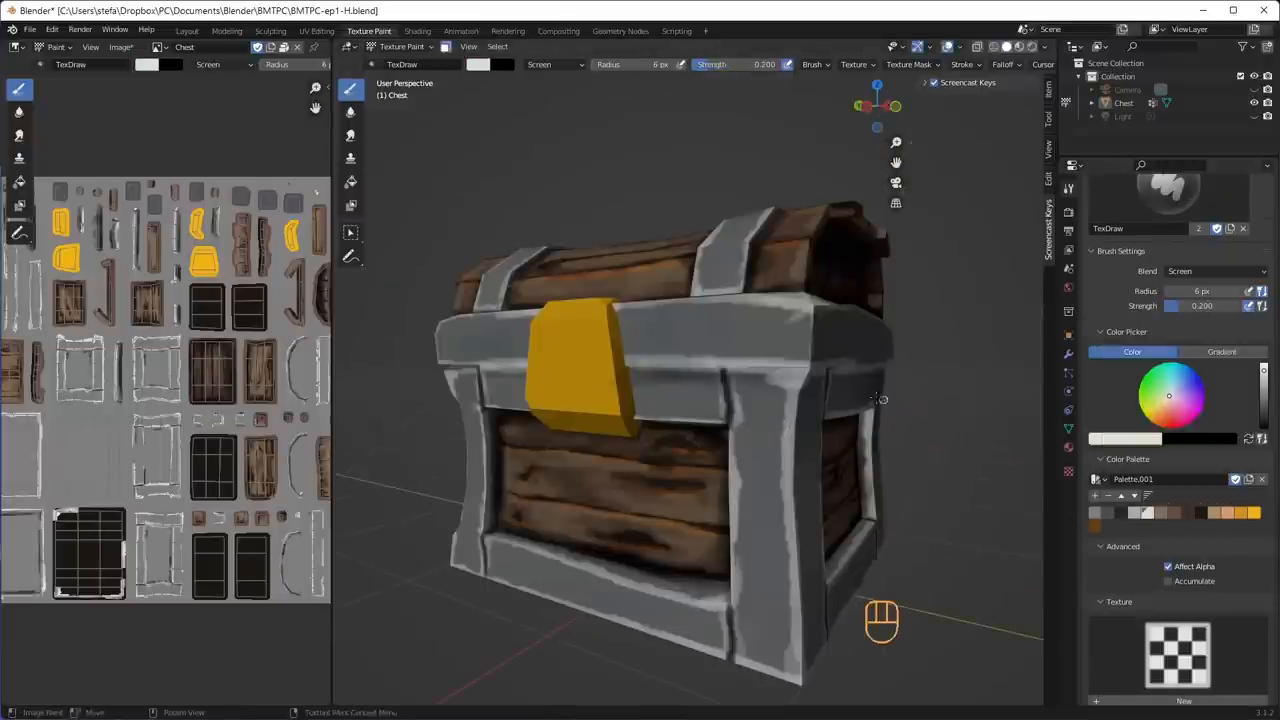
pyautogui.moveTo(880, 398); pyautogui.dragTo(720, 376)
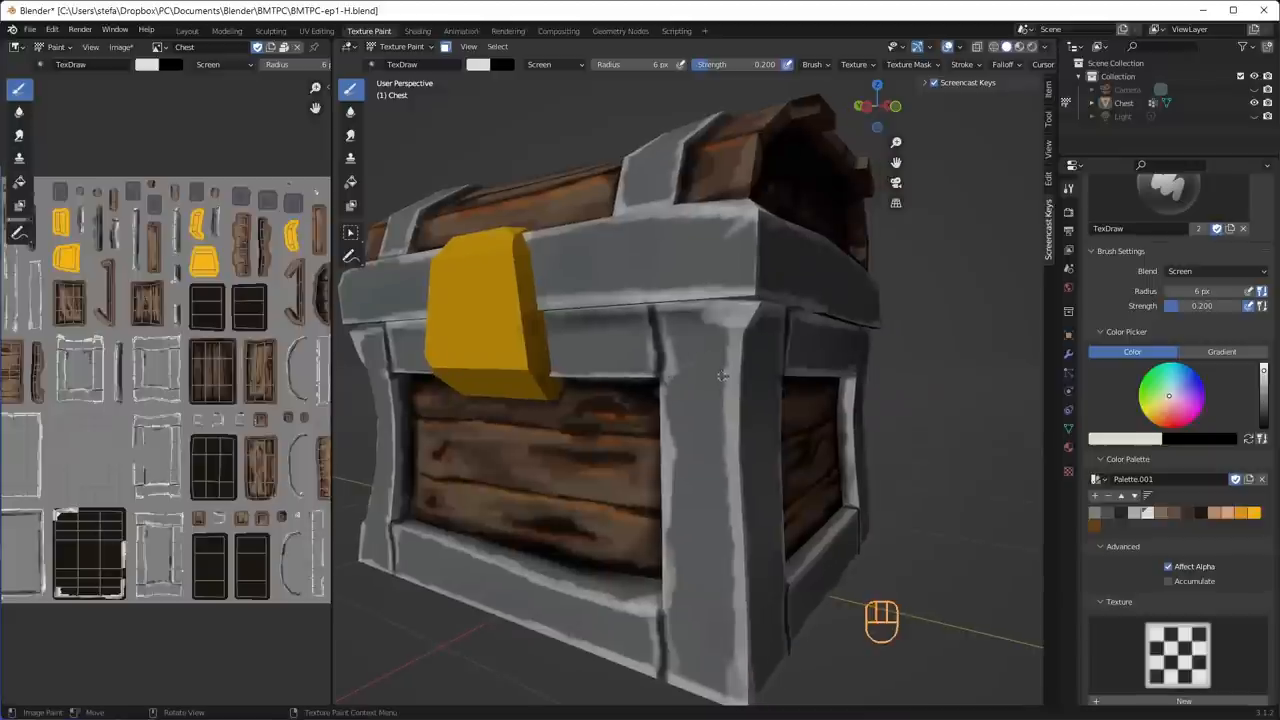
pyautogui.moveTo(692, 512)
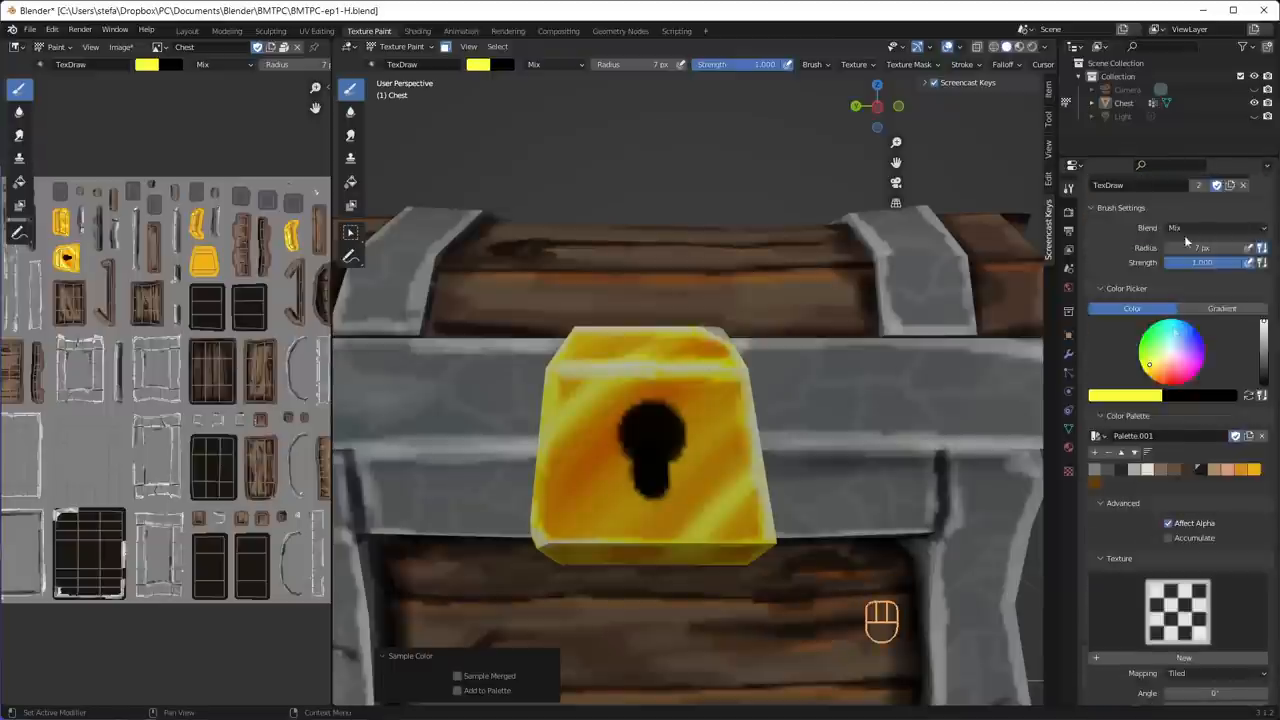
# Add Overlay shading strokes across the gold lock plate
pyautogui.click(1200, 228)
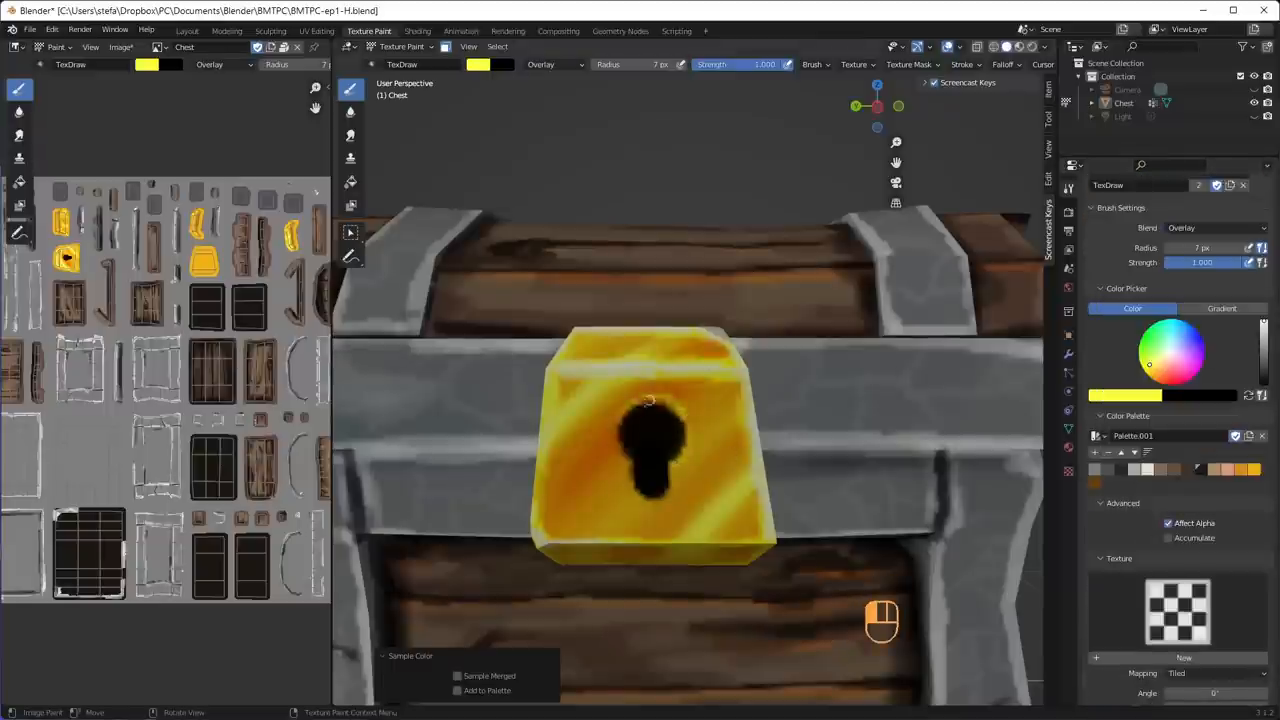
pyautogui.moveTo(648, 400); pyautogui.dragTo(658, 504)
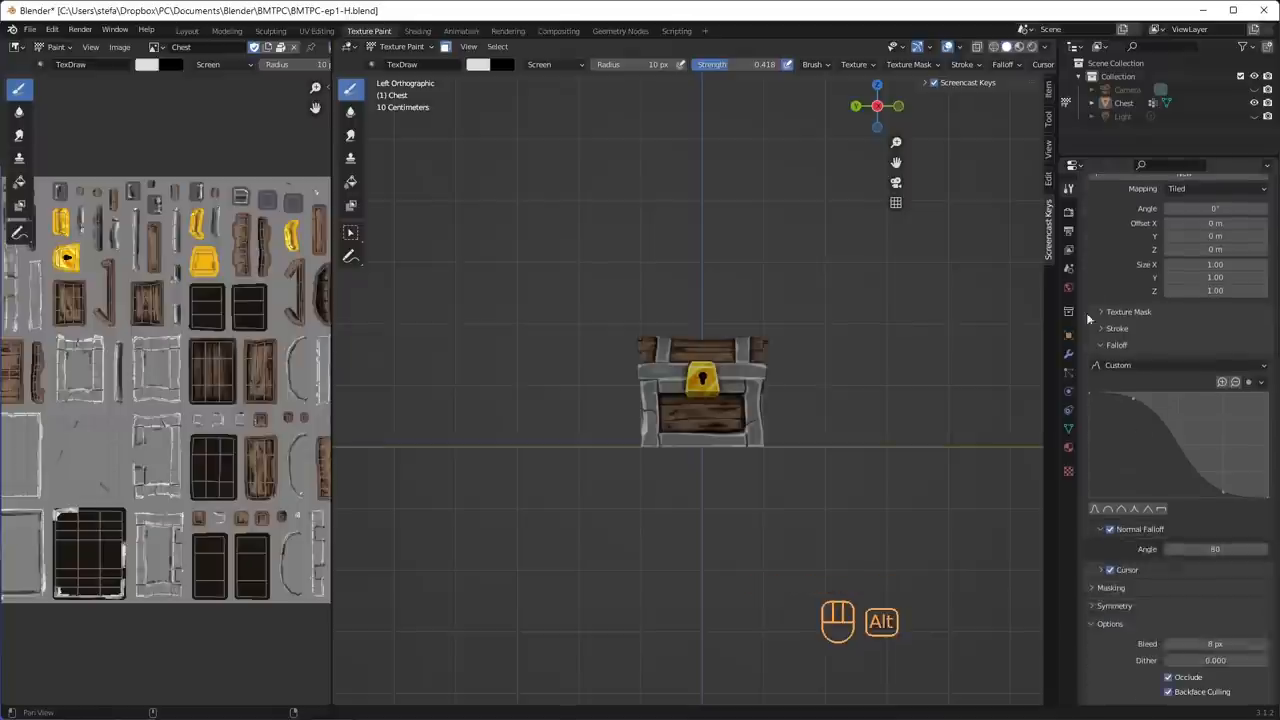
# Switch the brush colour to a gradient and enlarge it to a big radius
pyautogui.scroll(-3)
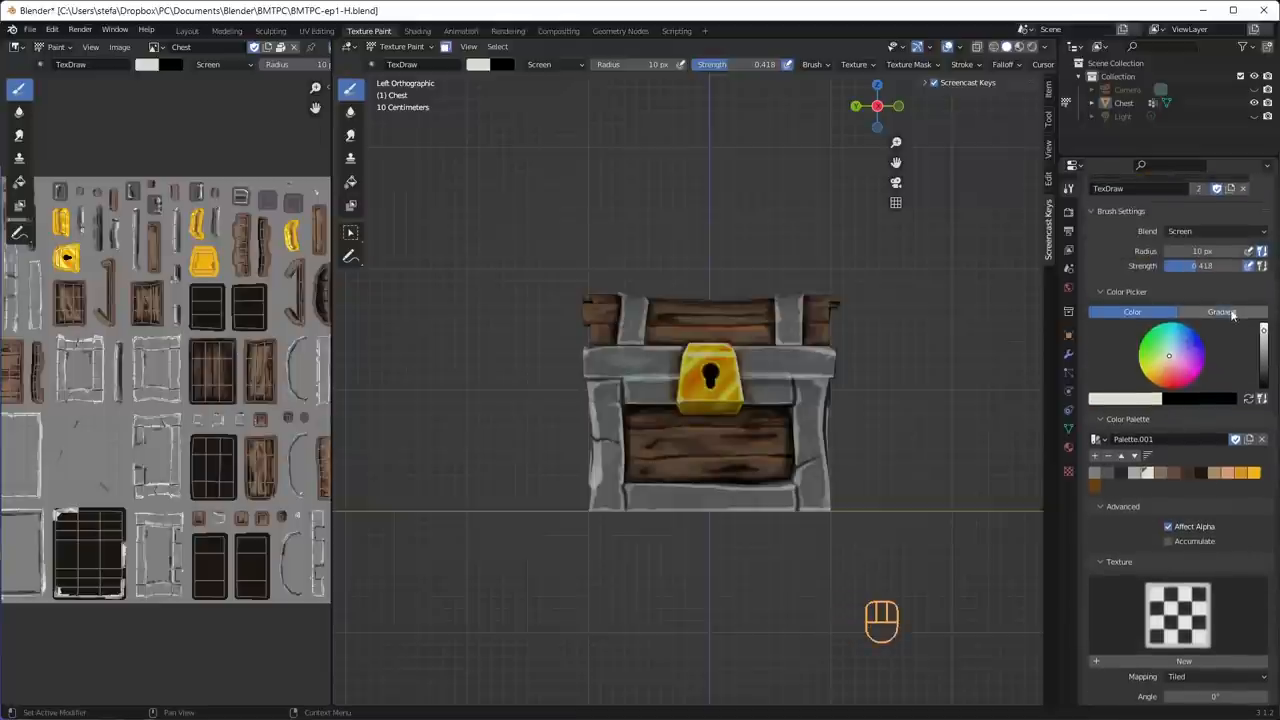
pyautogui.click(1220, 312)
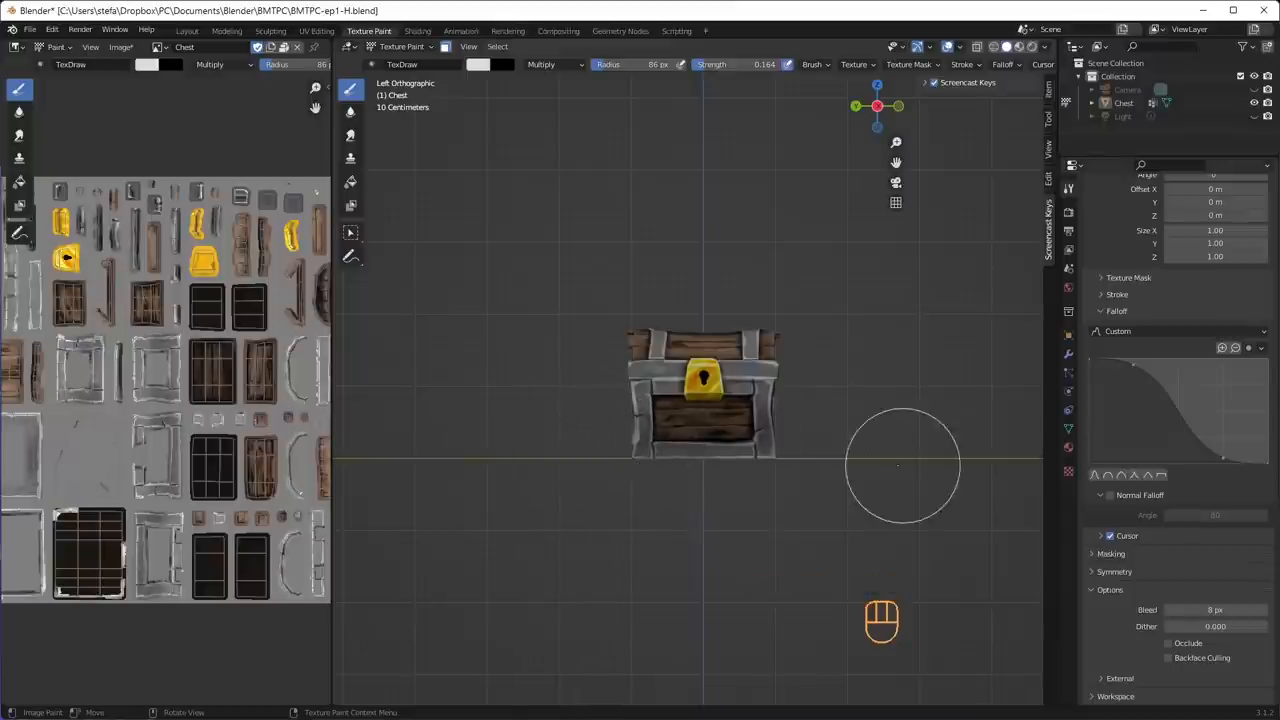
pyautogui.press('ctrl+z')
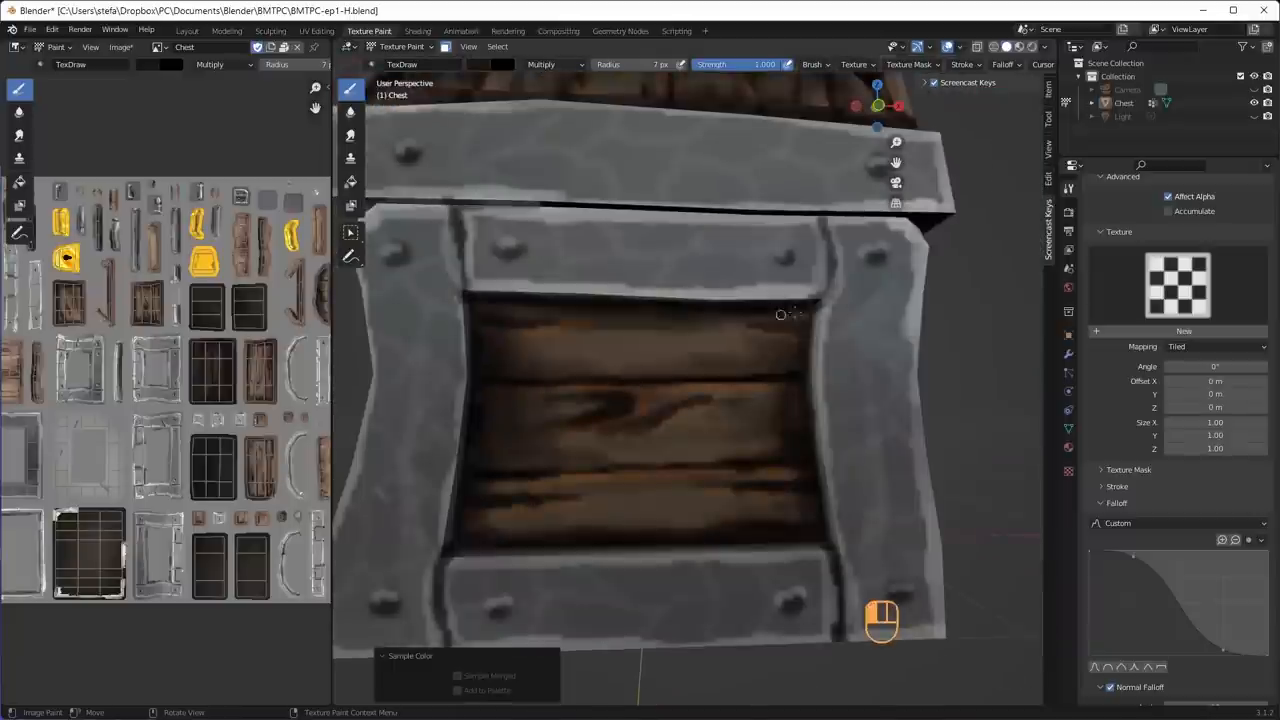
# View the chest in the Shading workspace, briefly revisit Texture Paint, then return to Shading
pyautogui.click(416, 32)
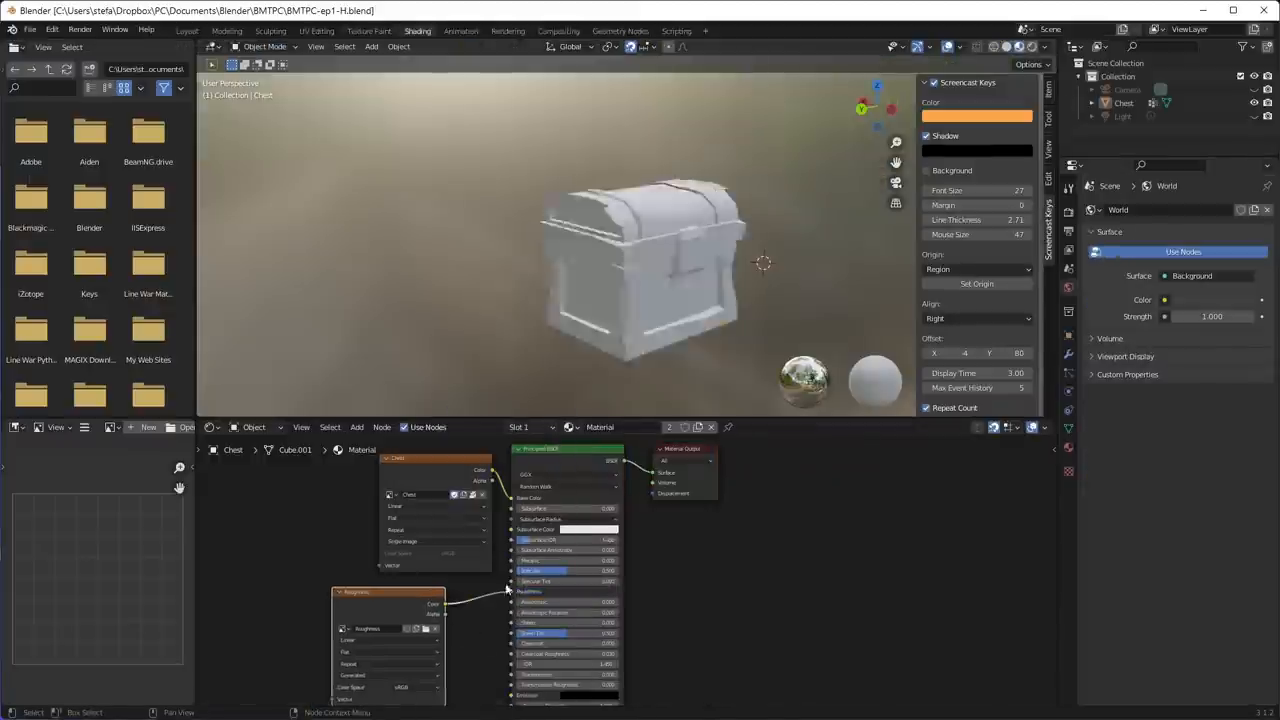
pyautogui.click(368, 32)
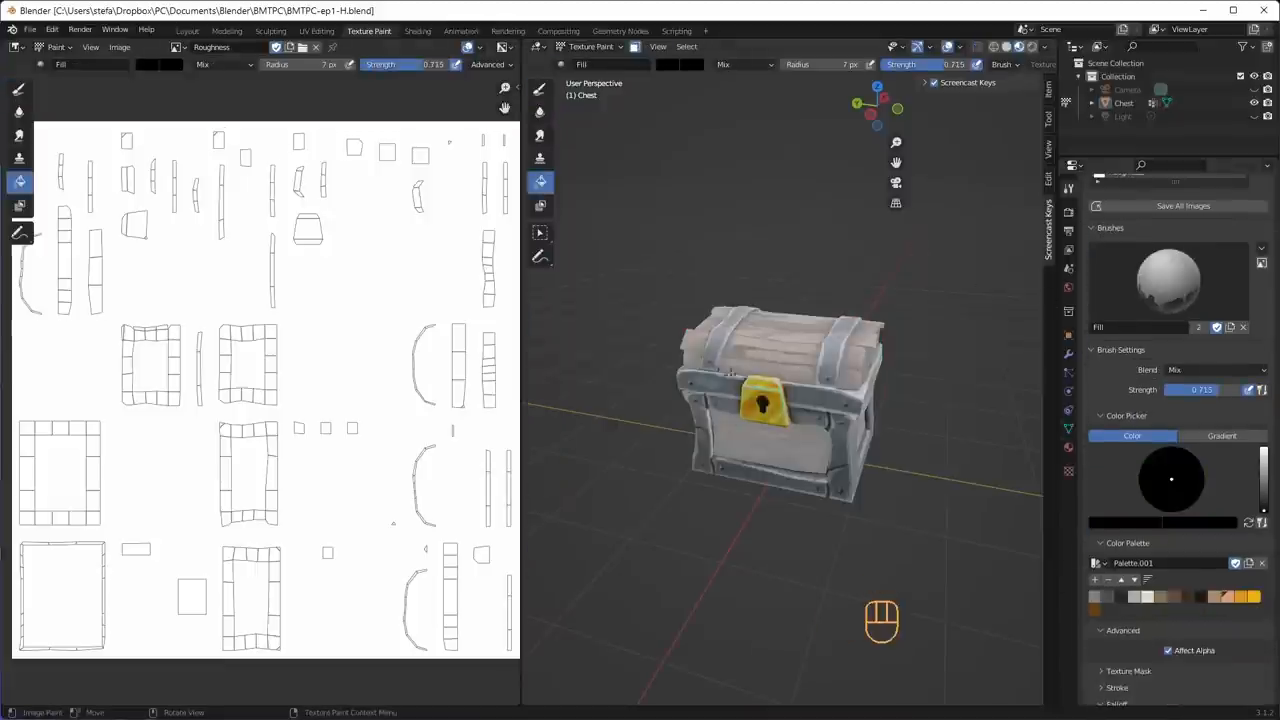
pyautogui.click(416, 30)
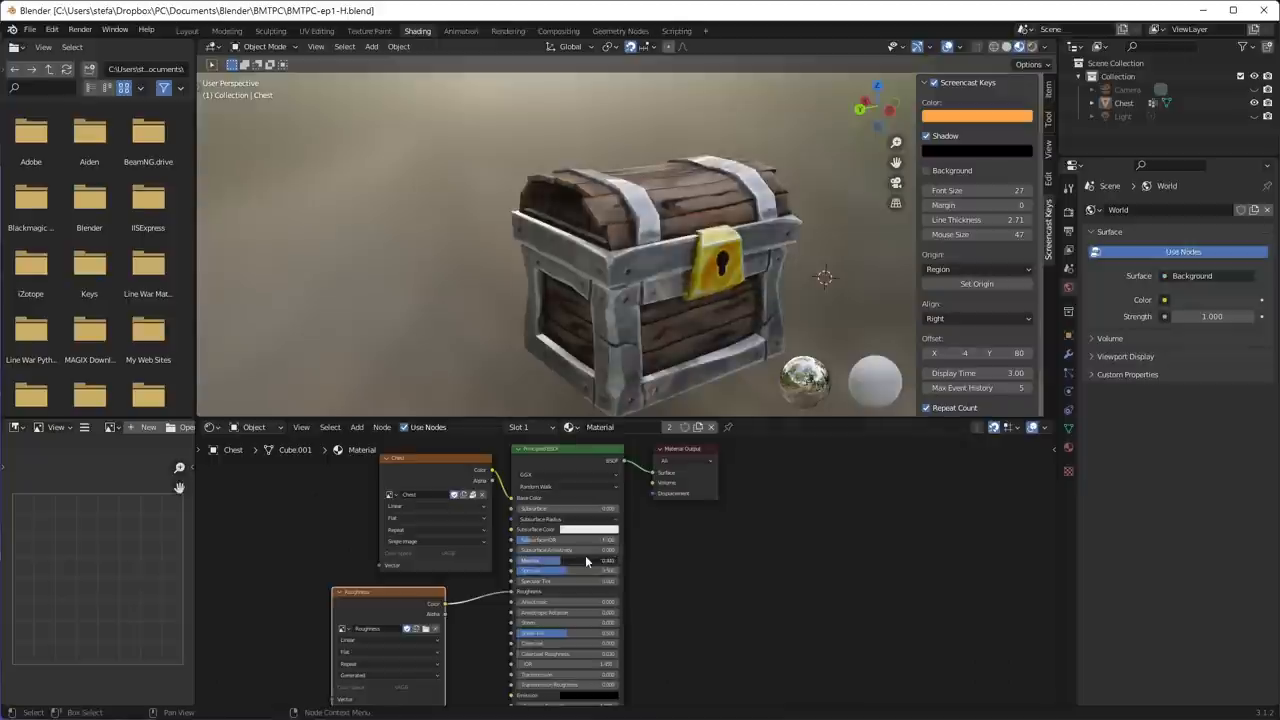